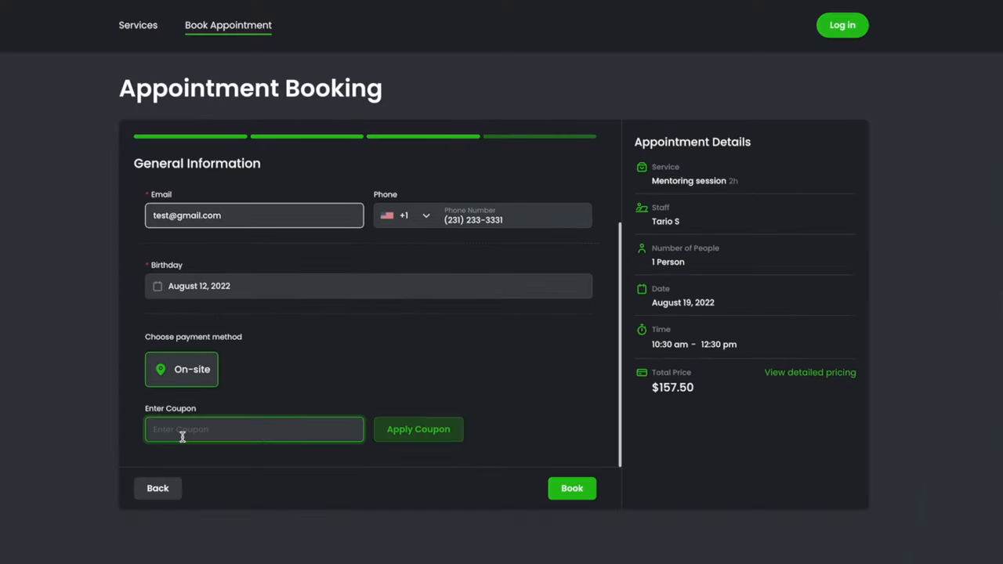
# - Start entering a coupon code in the booking form's Enter Coupon field
pyautogui.click(570, 489)
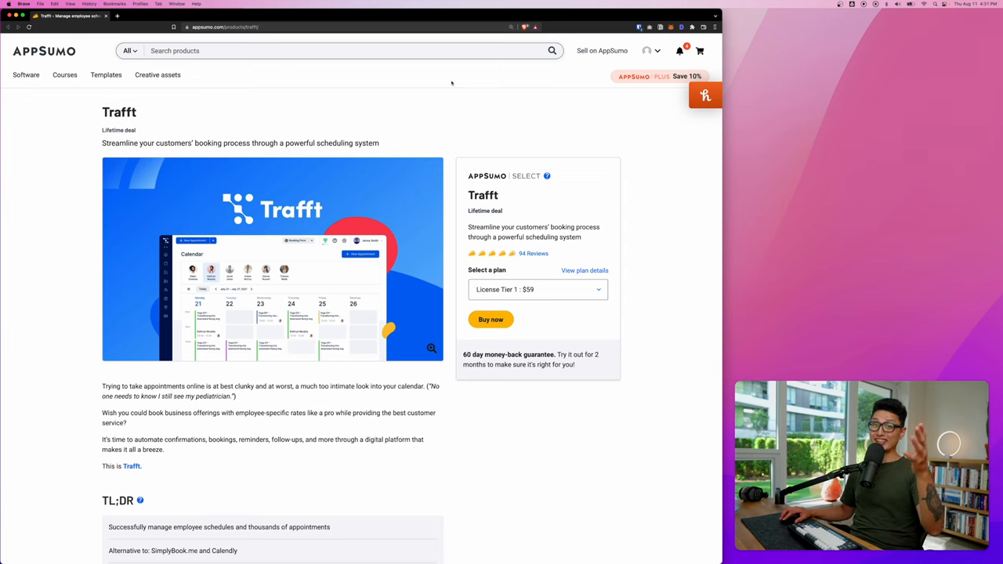
pyautogui.scroll(-3)
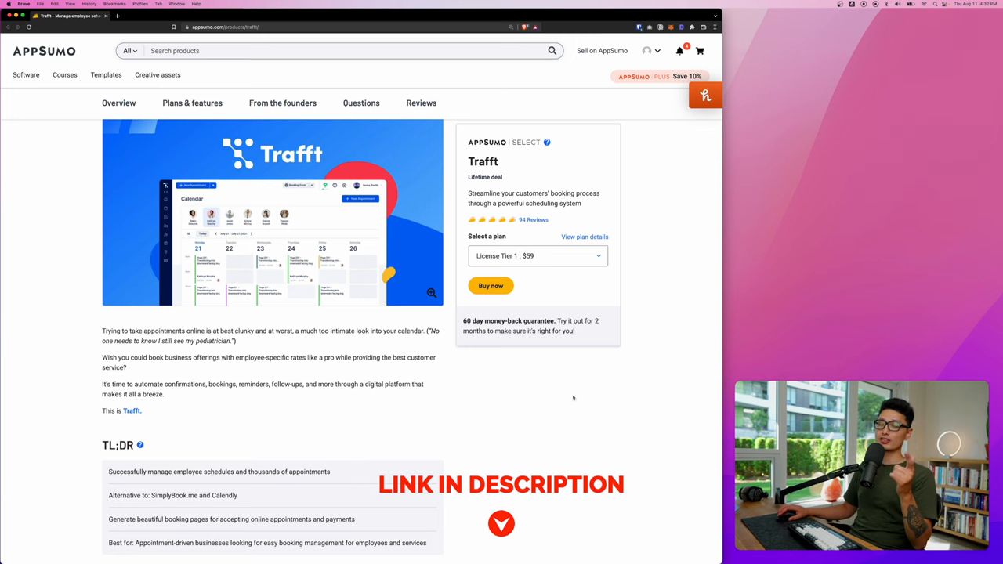
pyautogui.scroll(-3)
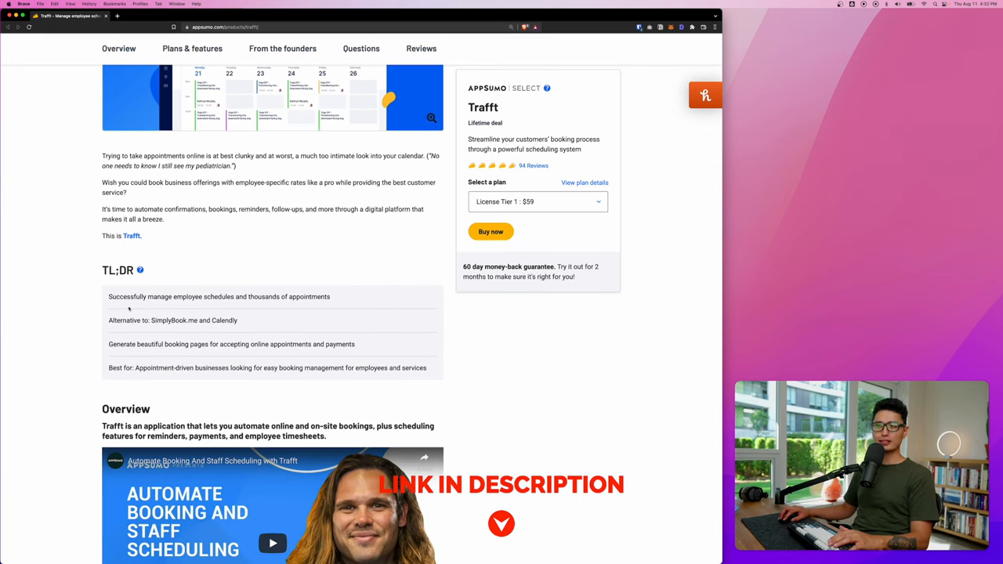
pyautogui.doubleClick(168, 320)
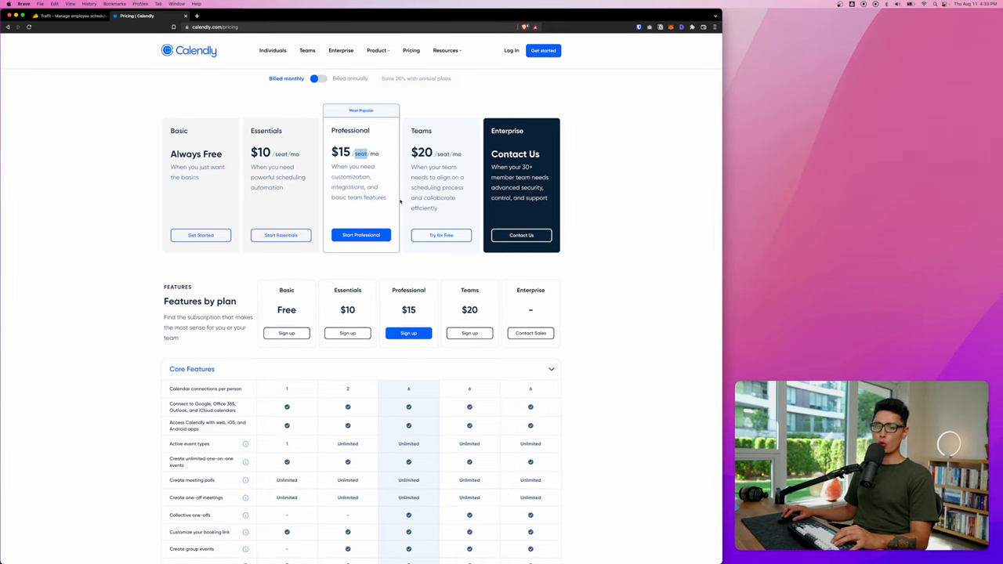
pyautogui.click(62, 16)
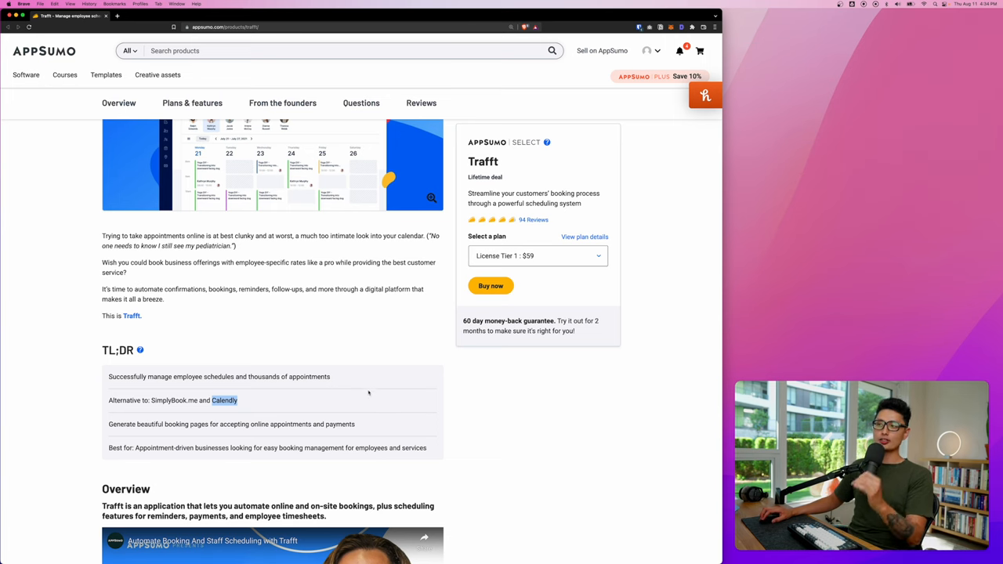
# - Review Plans & features and single out License Tier 1's 40 employees limit
pyautogui.scroll(-3)
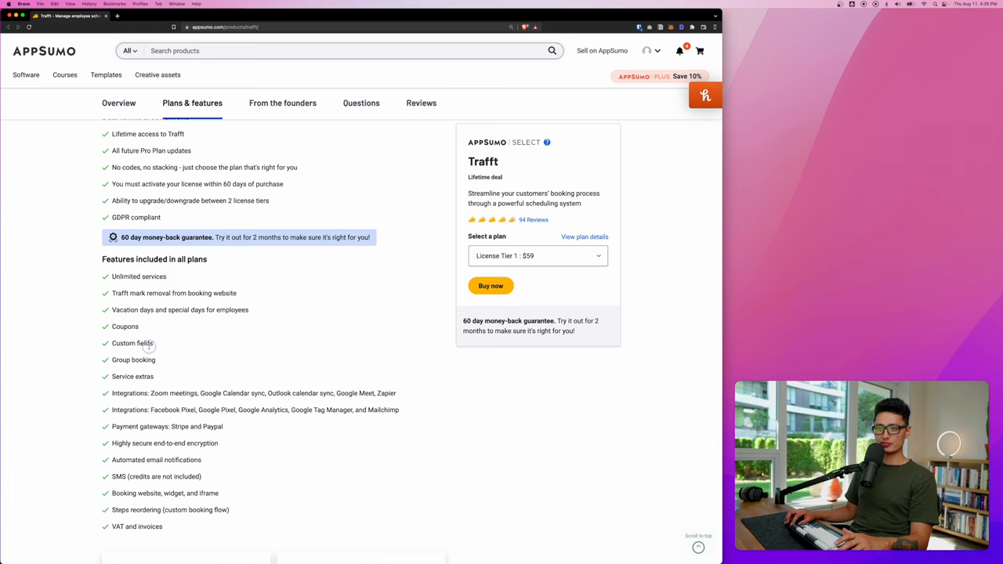
pyautogui.scroll(-3)
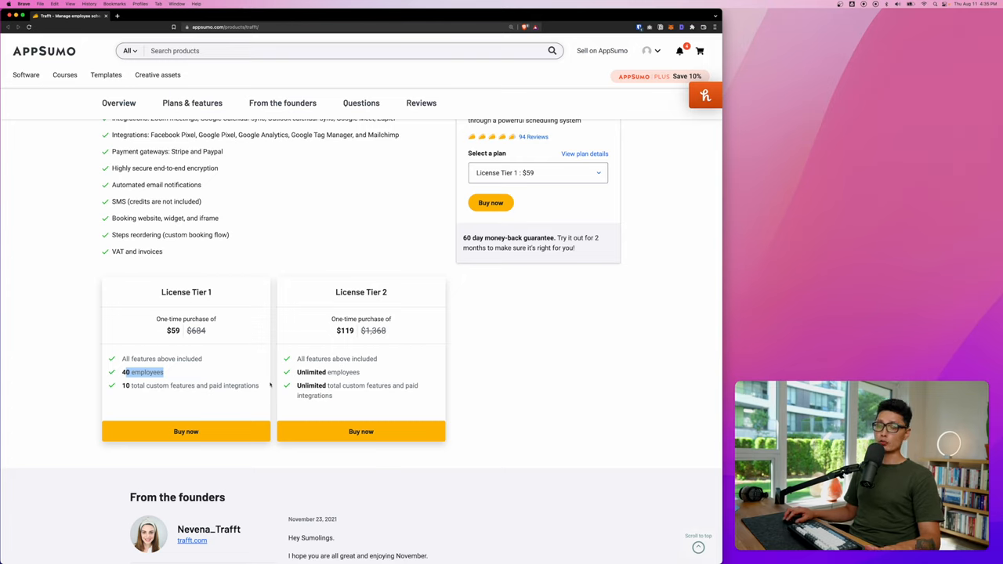
pyautogui.doubleClick(327, 371)
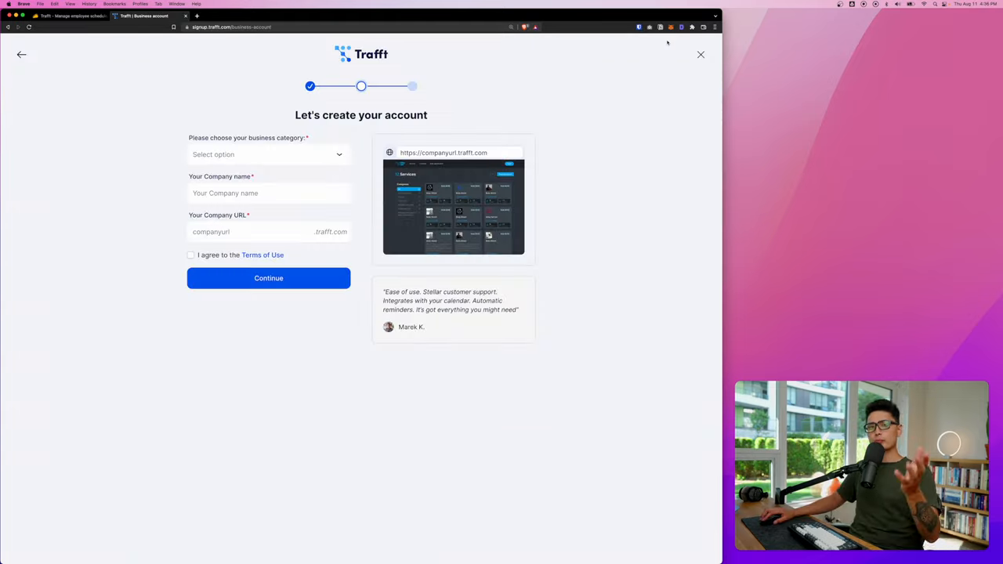
pyautogui.moveTo(599, 40)
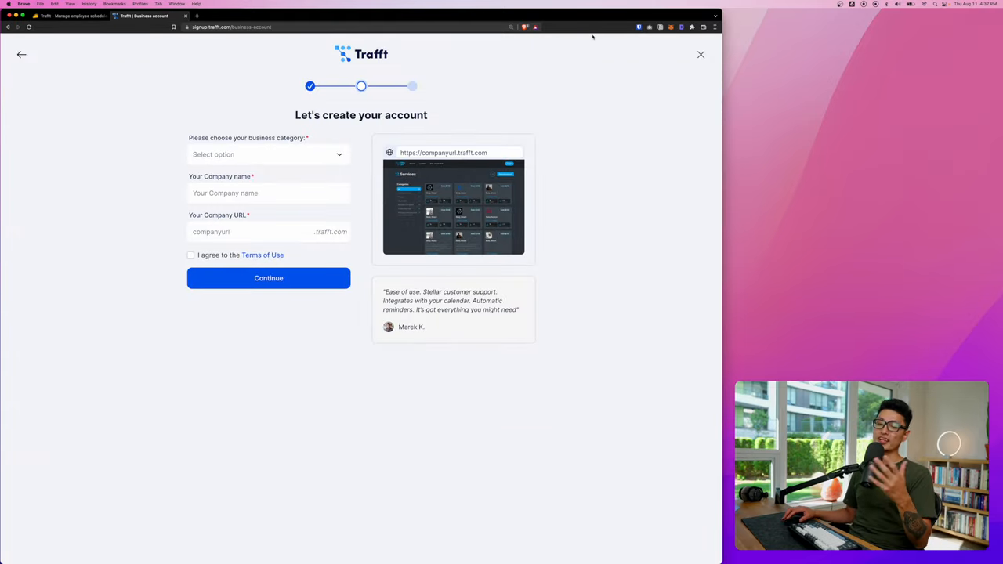
# - Submit Tario Coaching's business details and create the account with the Light theme
pyautogui.press('cmd+1')
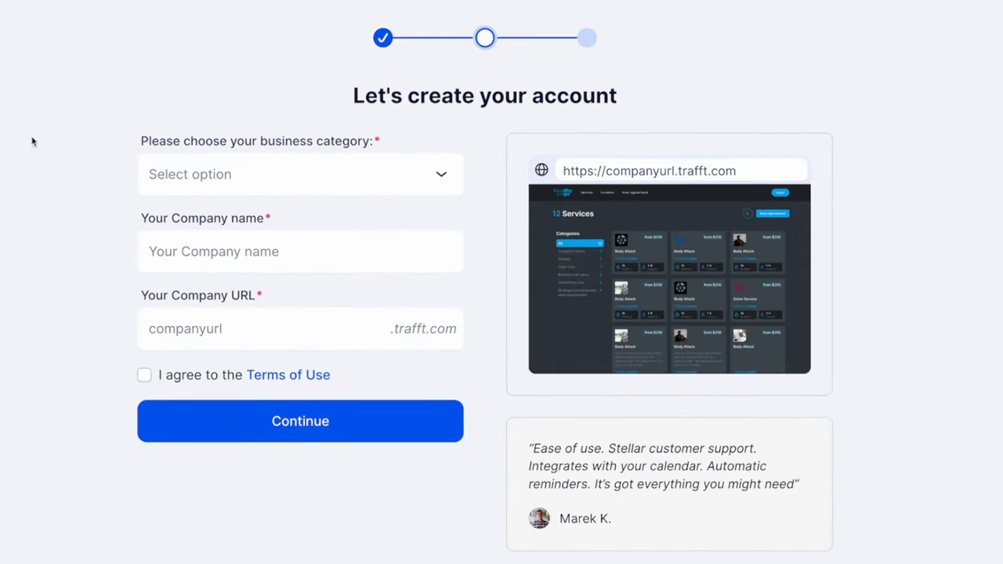
pyautogui.moveTo(416, 160)
pyautogui.write('Tario Coaching')
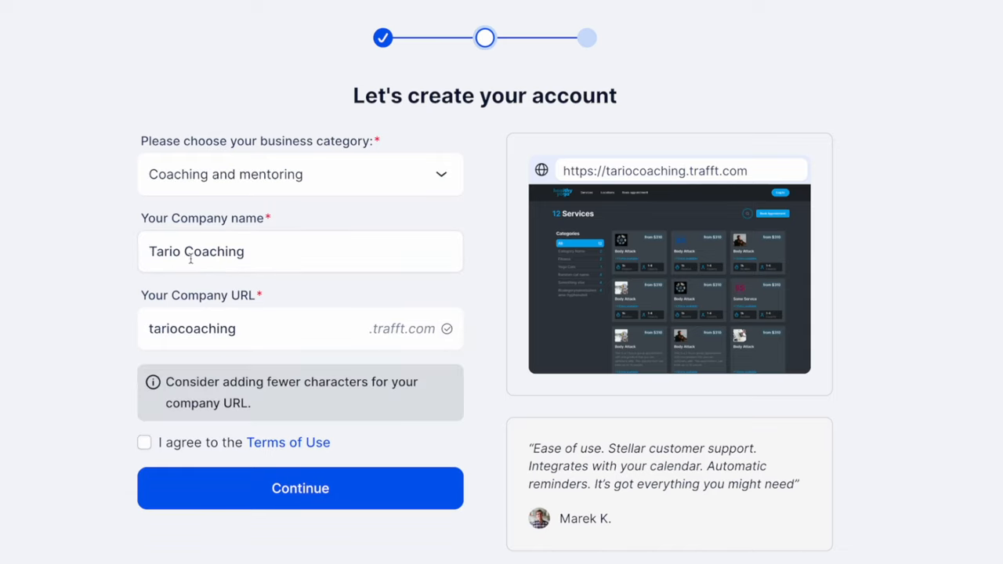
pyautogui.moveTo(188, 304)
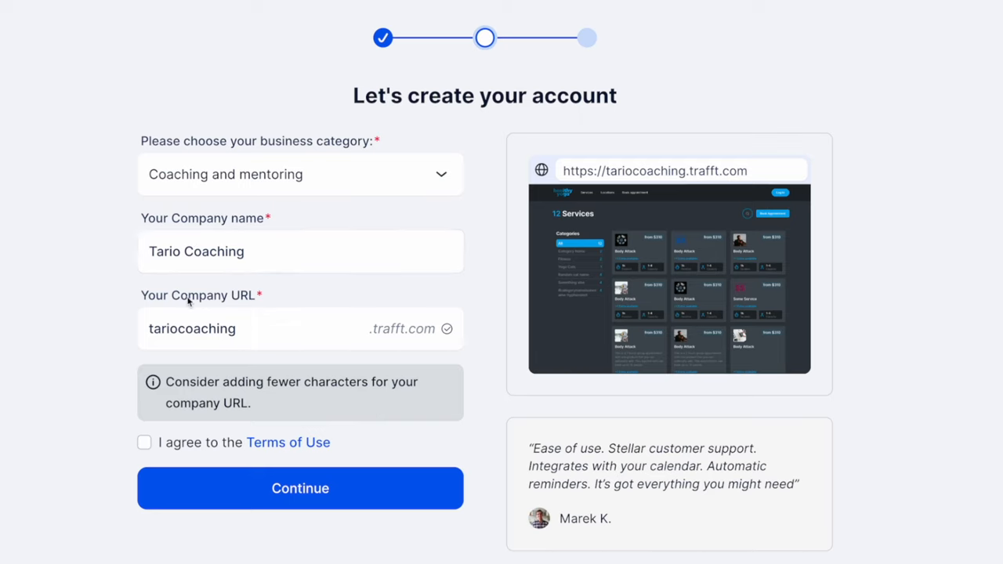
pyautogui.moveTo(410, 373)
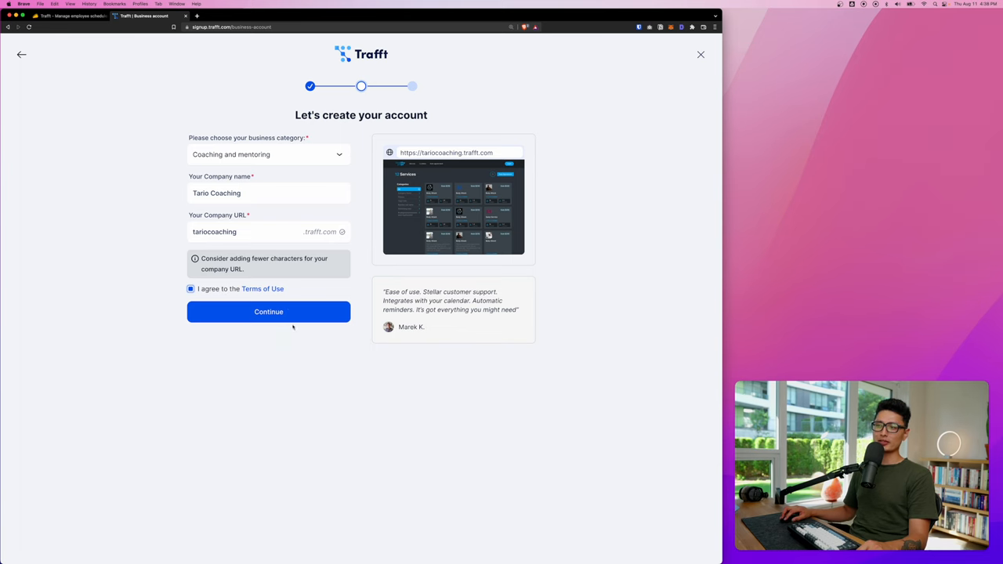
pyautogui.click(268, 310)
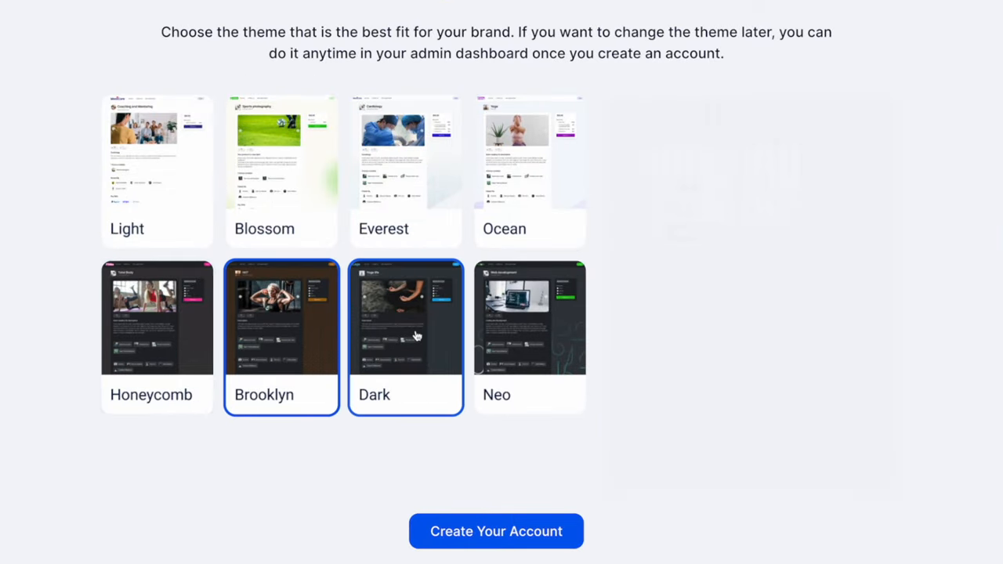
pyautogui.click(156, 171)
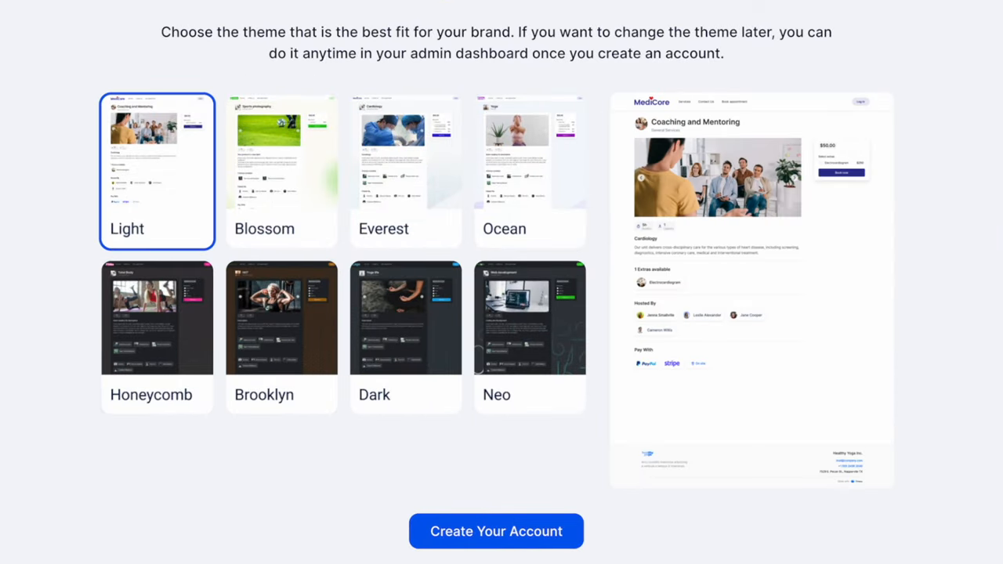
pyautogui.moveTo(749, 279)
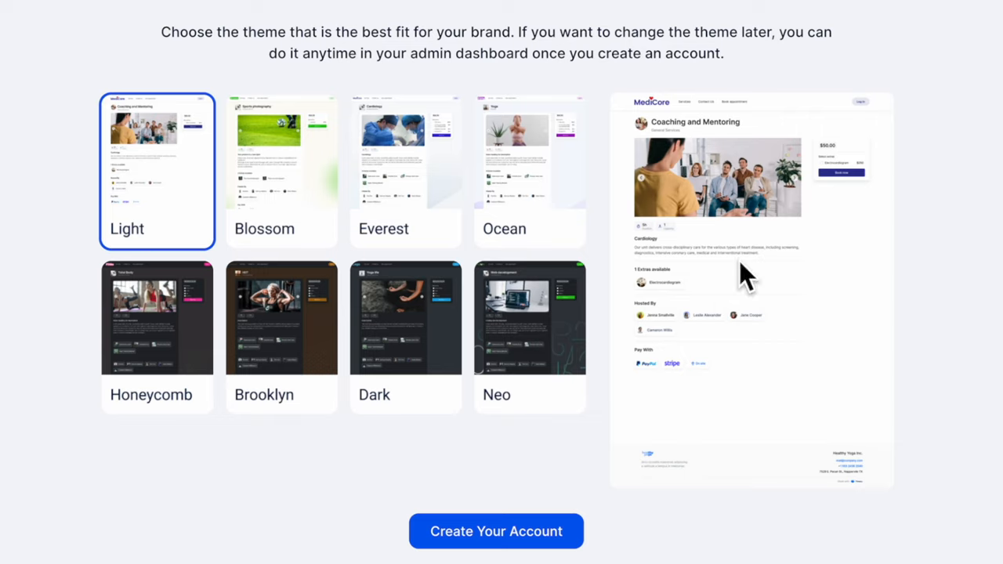
pyautogui.click(496, 531)
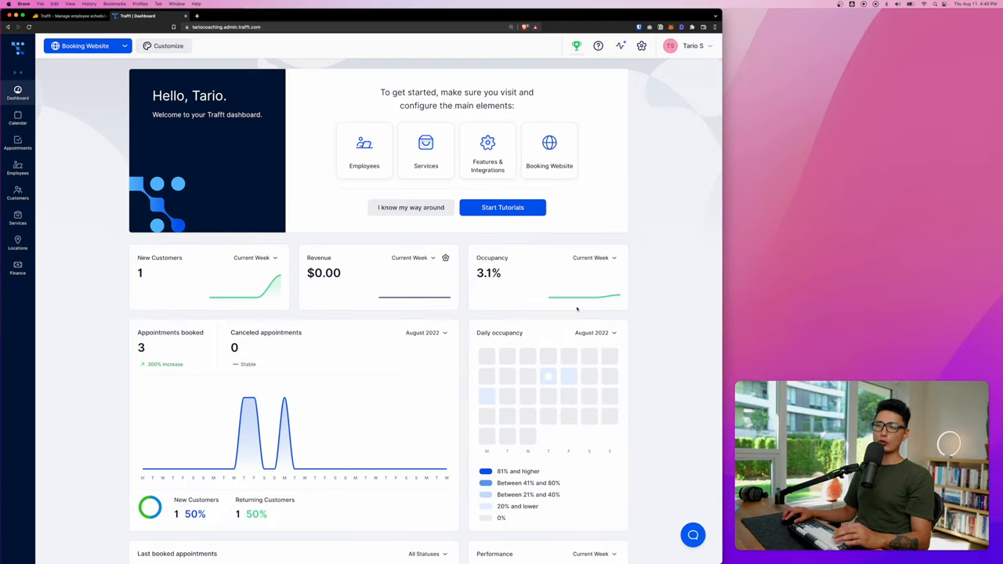
pyautogui.moveTo(192, 279)
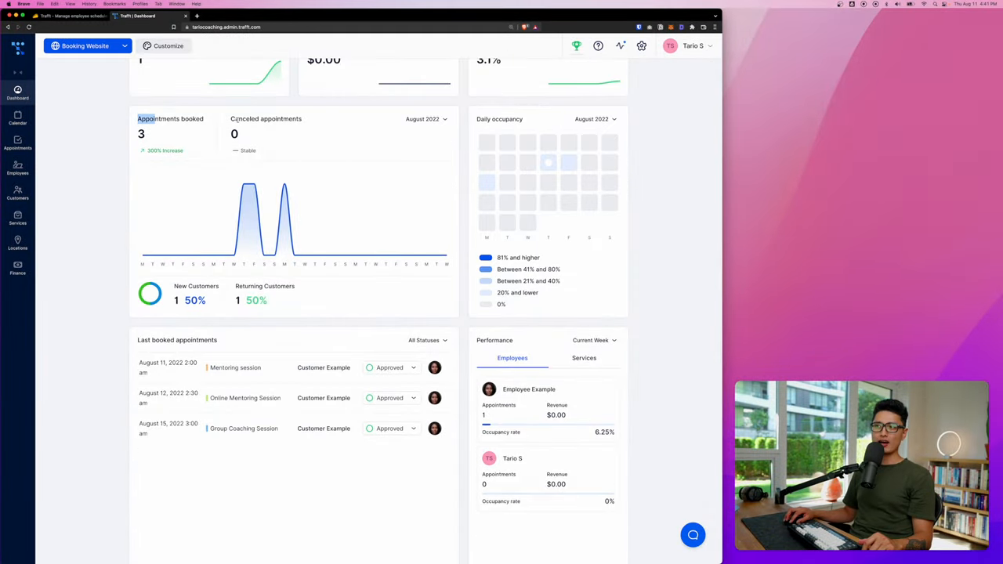
pyautogui.scroll(-3)
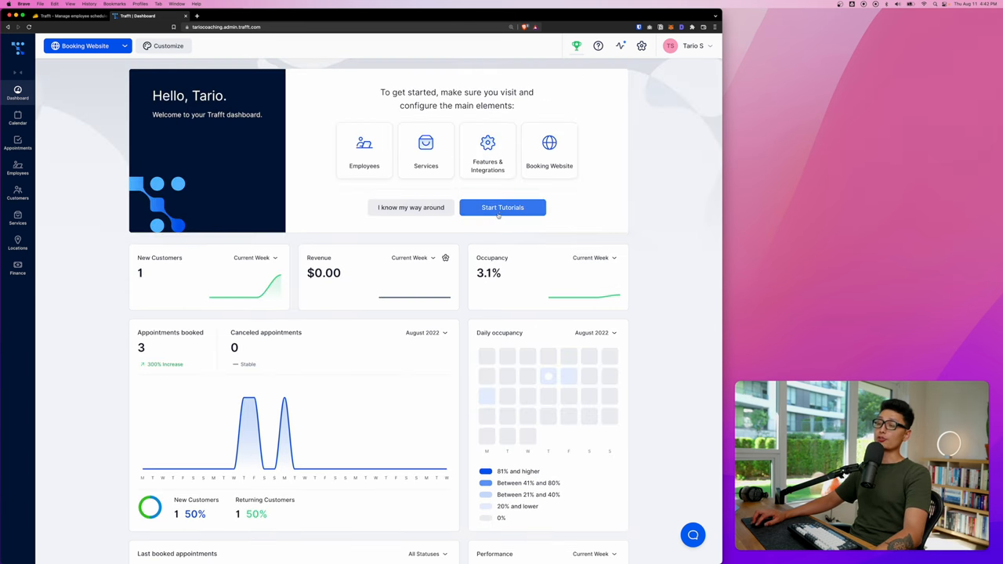
pyautogui.click(501, 207)
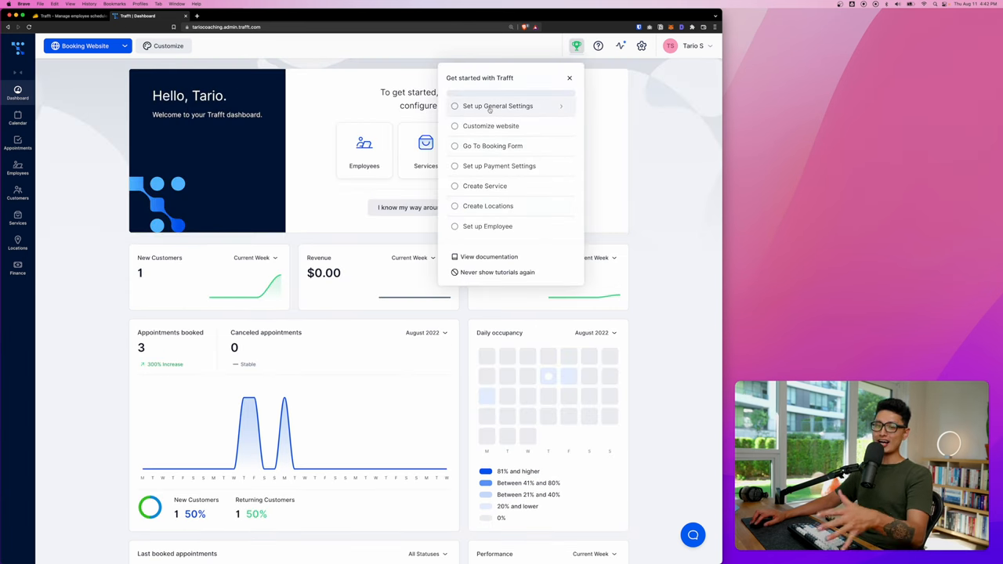
pyautogui.click(569, 78)
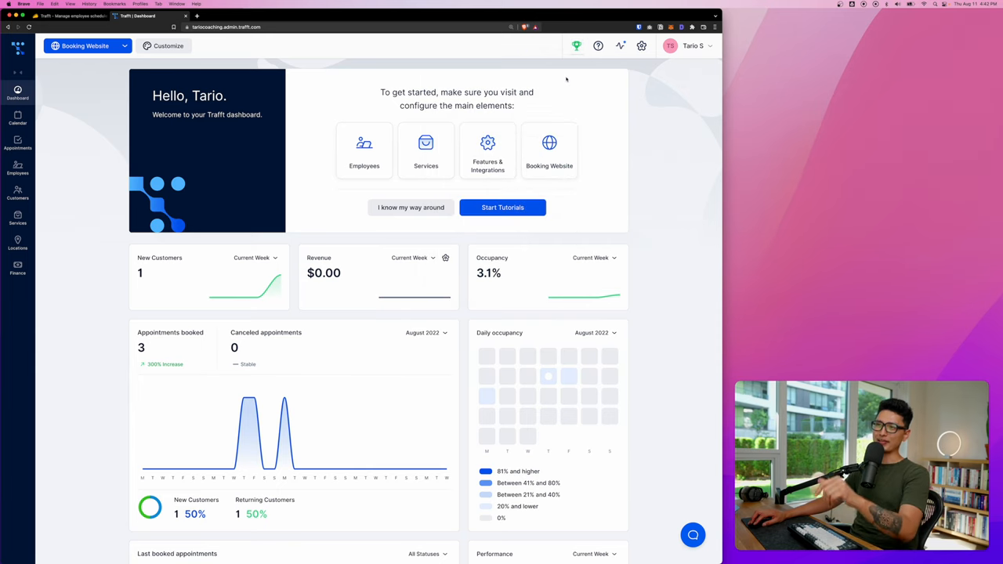
pyautogui.moveTo(47, 201)
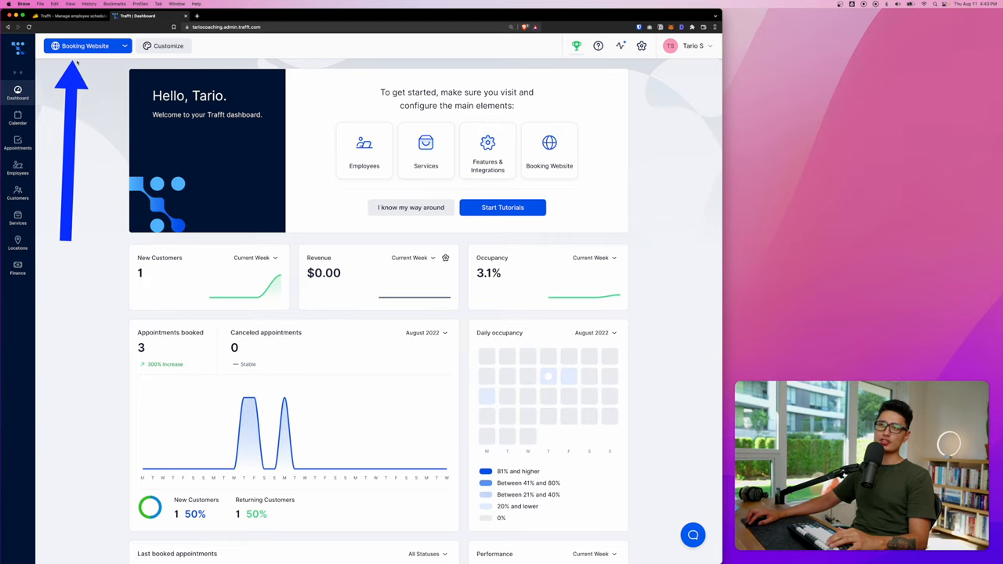
# - On the public booking site, start booking the $150 Mentoring session as a guest
pyautogui.click(84, 46)
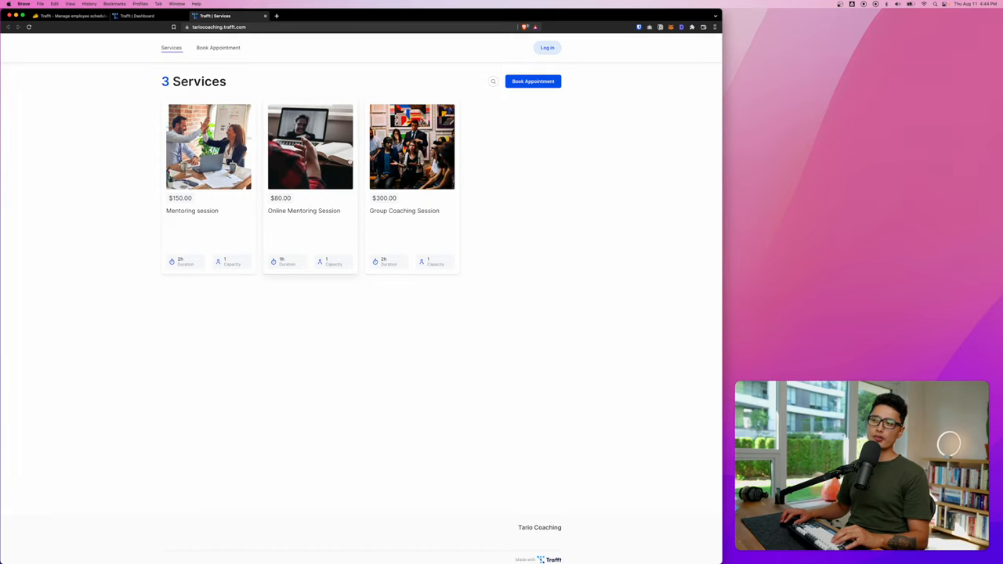
pyautogui.click(209, 147)
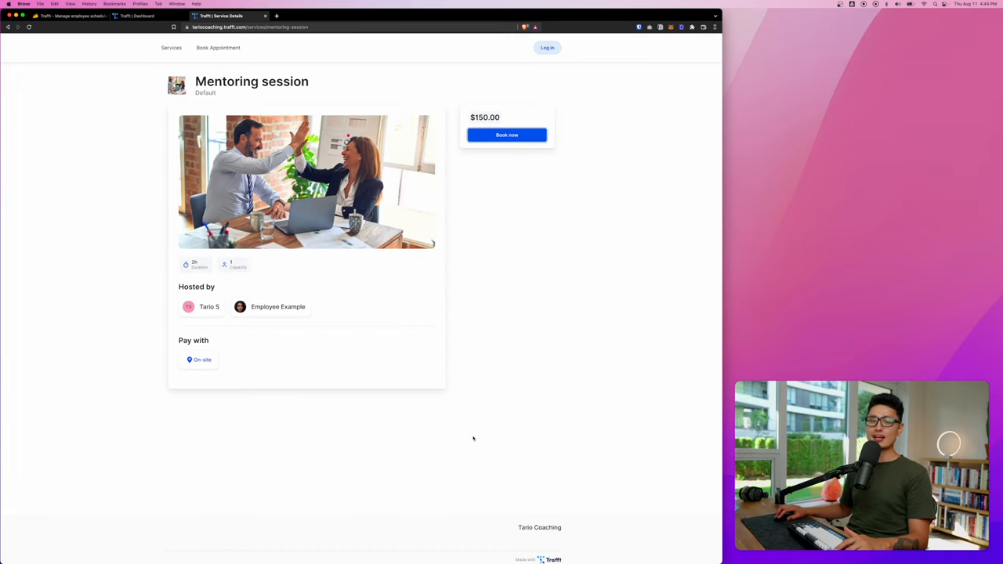
pyautogui.click(506, 135)
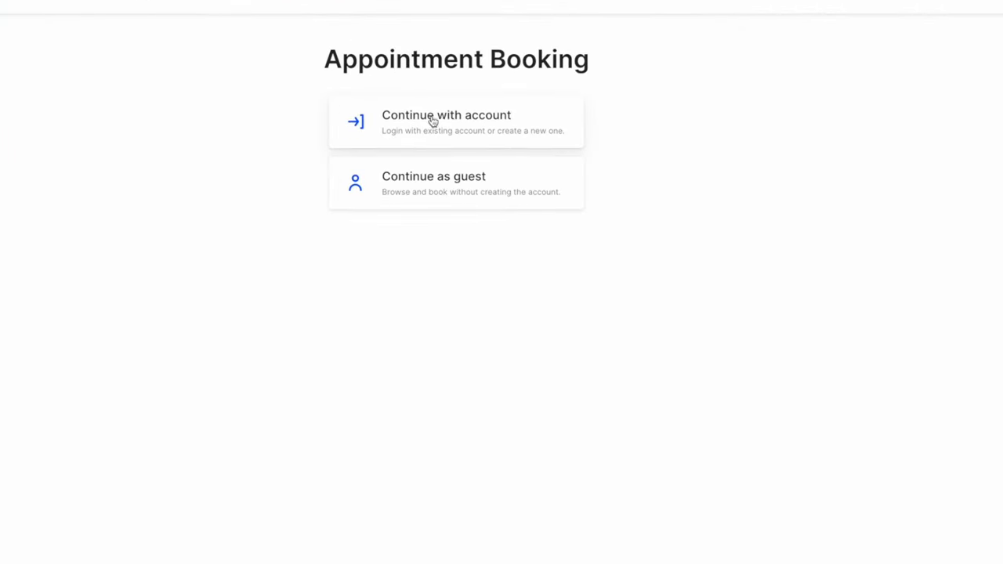
pyautogui.moveTo(924, 126)
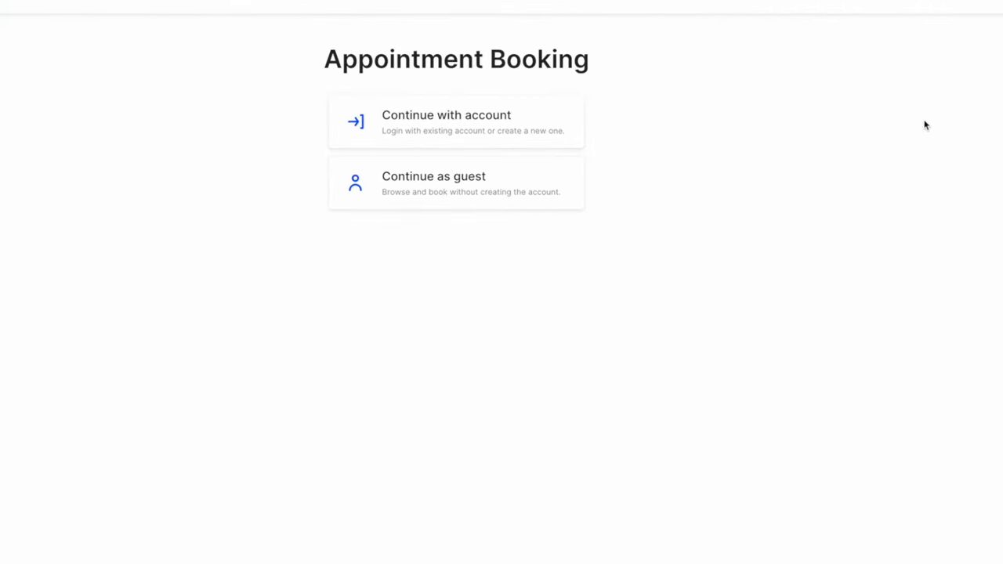
pyautogui.moveTo(501, 225)
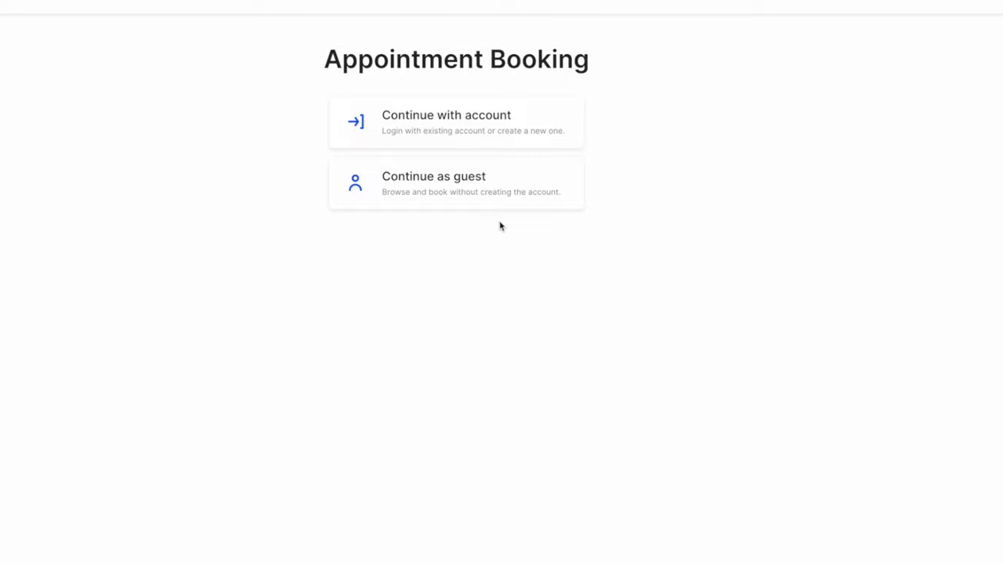
pyautogui.click(456, 183)
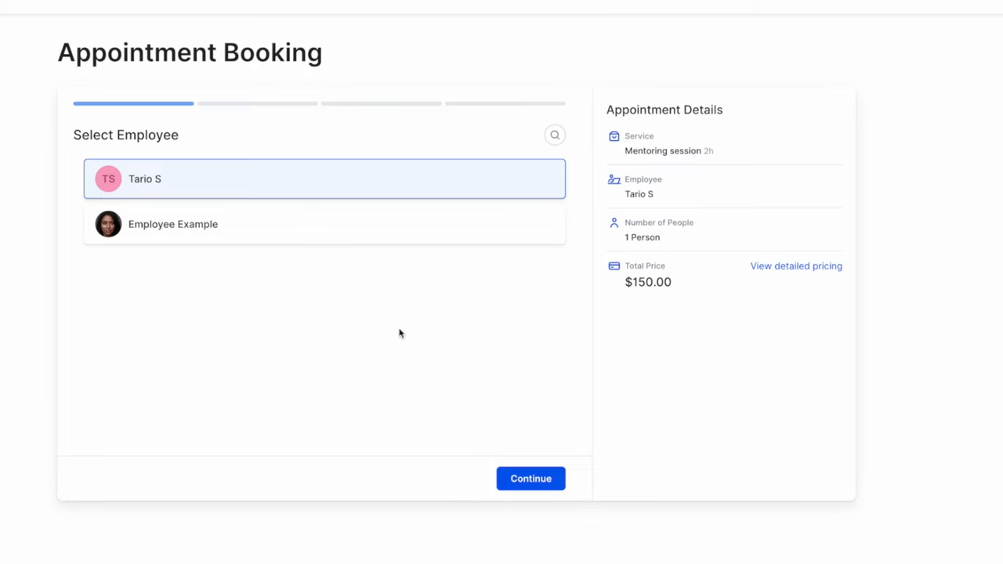
# - Choose the first employee, review the date-time step, and return to the dashboard tab
pyautogui.click(529, 478)
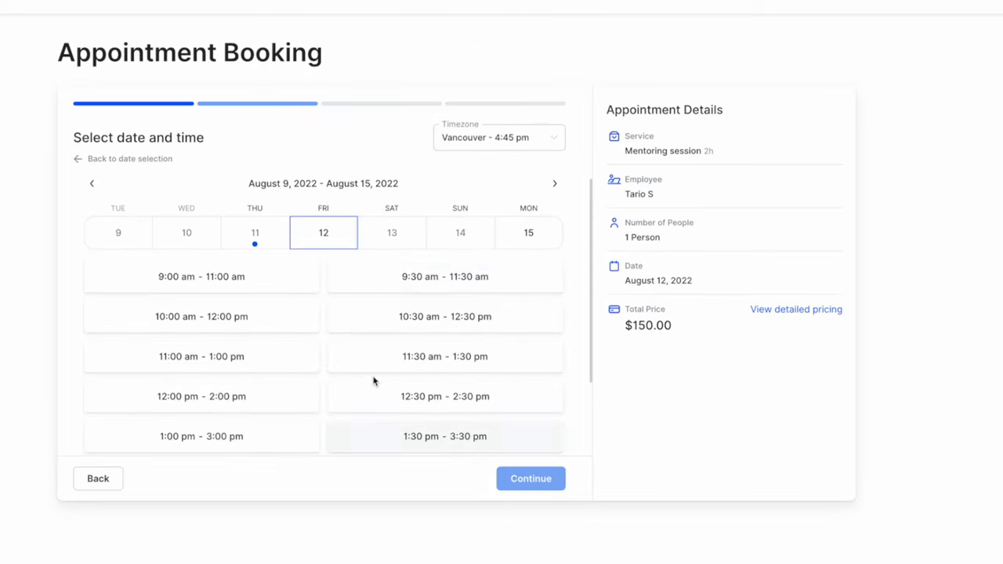
pyautogui.scroll(-3)
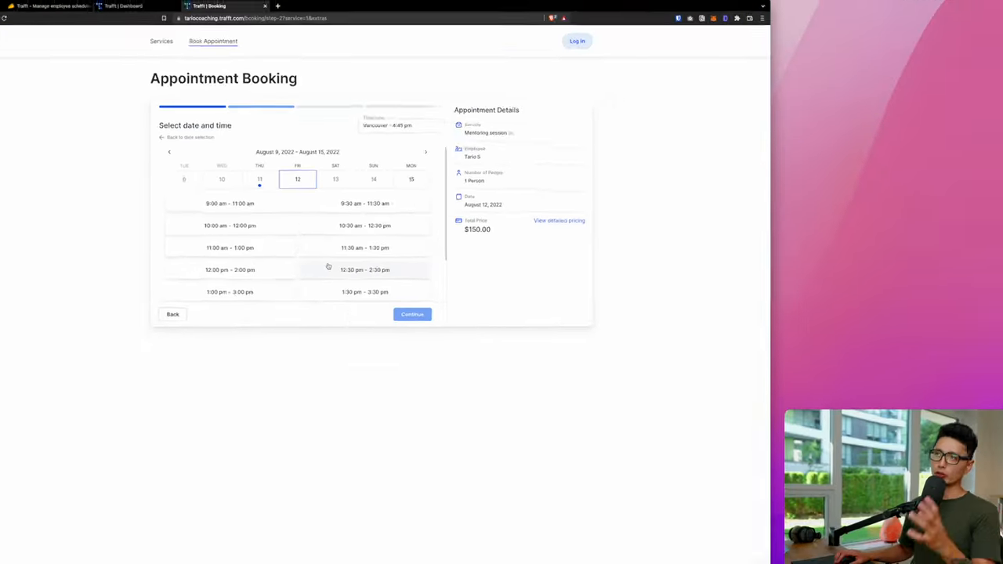
pyautogui.click(138, 16)
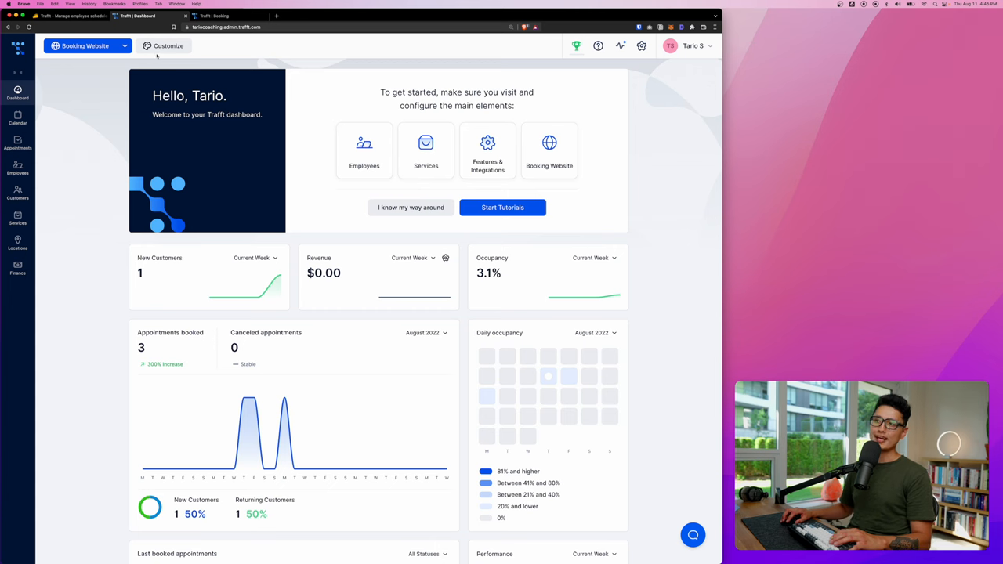
# - Bring up the booking website's Customize General Settings
pyautogui.click(168, 45)
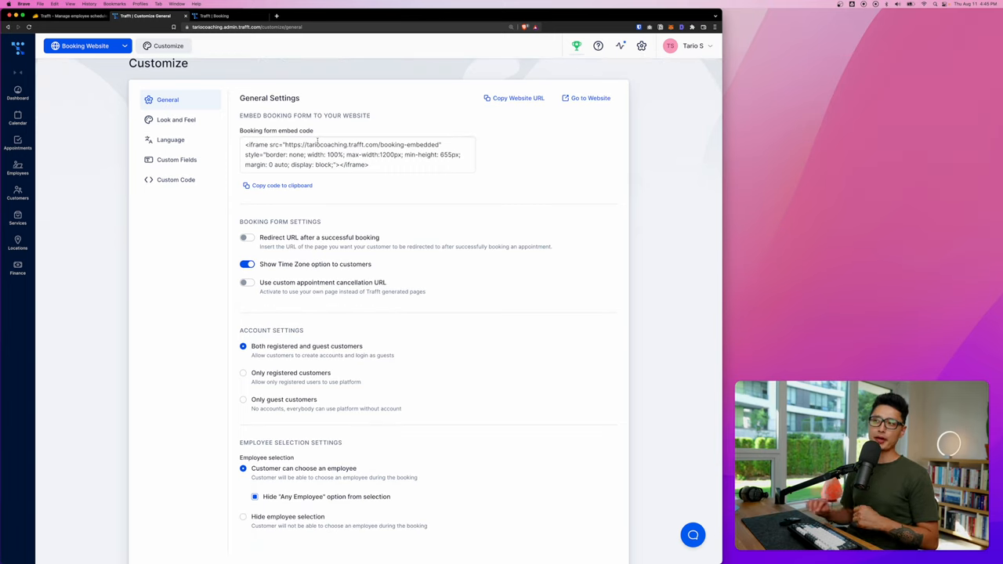
pyautogui.doubleClick(295, 130)
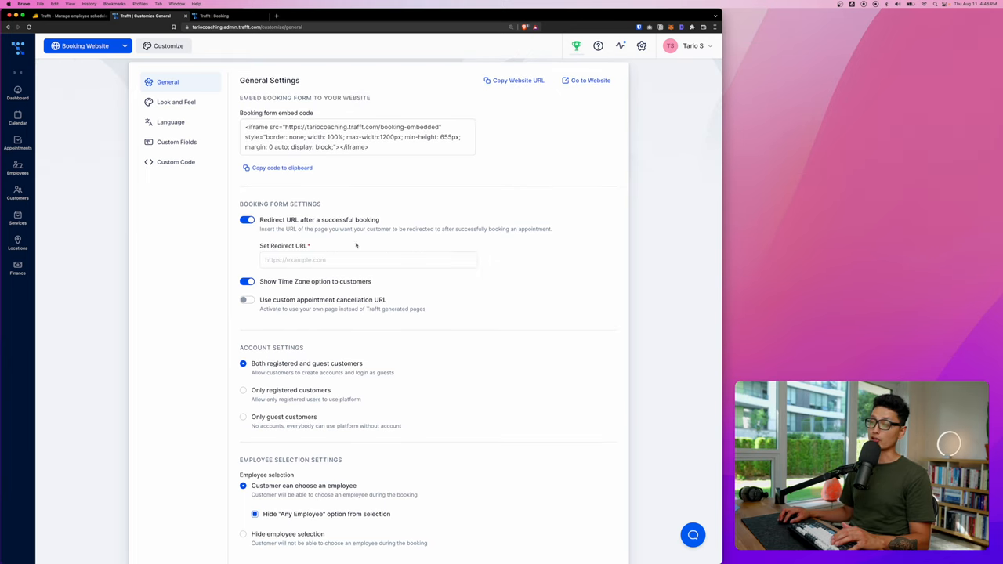
pyautogui.moveTo(326, 235)
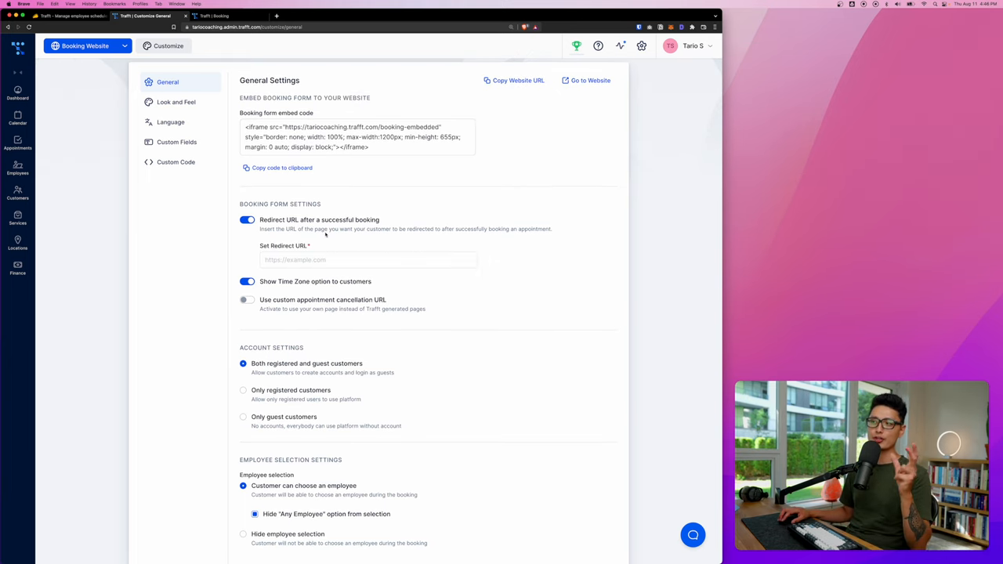
pyautogui.click(247, 220)
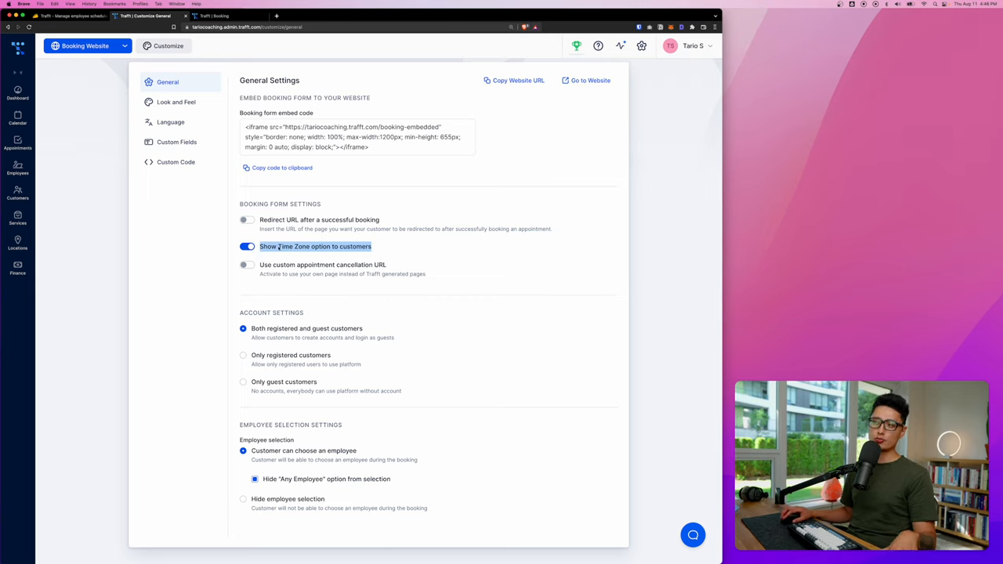
pyautogui.moveTo(333, 255)
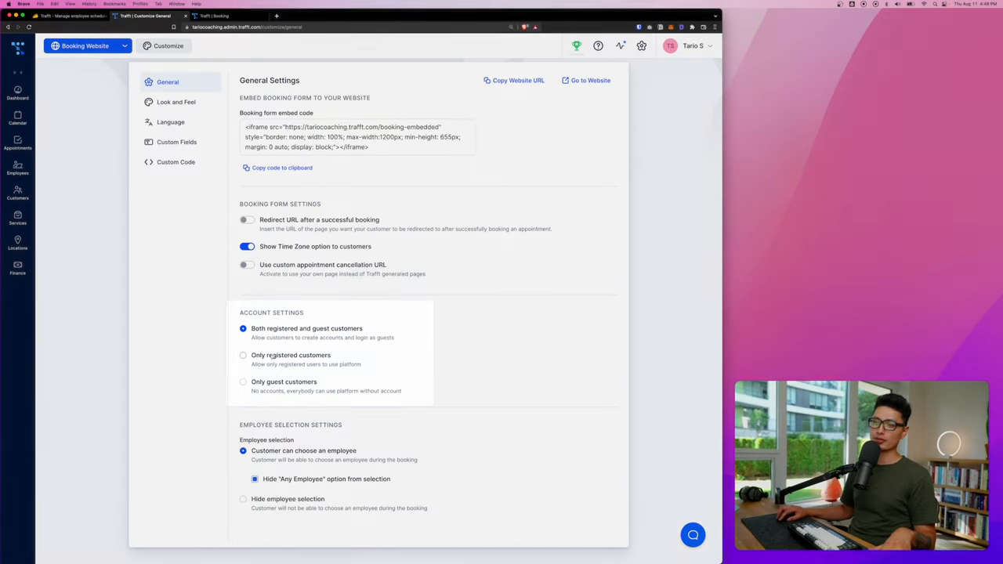
pyautogui.click(243, 354)
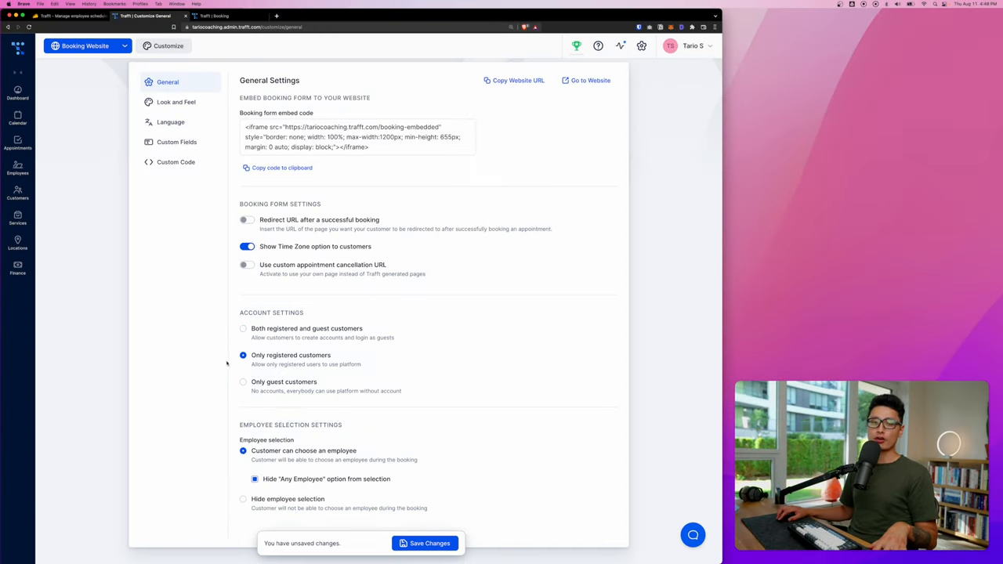
pyautogui.click(242, 383)
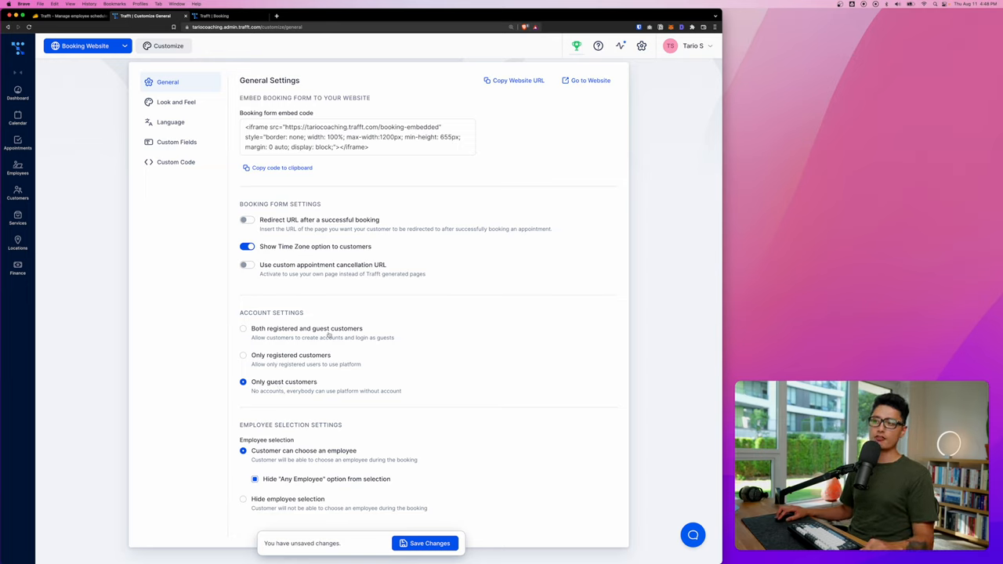
pyautogui.click(243, 329)
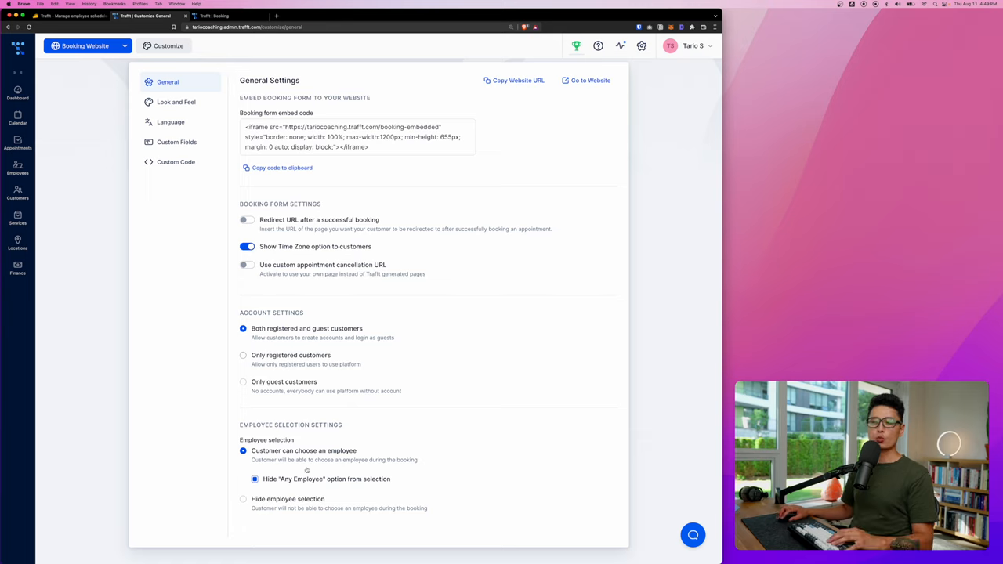
pyautogui.press('cmd+3')
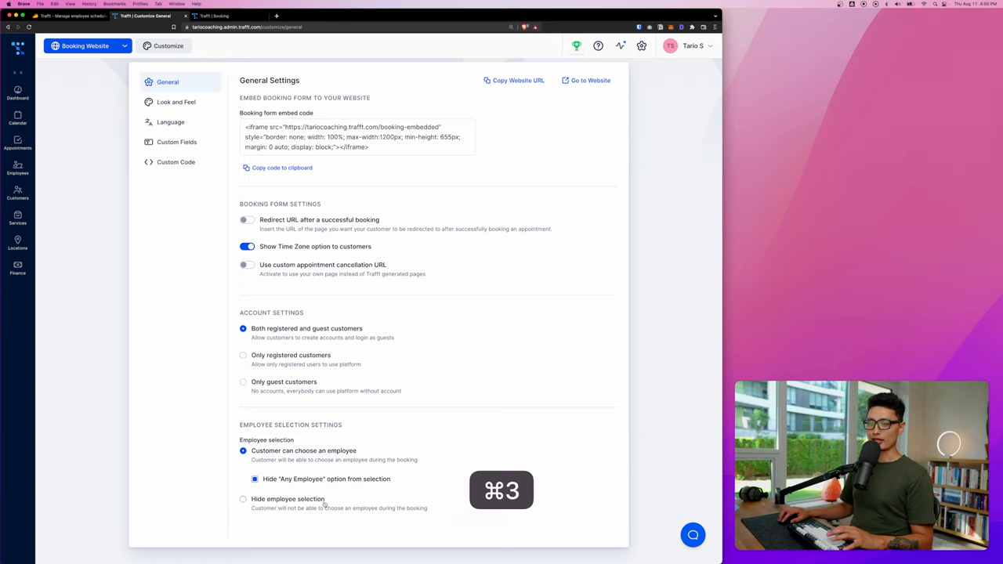
pyautogui.click(220, 16)
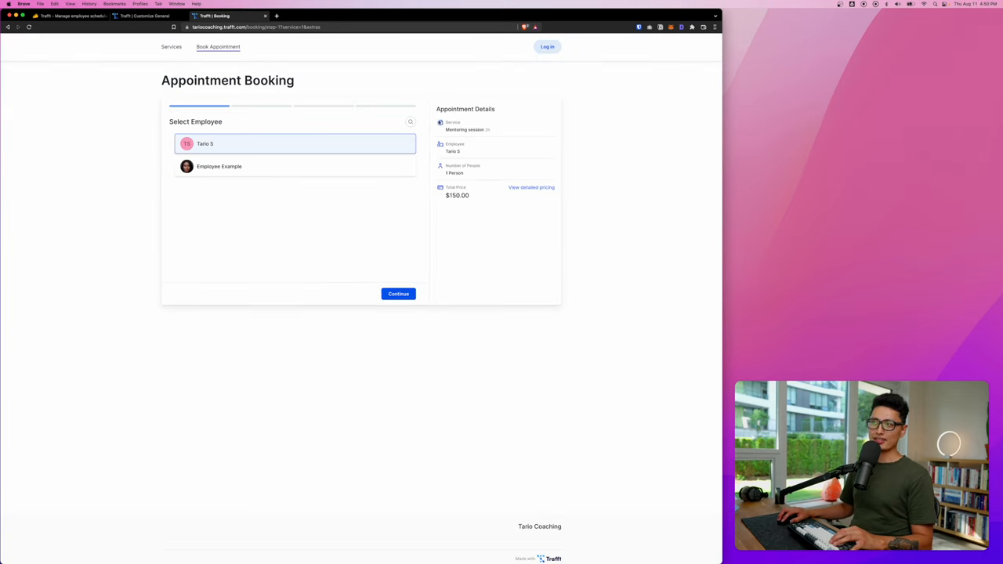
pyautogui.click(149, 16)
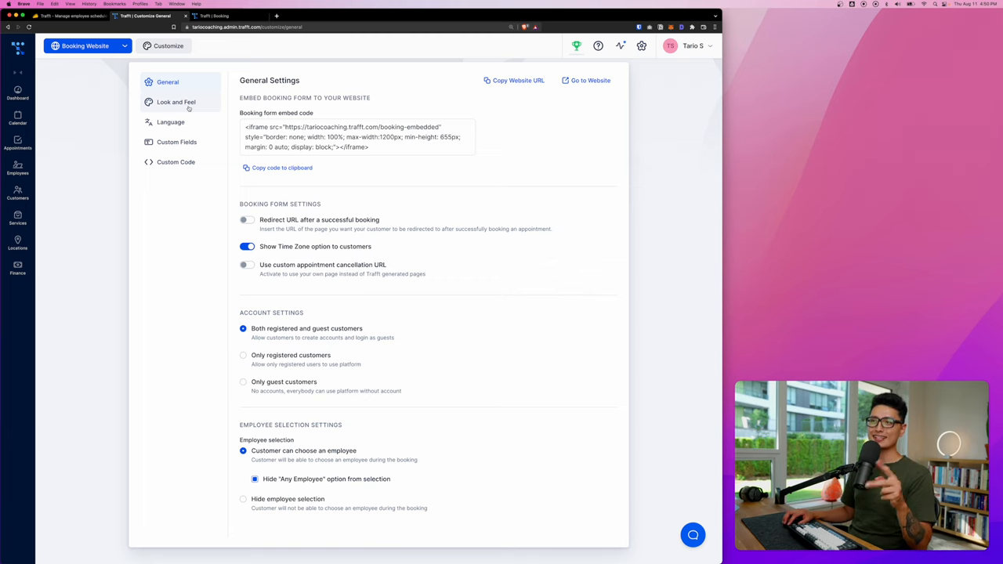
# - In Look and Feel, drag Employees to be the first booking form step
pyautogui.click(176, 102)
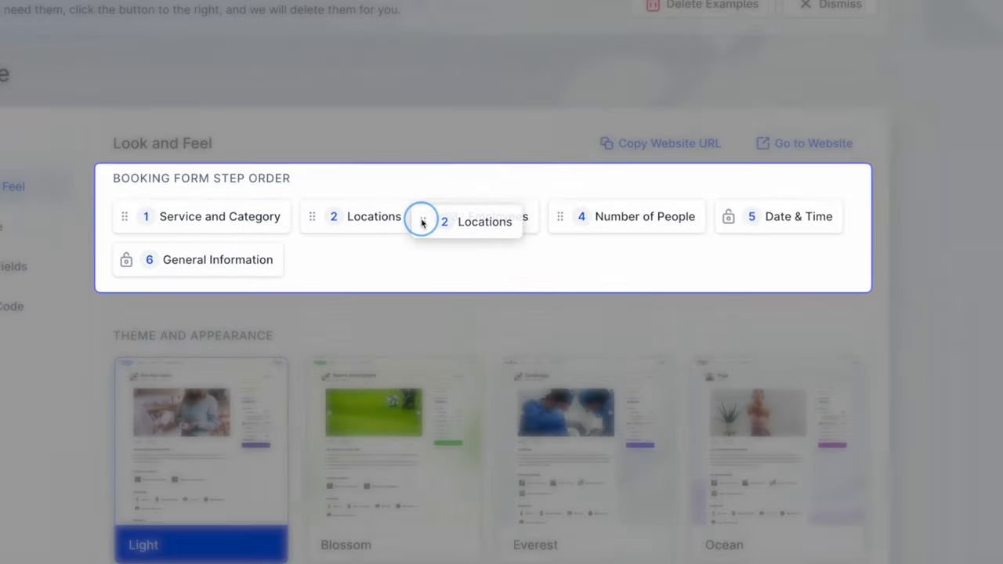
pyautogui.moveTo(423, 220); pyautogui.dragTo(480, 217)
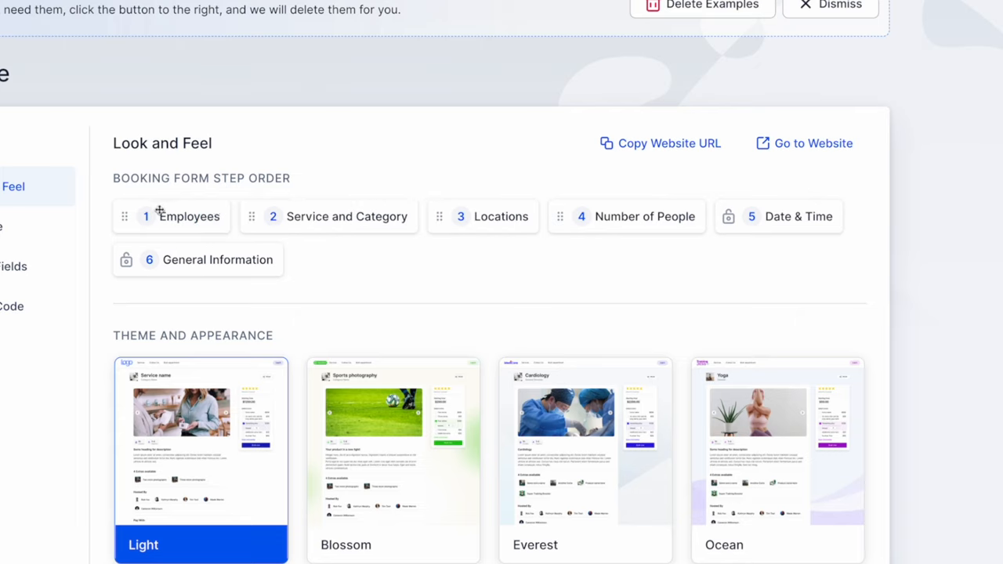
pyautogui.moveTo(392, 235)
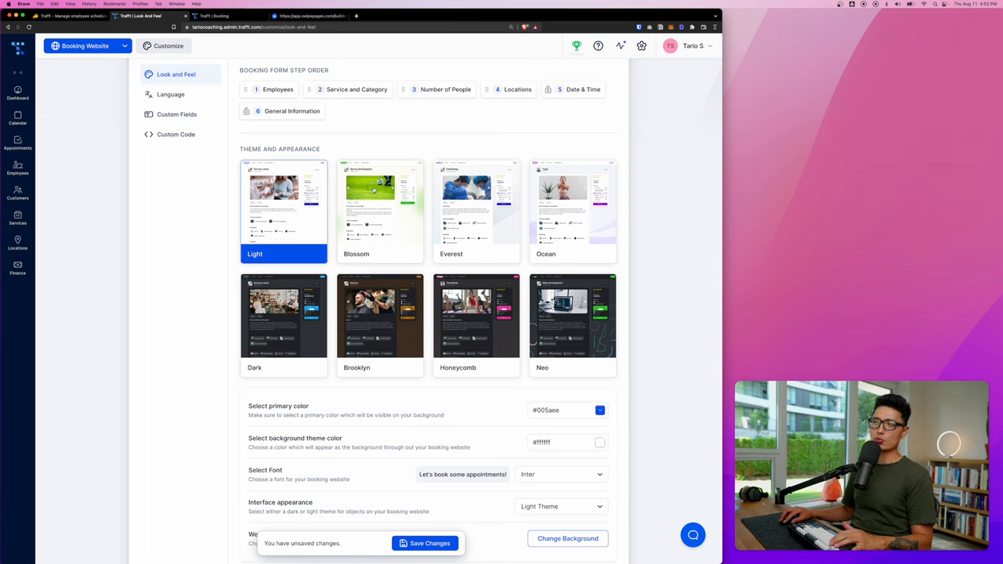
# - Apply the dark Neo theme, save it, and preview it on the live booking page
pyautogui.click(572, 321)
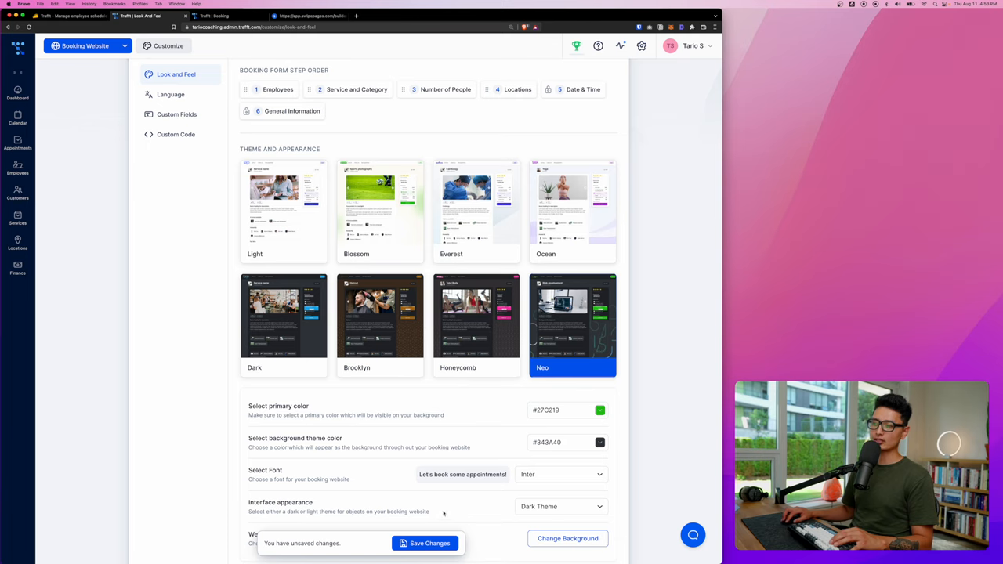
pyautogui.click(228, 16)
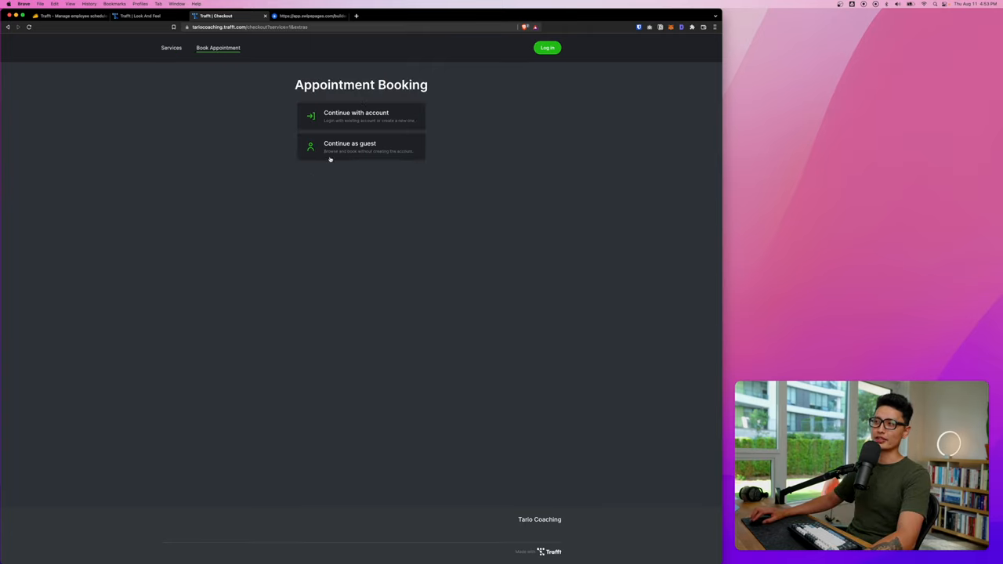
pyautogui.moveTo(467, 266)
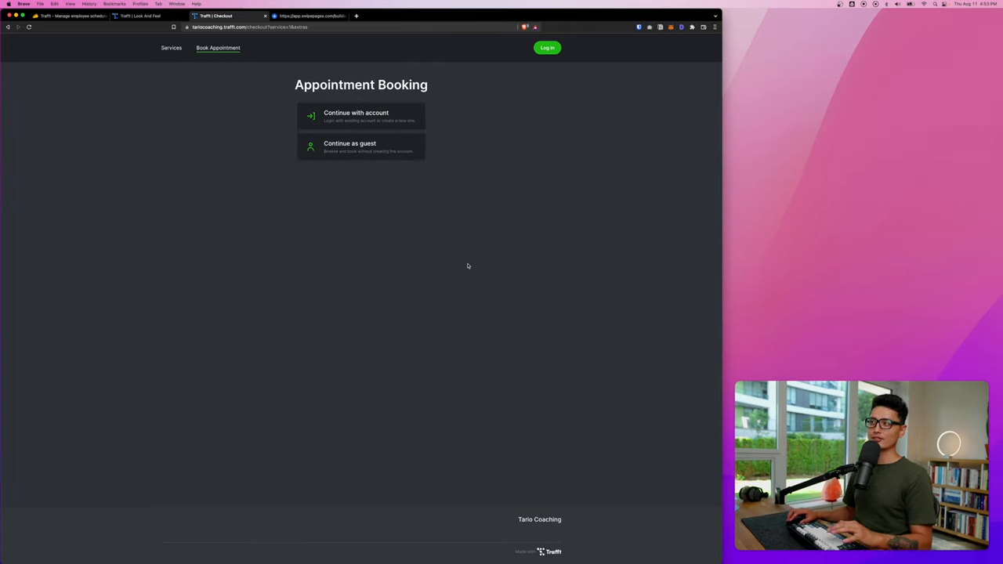
pyautogui.moveTo(463, 66)
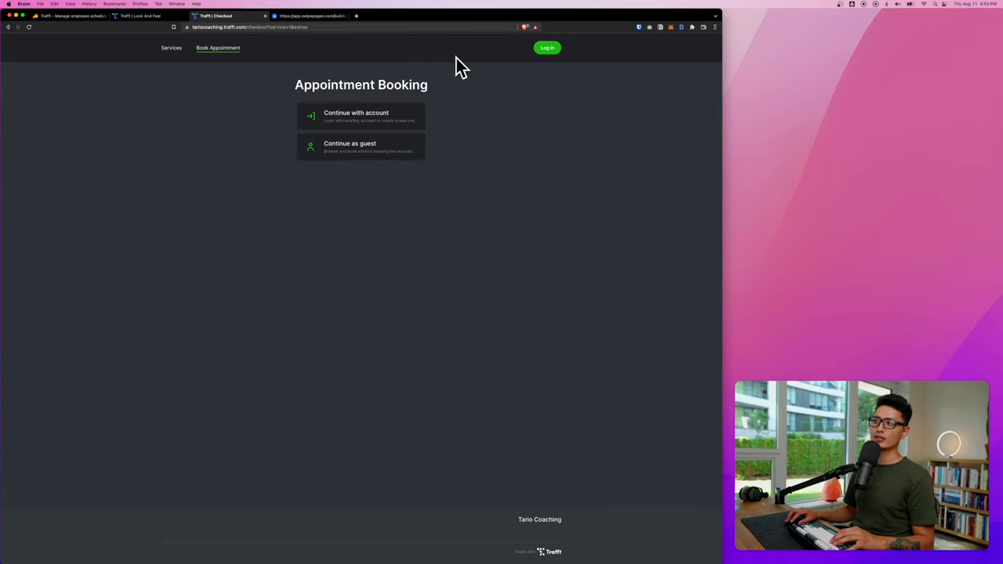
pyautogui.click(138, 16)
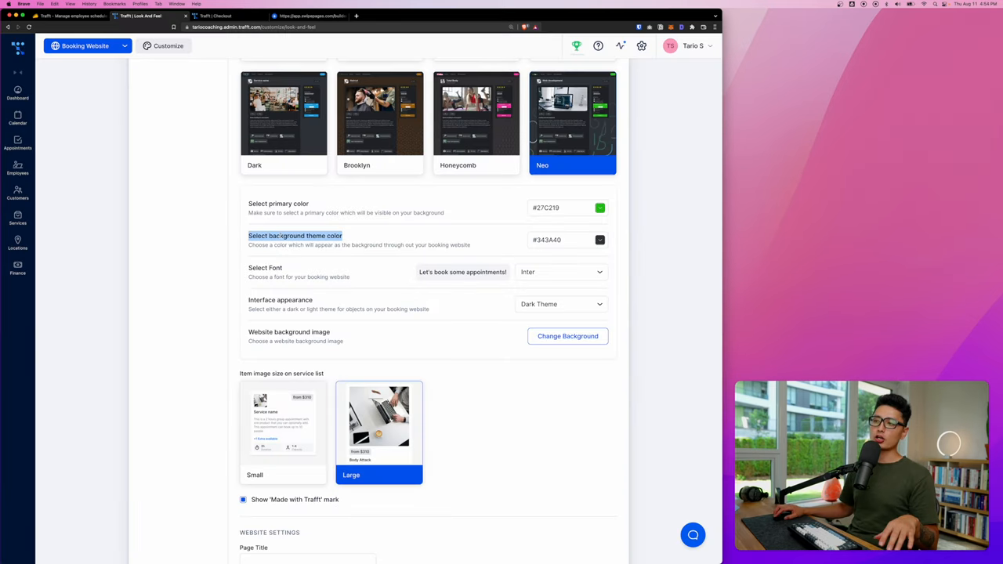
# - Choose Poppins from the Select Font list as the booking website font
pyautogui.doubleClick(288, 204)
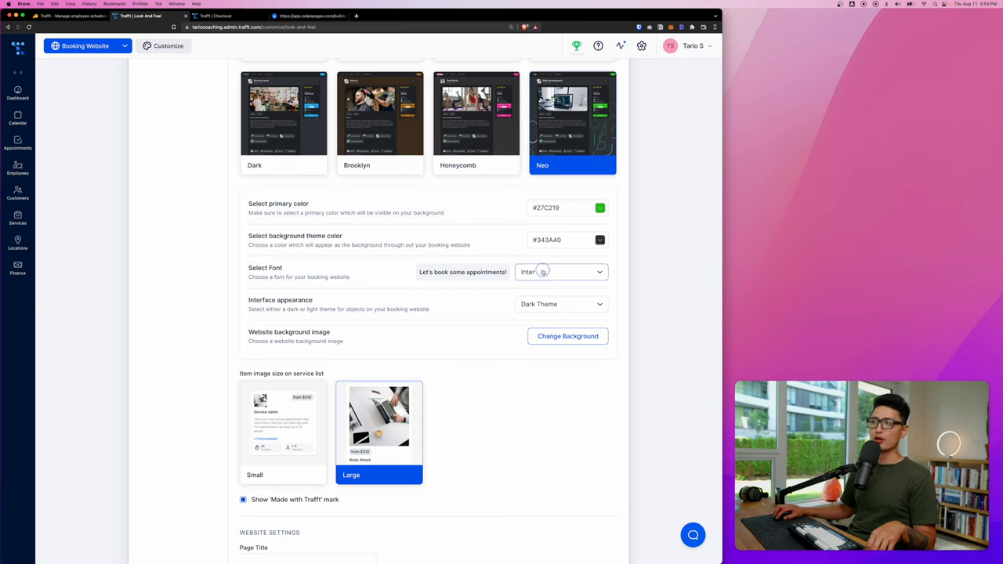
pyautogui.click(559, 272)
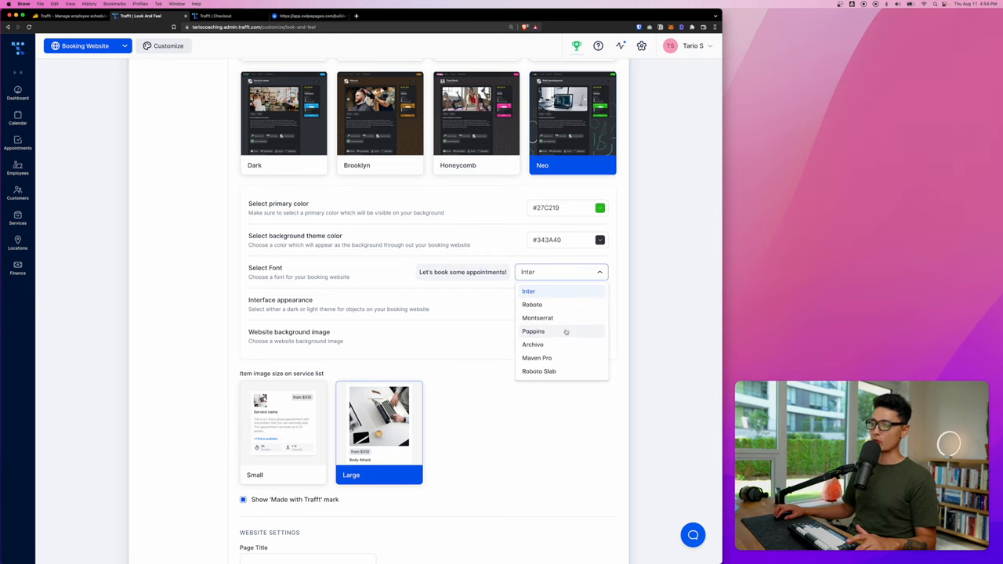
pyautogui.click(533, 330)
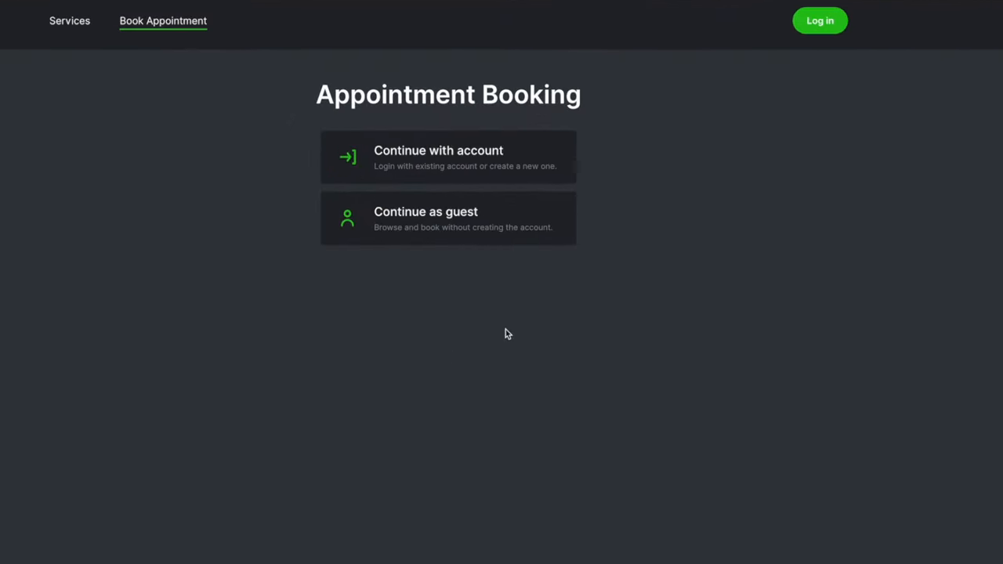
pyautogui.moveTo(429, 193)
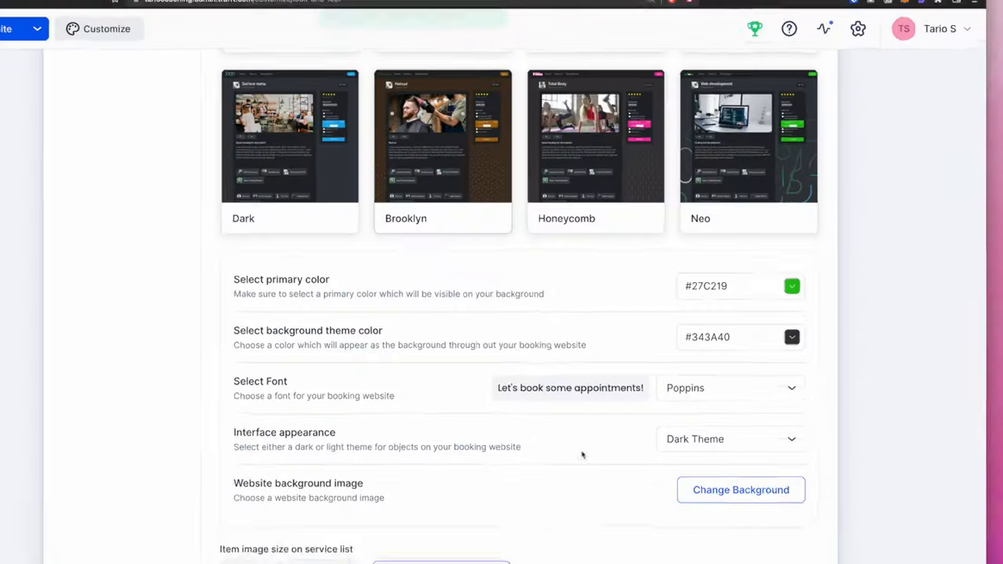
# - Keep the Dark Theme interface appearance, review the live page, and go to Language settings
pyautogui.click(729, 439)
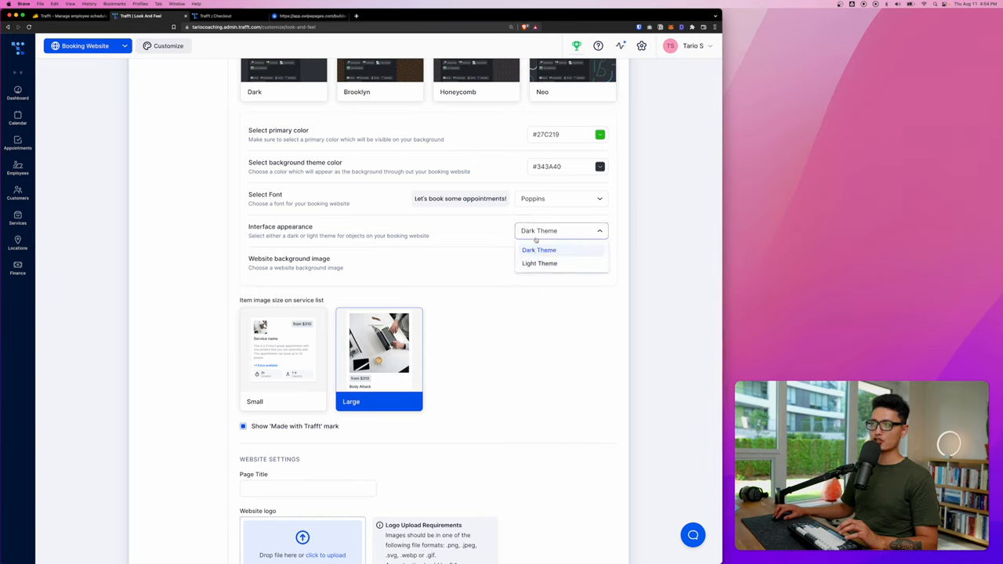
pyautogui.click(539, 249)
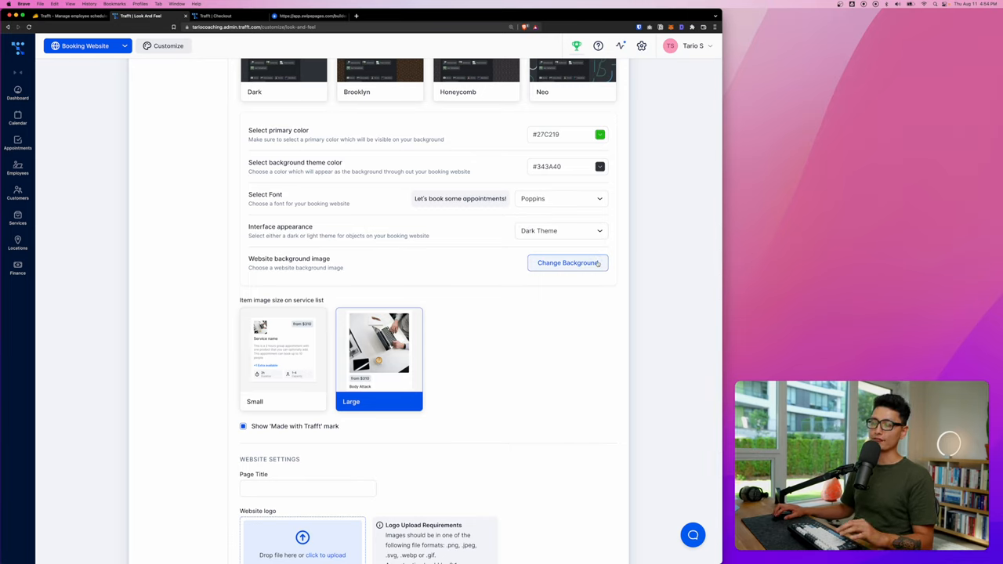
pyautogui.moveTo(564, 241)
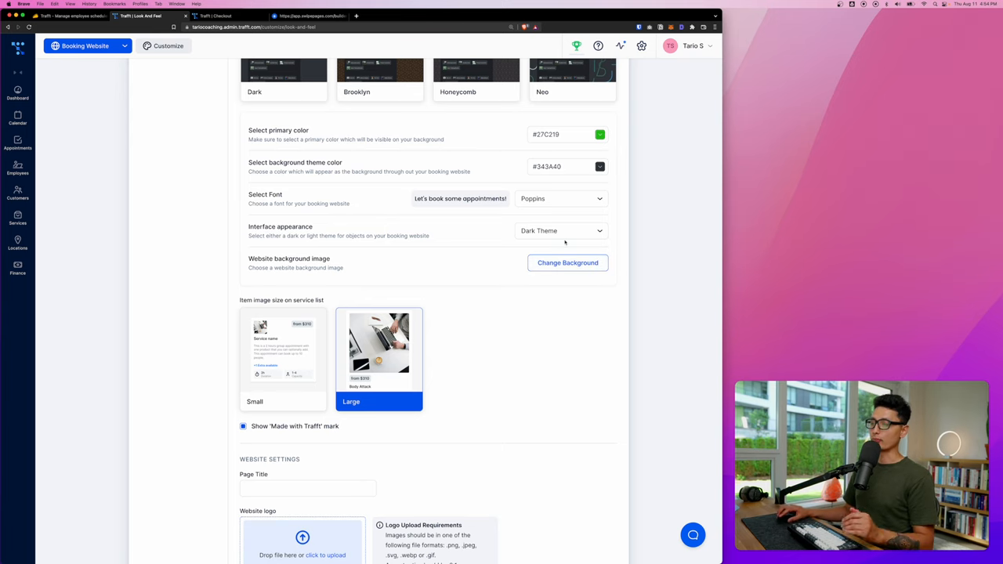
pyautogui.scroll(-3)
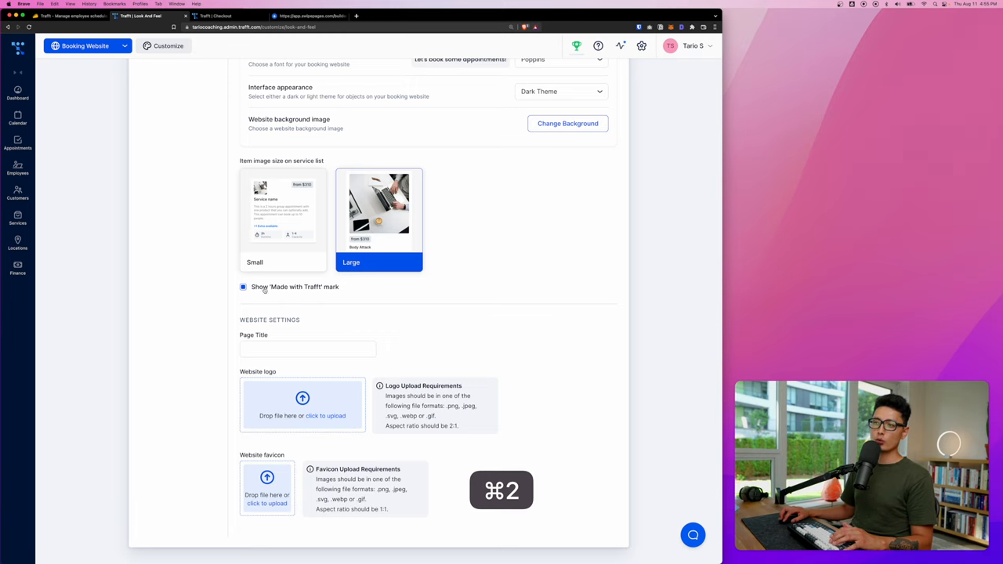
pyautogui.click(243, 287)
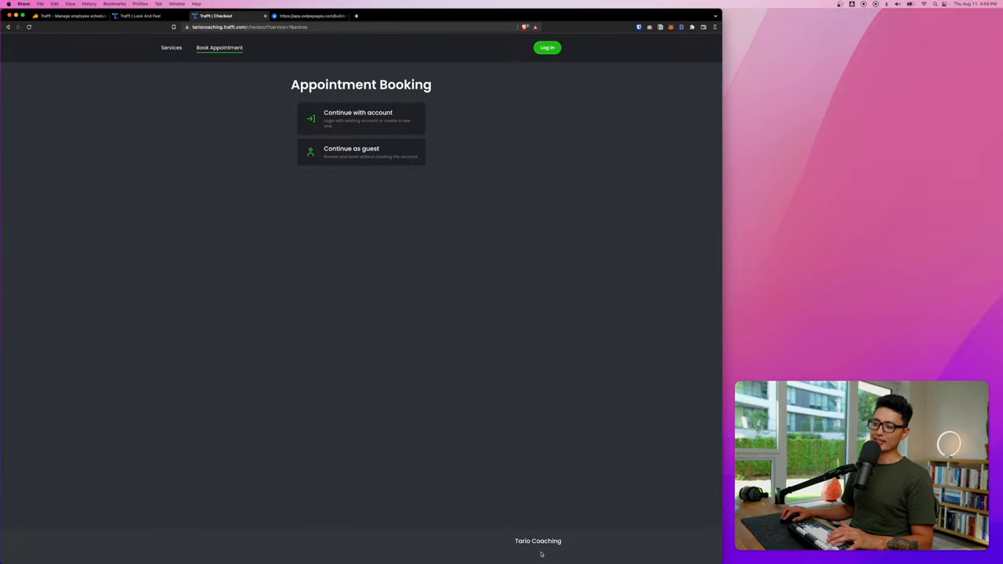
pyautogui.click(144, 16)
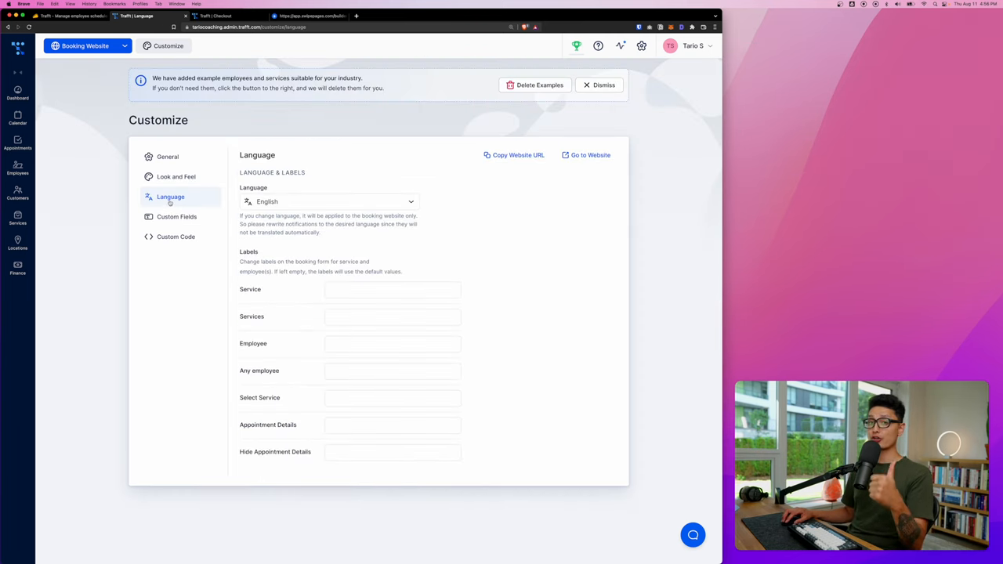
# - Rename the Employee label to 'Staff', save the change, and move on to Custom Fields
pyautogui.click(329, 200)
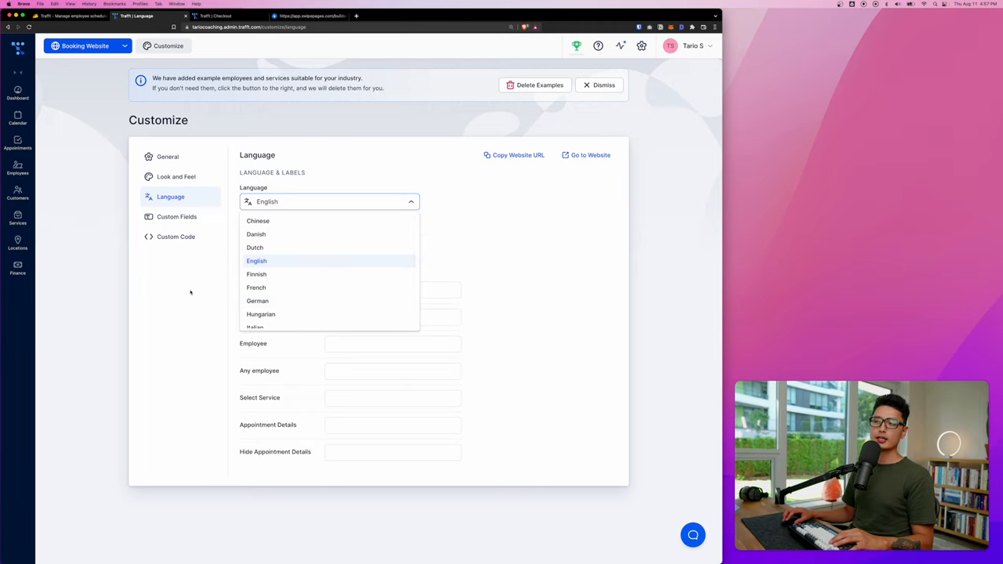
pyautogui.click(219, 16)
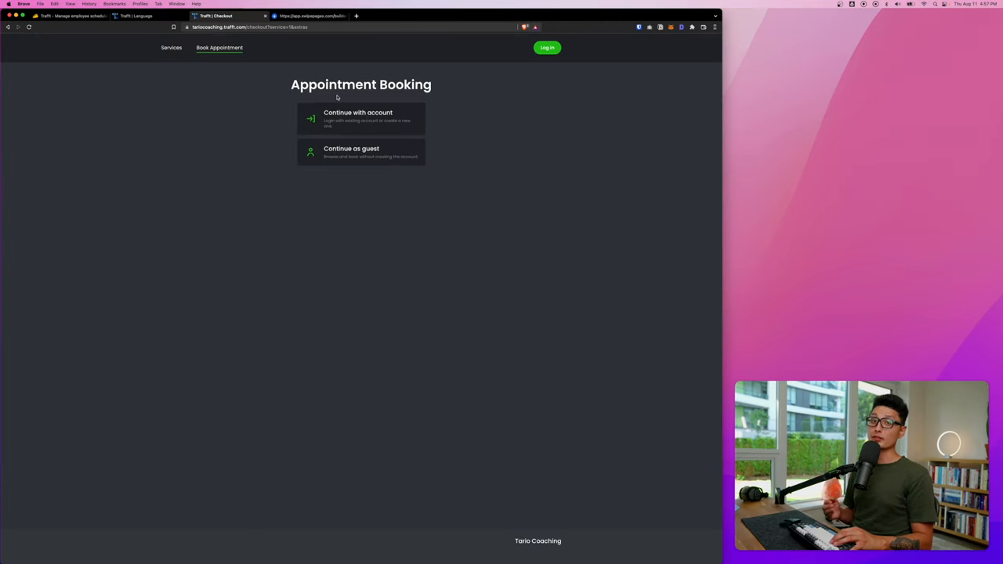
pyautogui.click(138, 15)
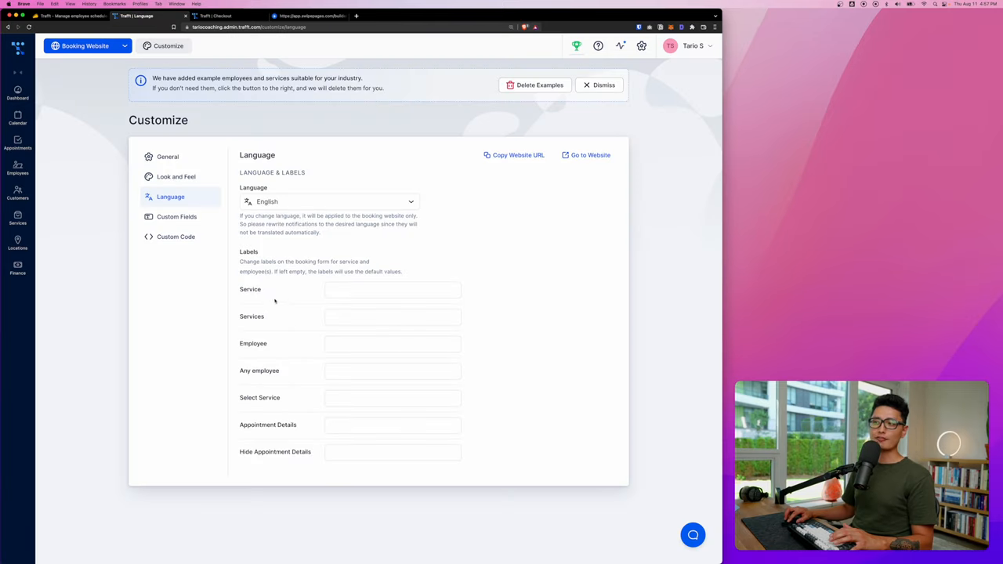
pyautogui.write('Staff')
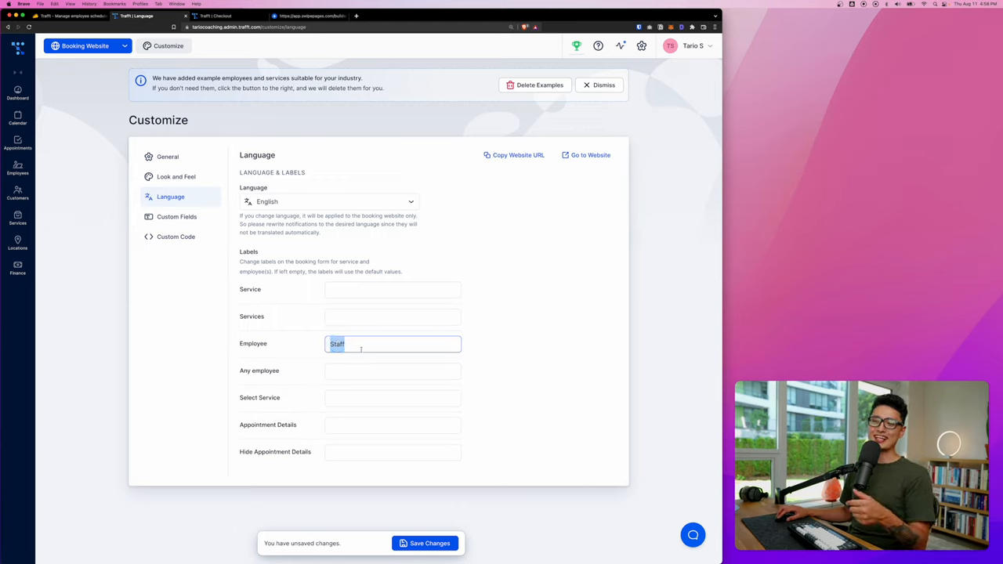
pyautogui.click(425, 542)
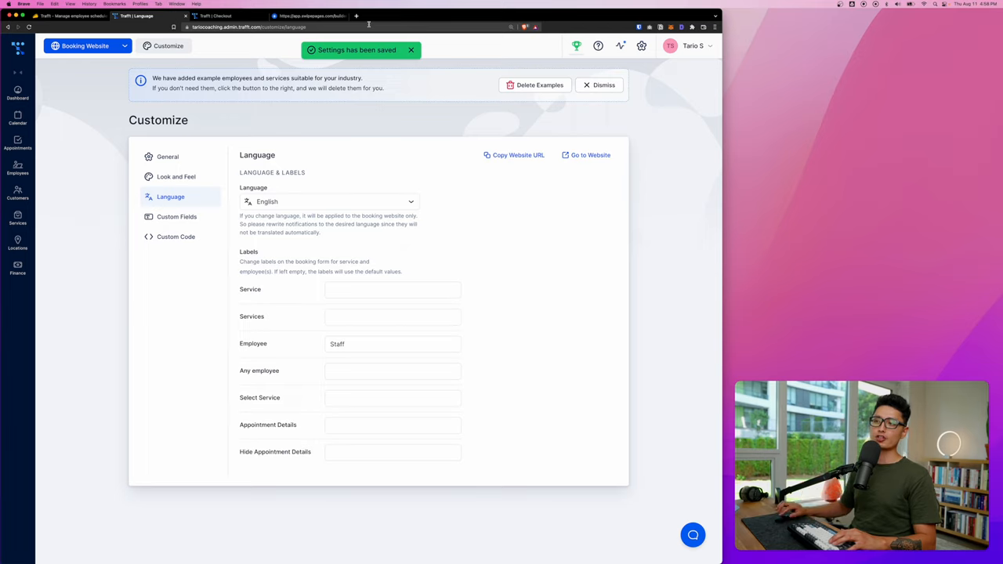
pyautogui.click(176, 216)
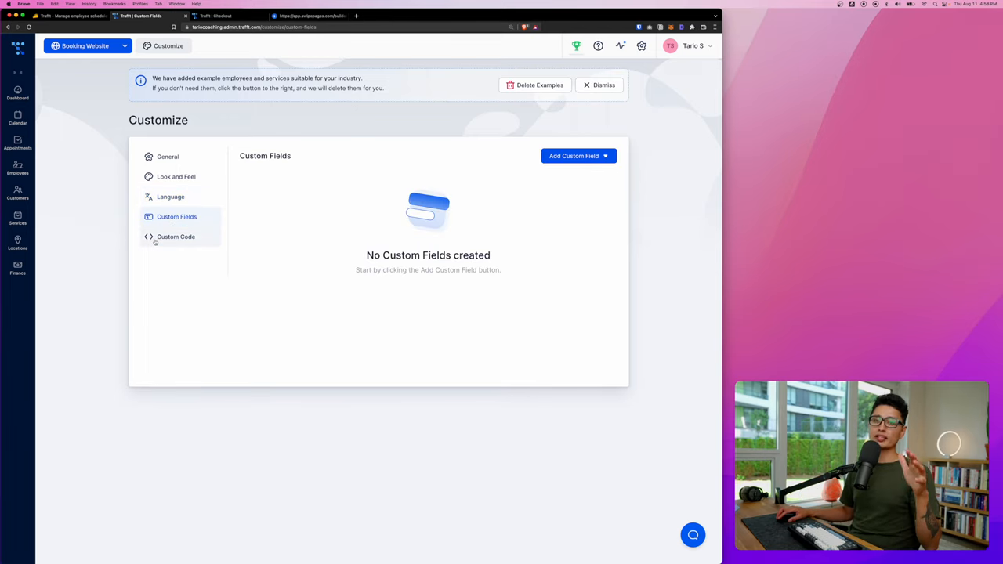
pyautogui.moveTo(555, 172)
pyautogui.write('Your Birthday')
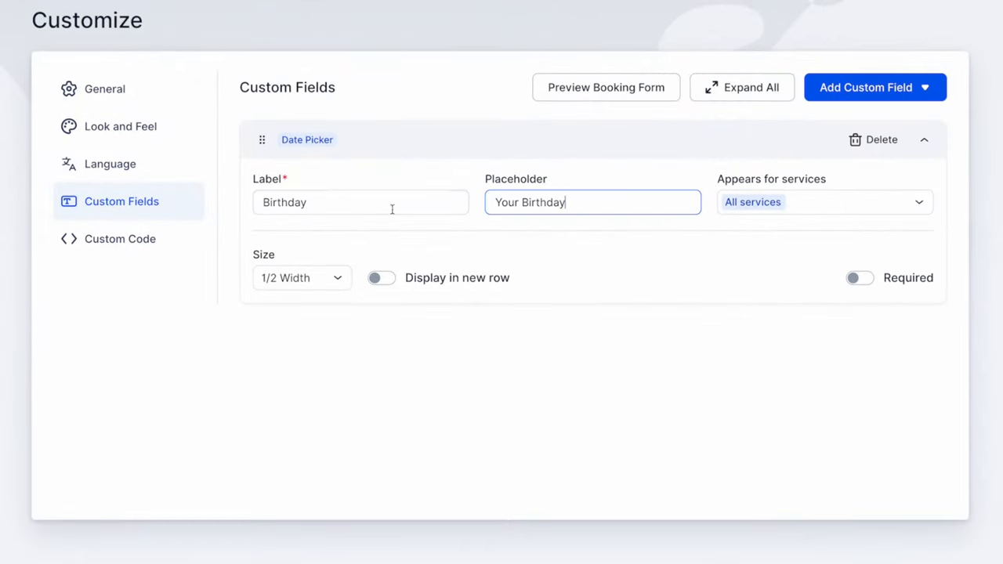
# - Make the Birthday date field full width on its own row, required, and save it
pyautogui.doubleClick(285, 203)
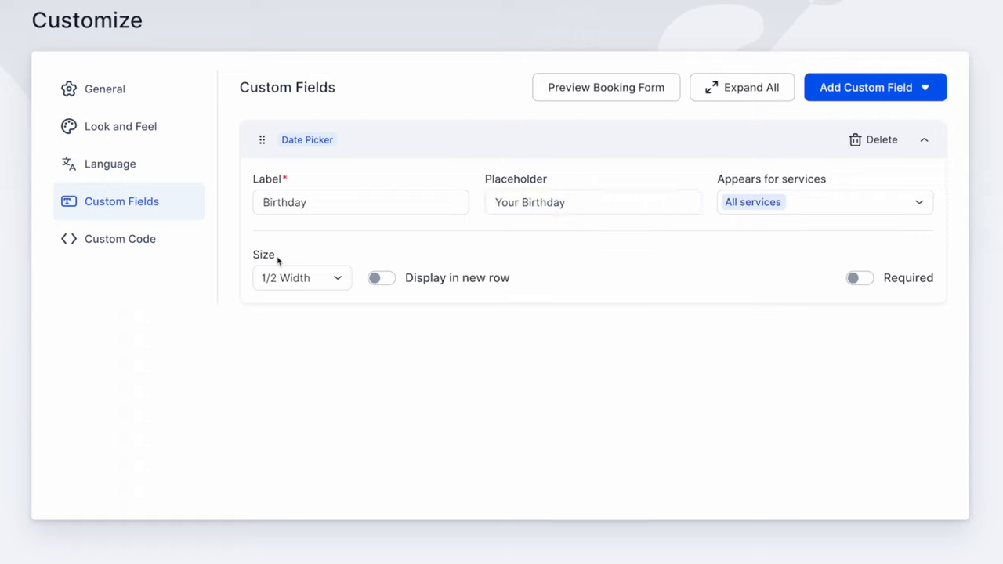
pyautogui.doubleClick(263, 254)
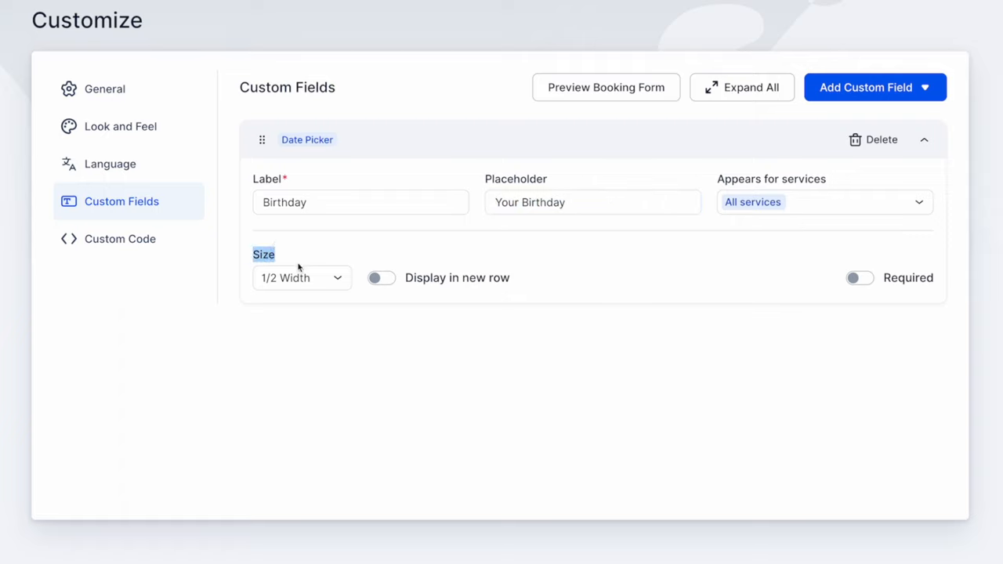
pyautogui.click(300, 277)
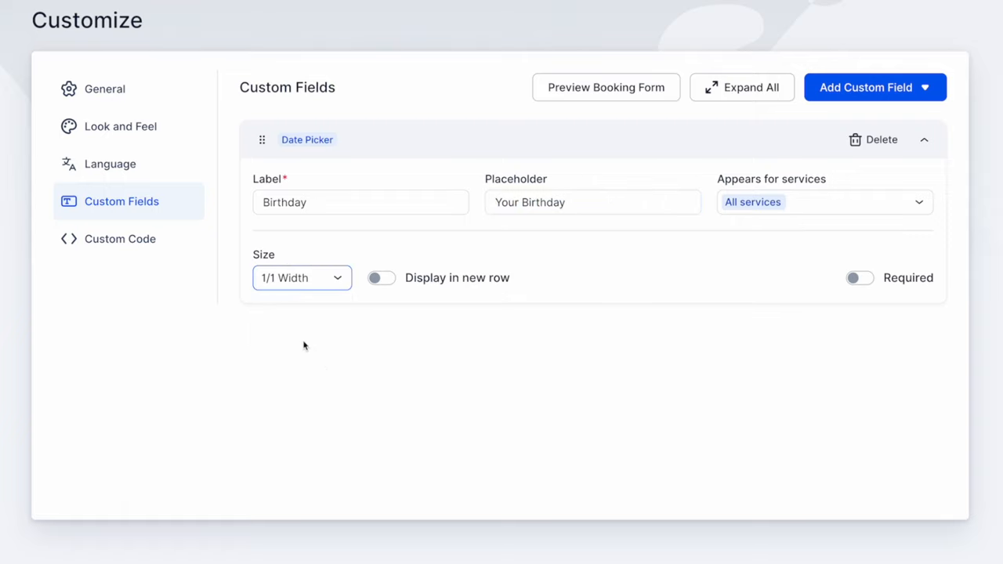
pyautogui.click(381, 278)
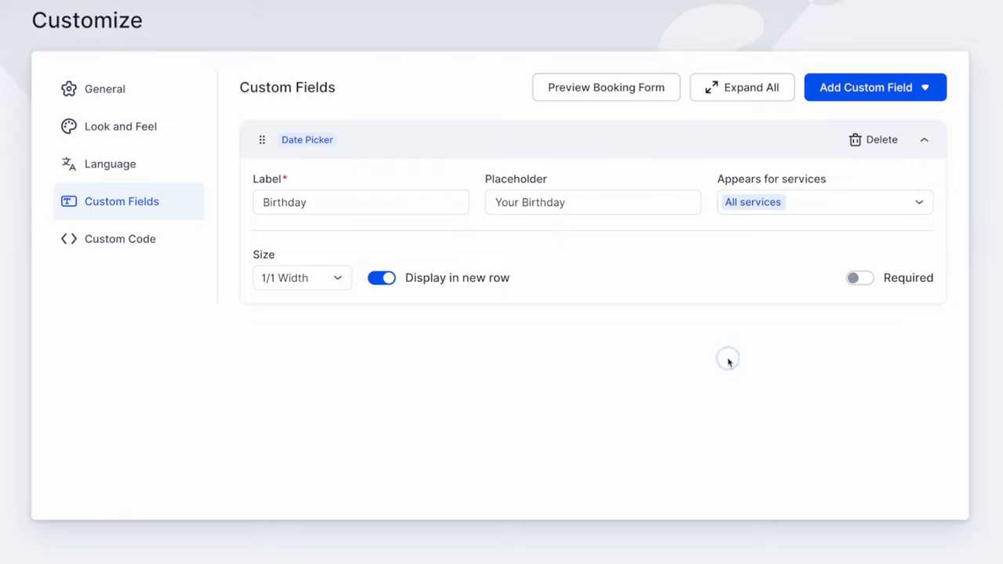
pyautogui.click(859, 278)
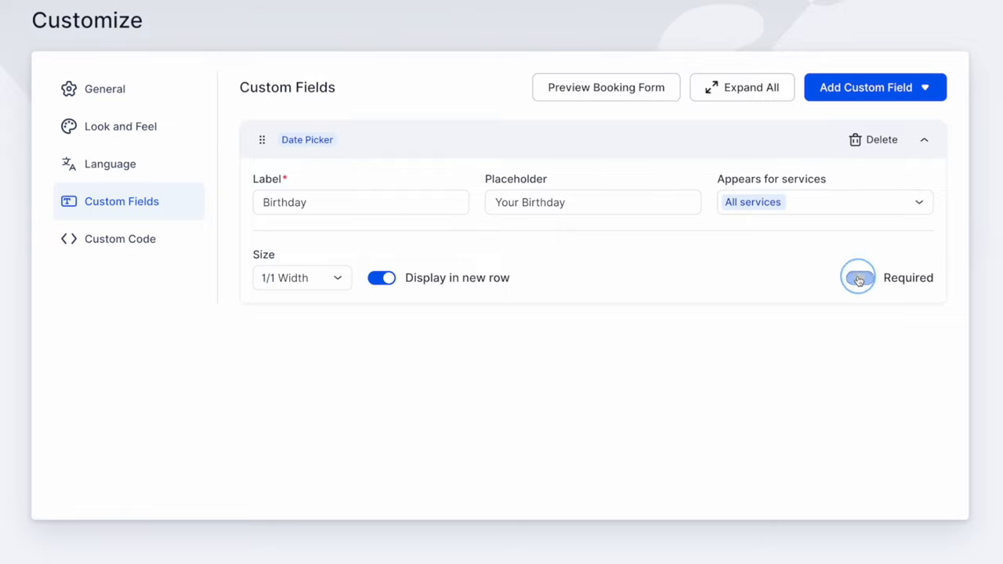
pyautogui.click(859, 278)
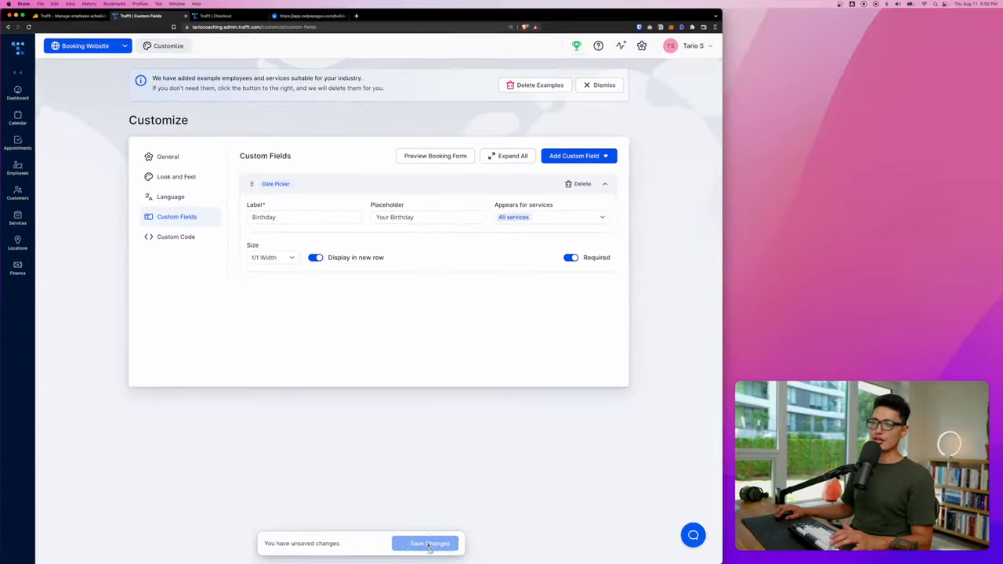
# - Preview the booking form showing the new Birthday field
pyautogui.click(429, 542)
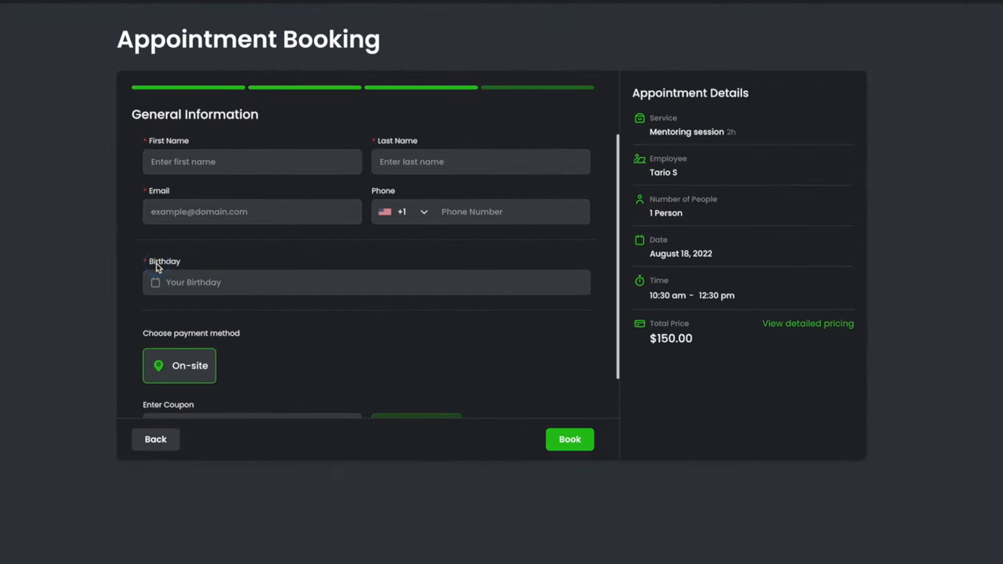
pyautogui.click(367, 282)
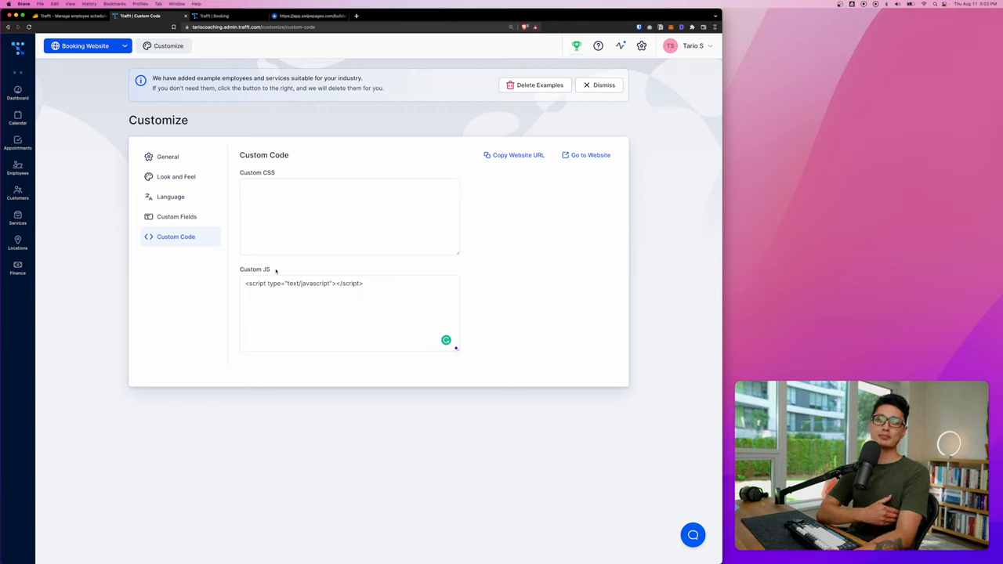
# - Check the empty Custom JS box, glance at the dashboard, and return to General customize settings
pyautogui.click(348, 313)
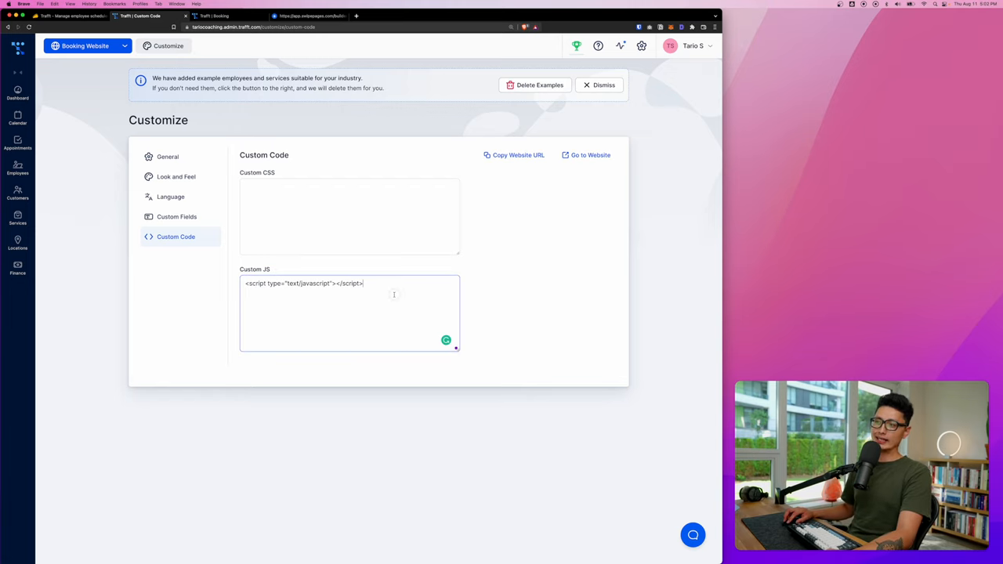
pyautogui.moveTo(291, 279)
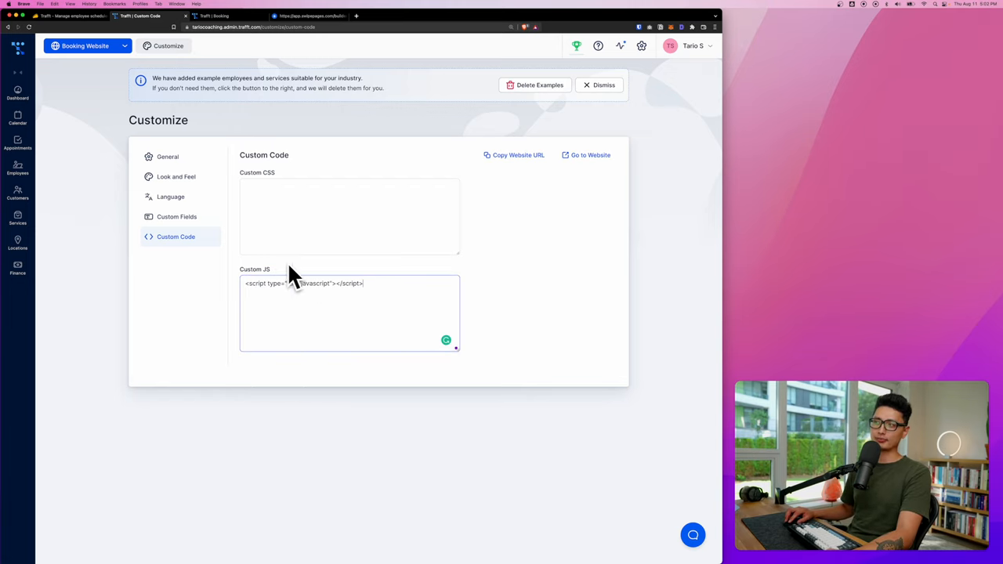
pyautogui.click(17, 92)
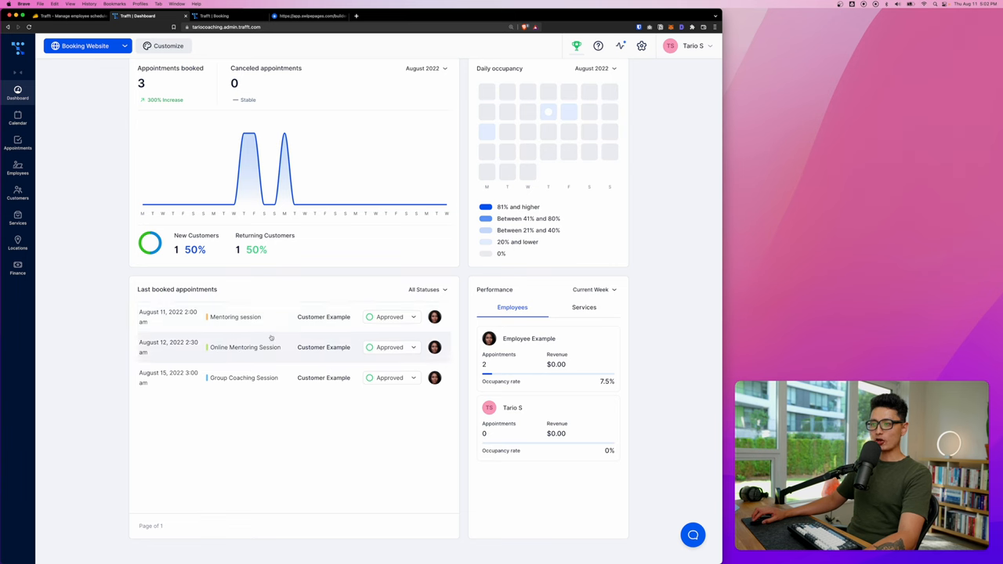
pyautogui.click(167, 45)
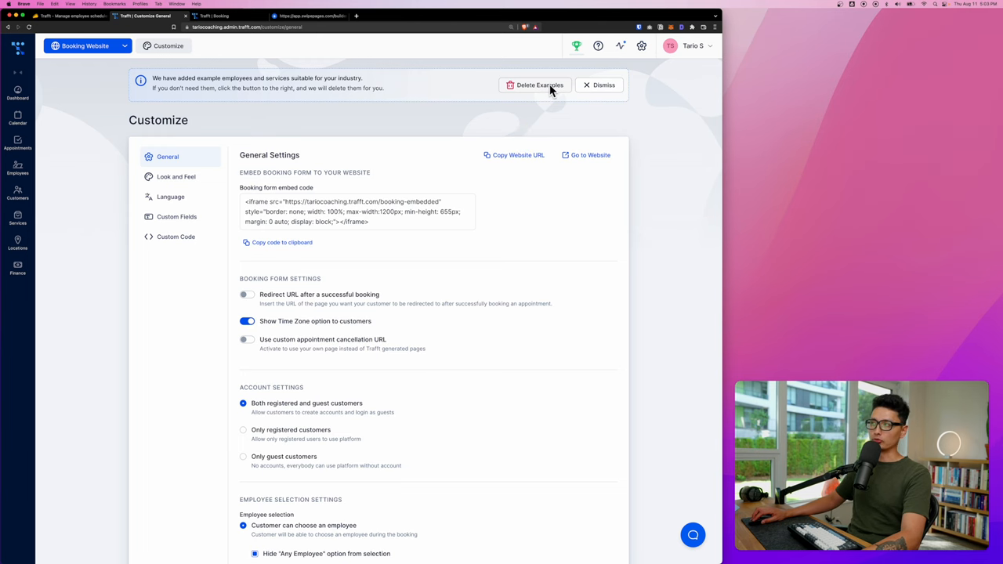
# - Filter the August calendar by each employee, show all again, then list booked appointments
pyautogui.click(17, 119)
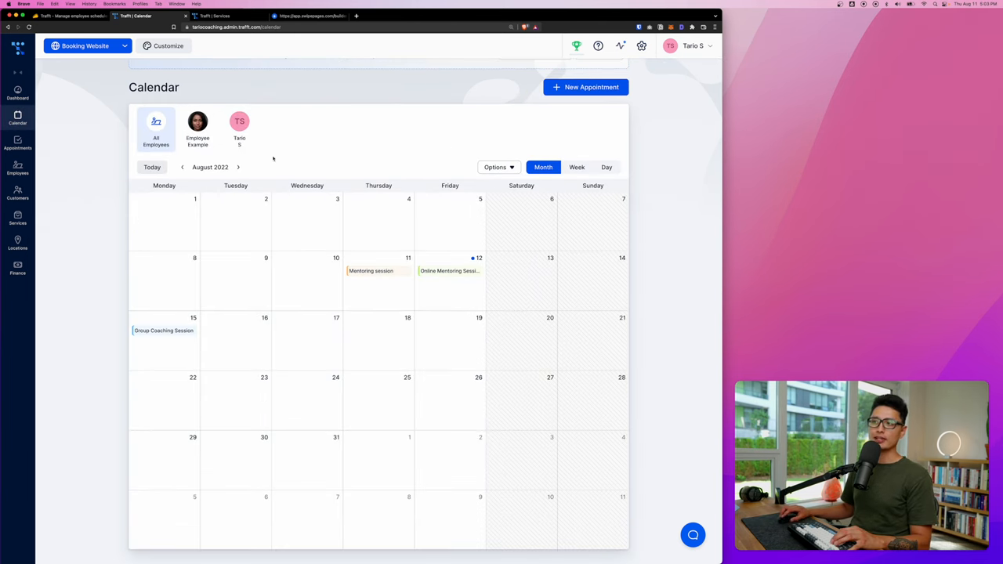
pyautogui.click(198, 128)
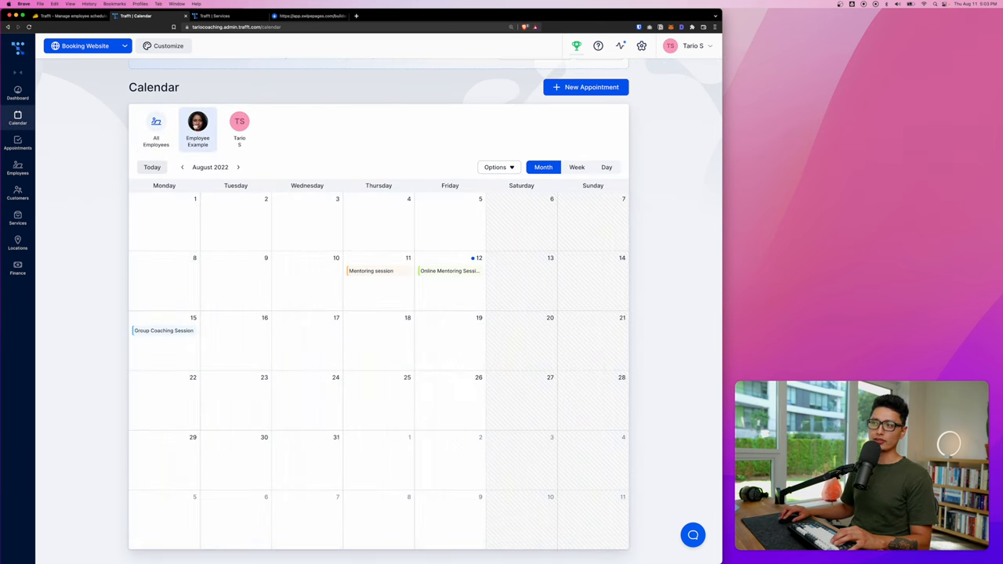
pyautogui.click(238, 128)
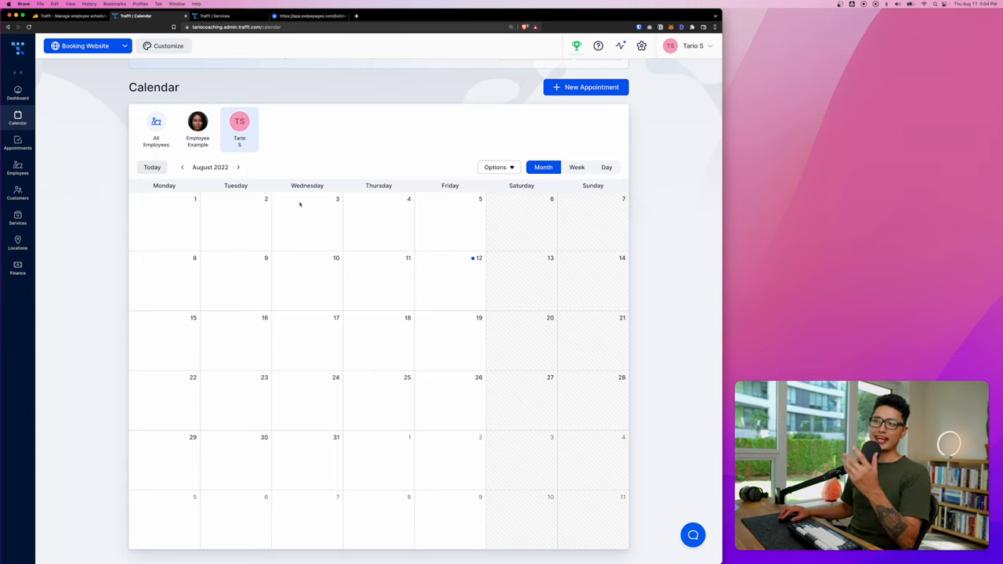
pyautogui.click(155, 128)
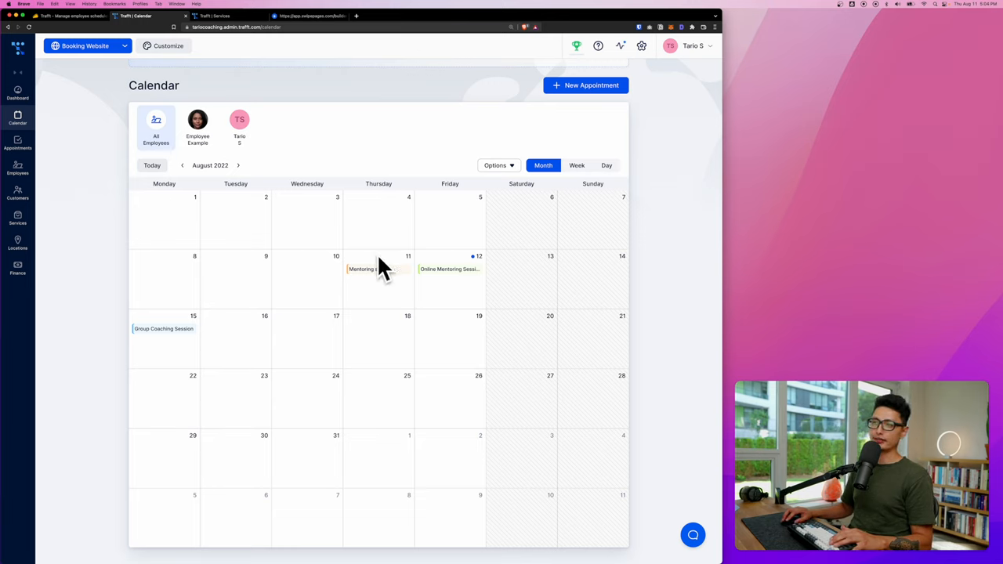
pyautogui.click(17, 144)
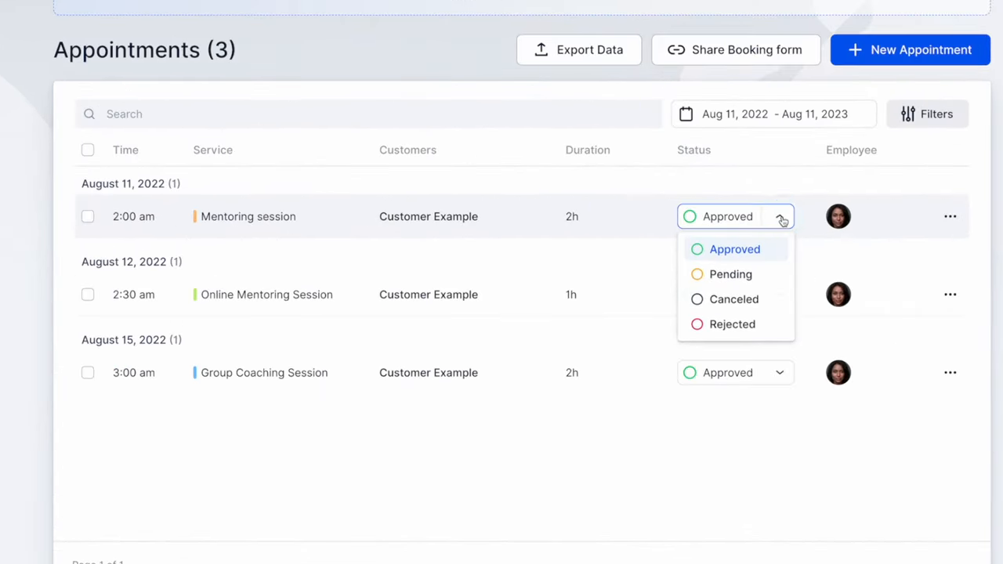
pyautogui.moveTo(734, 297)
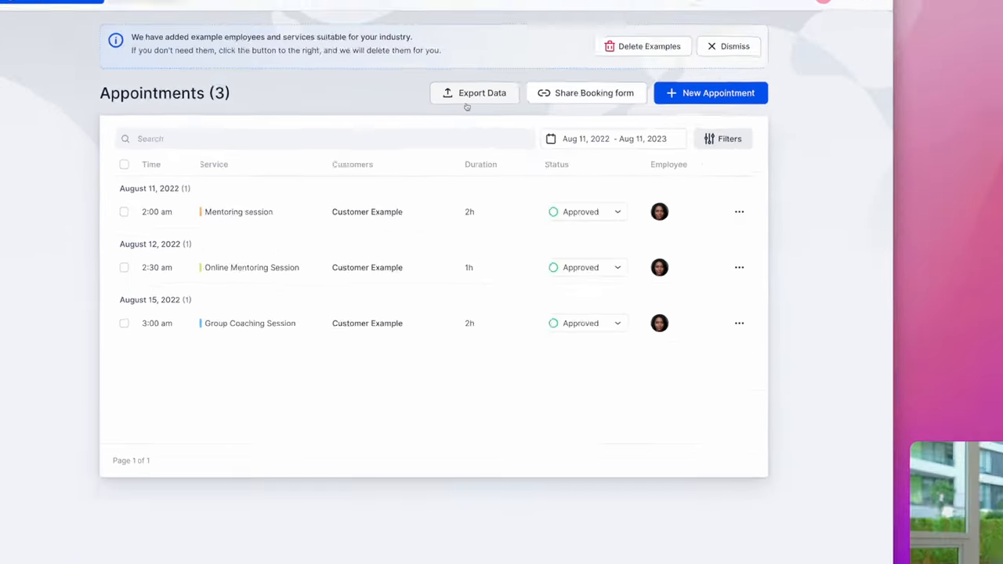
pyautogui.click(473, 93)
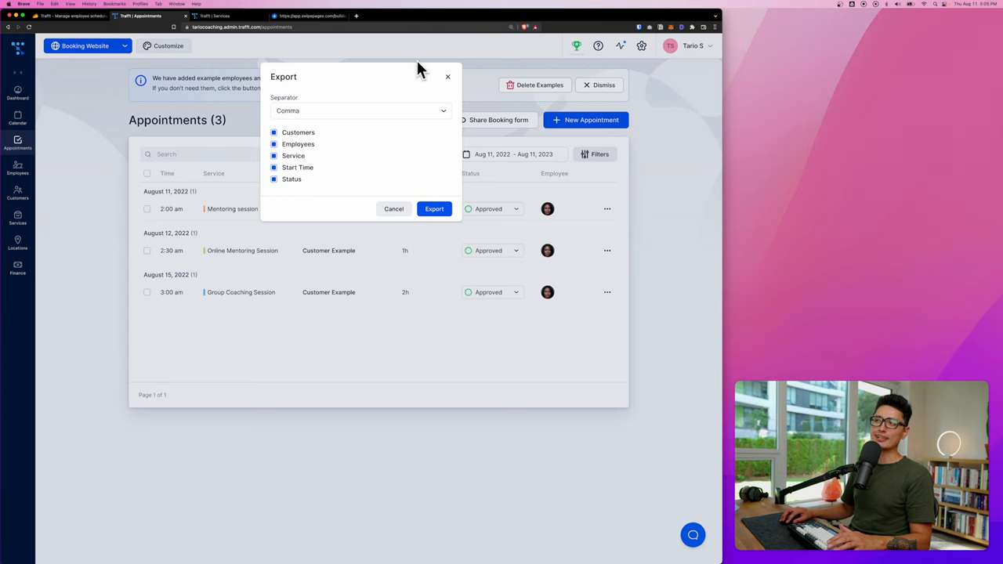
pyautogui.click(495, 119)
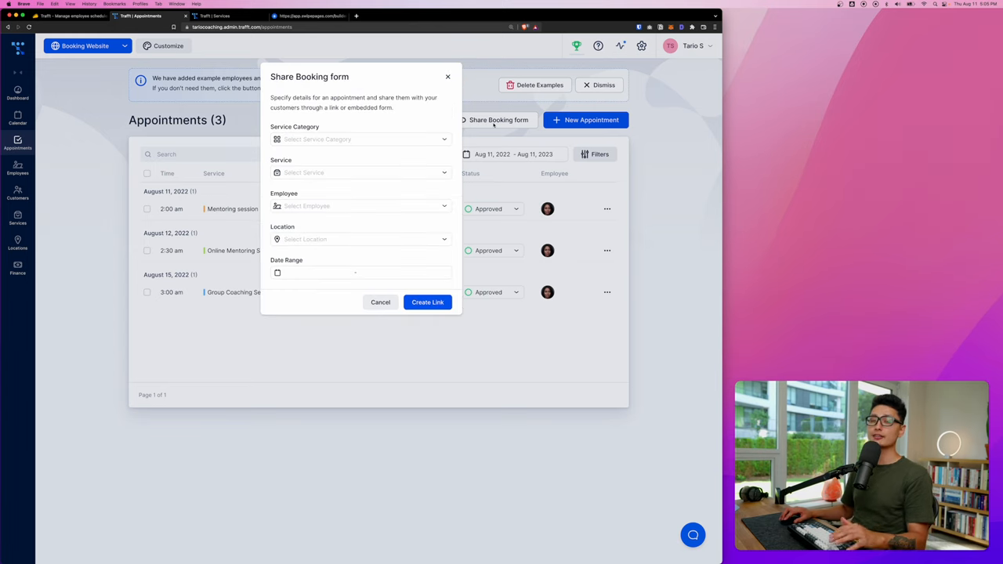
pyautogui.click(360, 138)
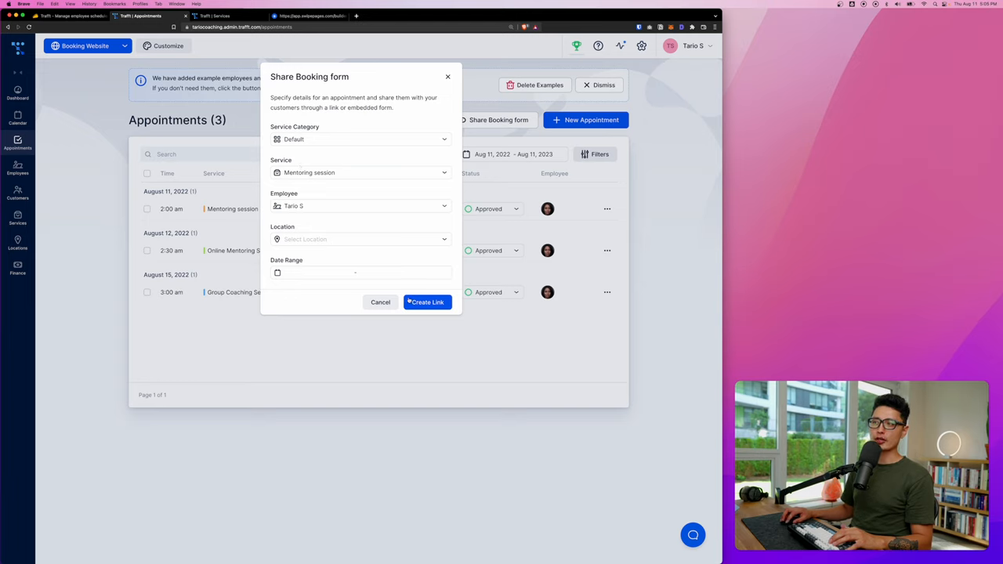
pyautogui.click(426, 301)
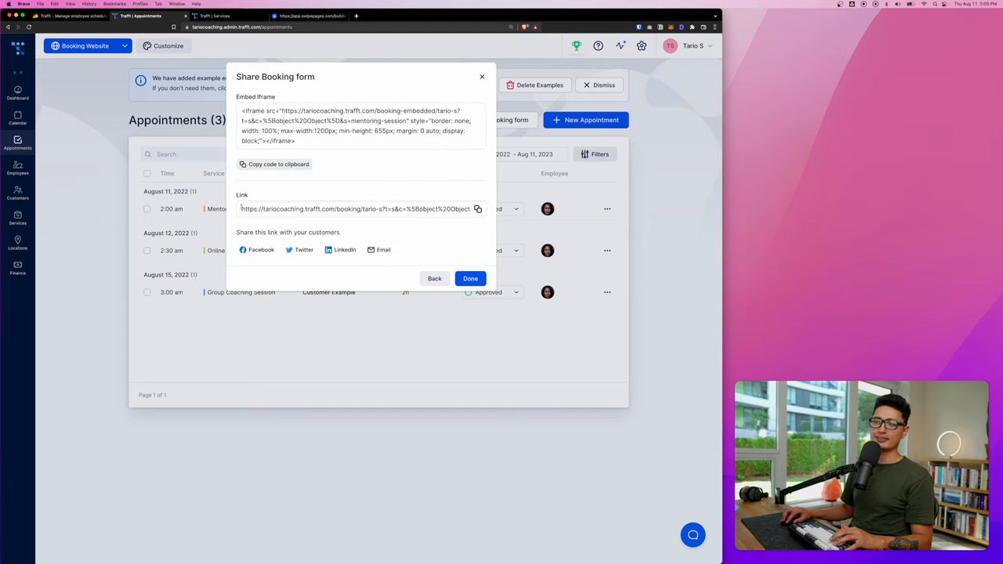
pyautogui.click(274, 164)
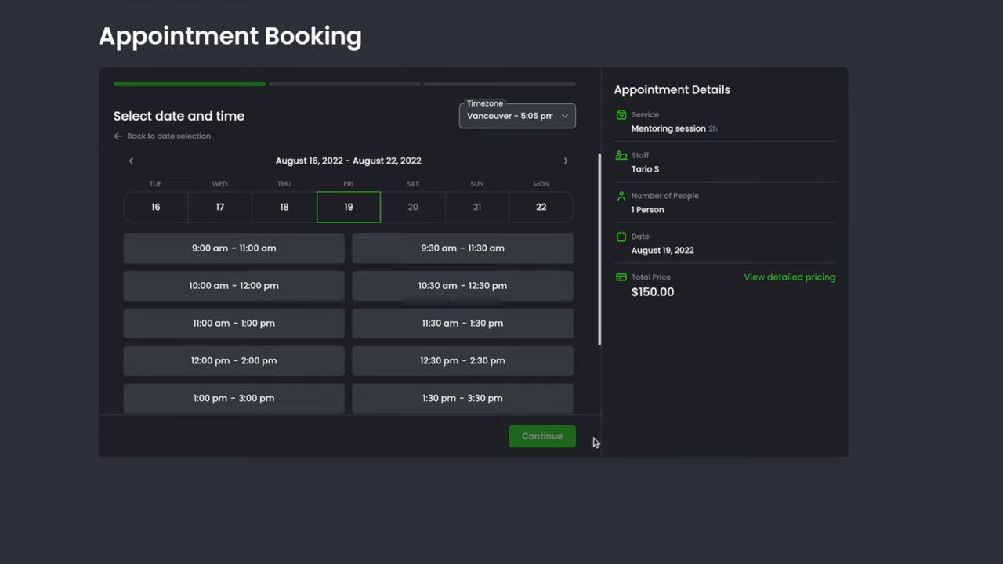
pyautogui.moveTo(702, 116)
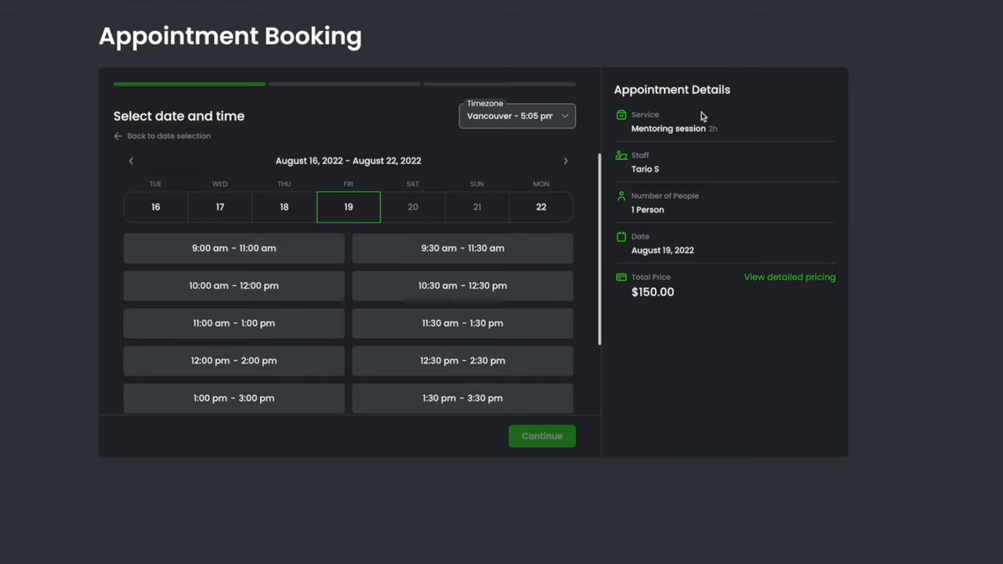
pyautogui.moveTo(665, 172)
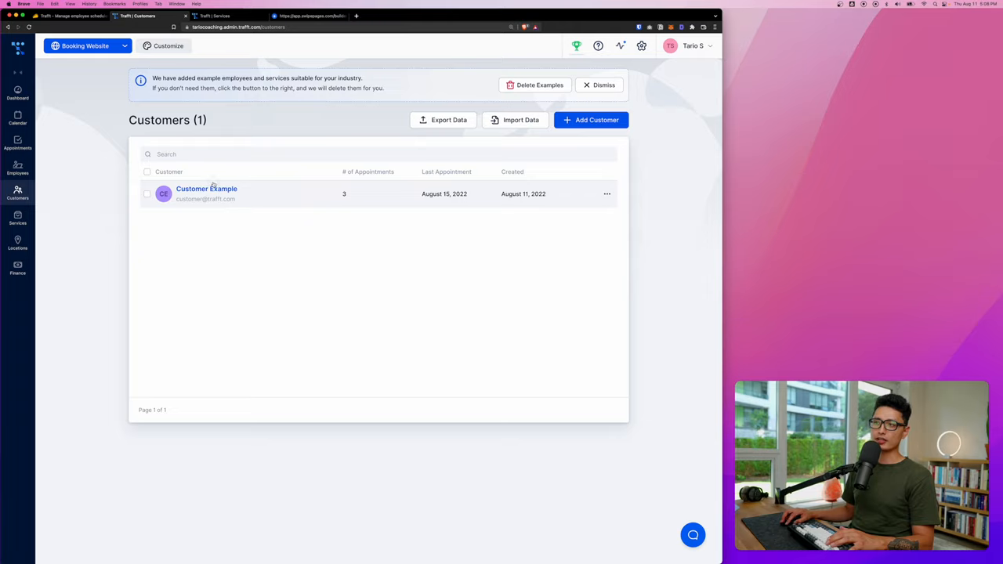
pyautogui.click(206, 188)
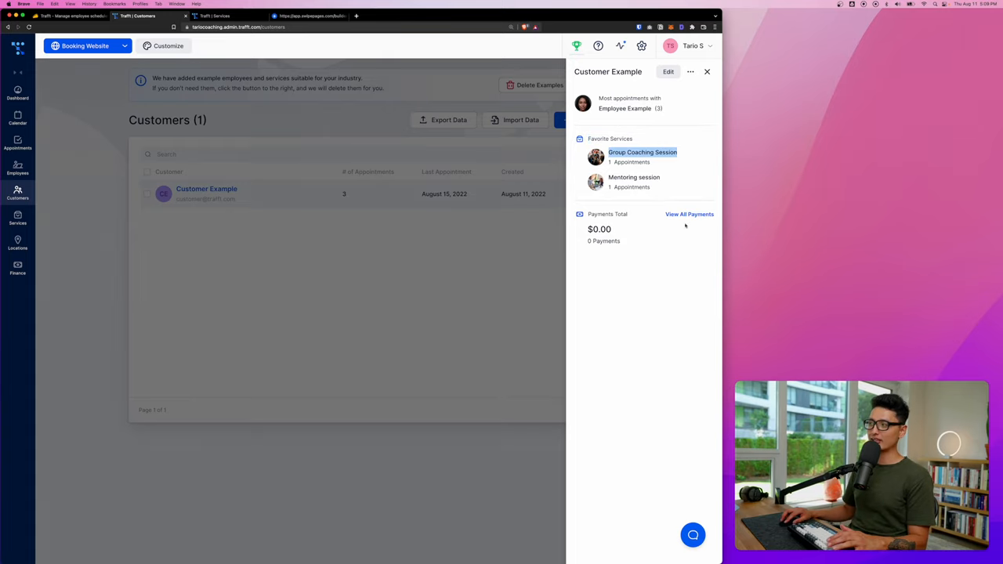
pyautogui.moveTo(690, 213)
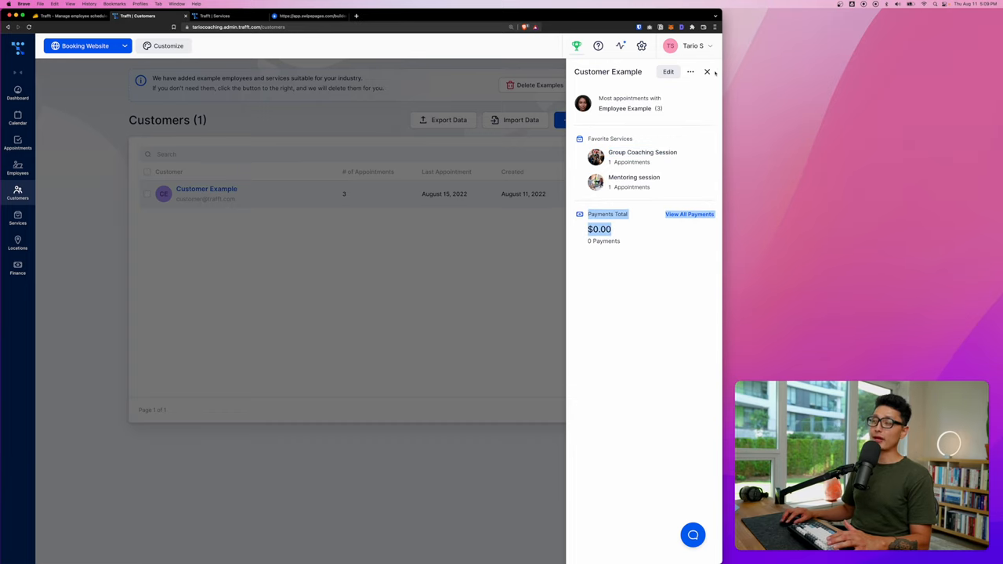
pyautogui.click(17, 219)
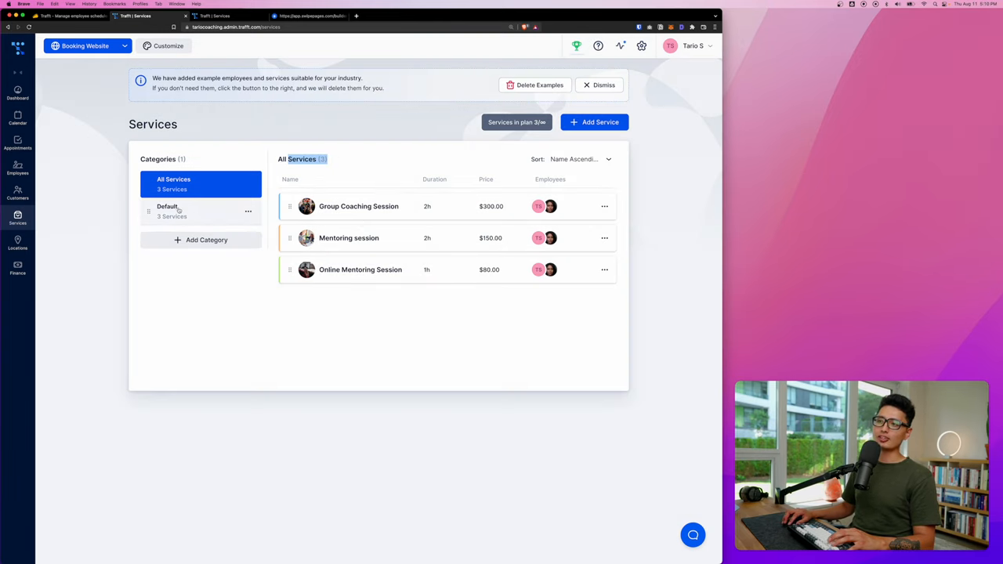
# - Open Group Coaching Session for editing and go to its Settings
pyautogui.press('cmd+2')
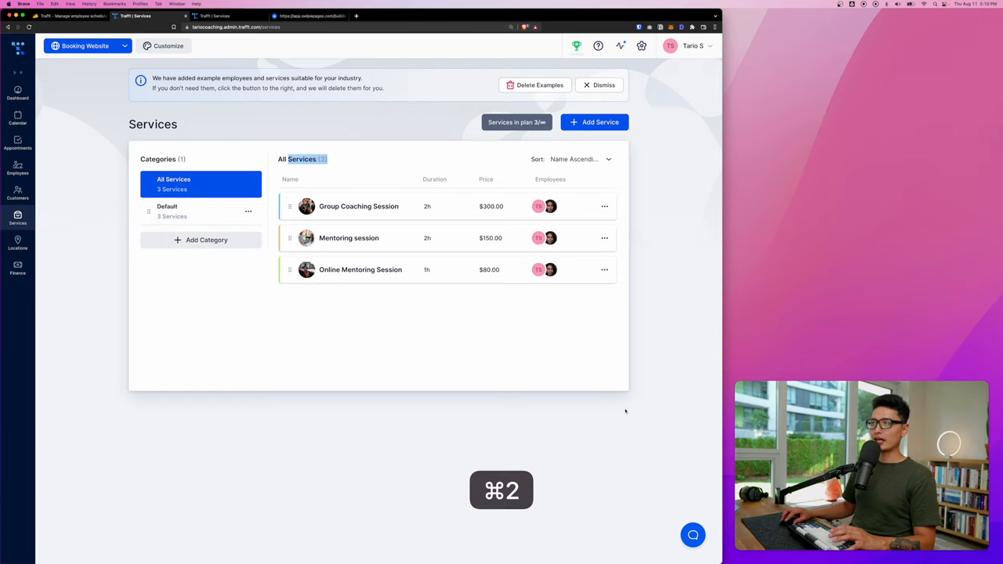
pyautogui.click(605, 207)
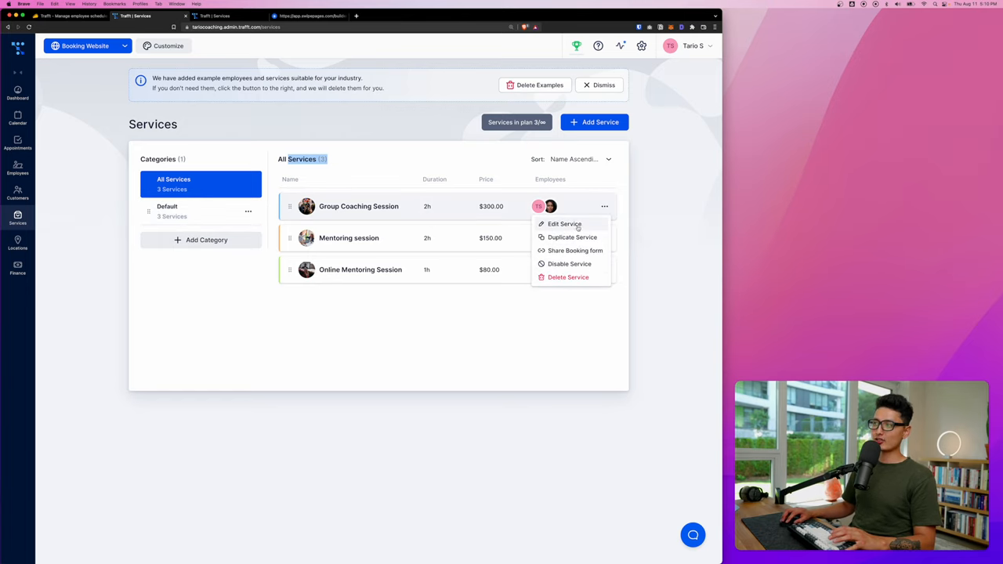
pyautogui.click(564, 224)
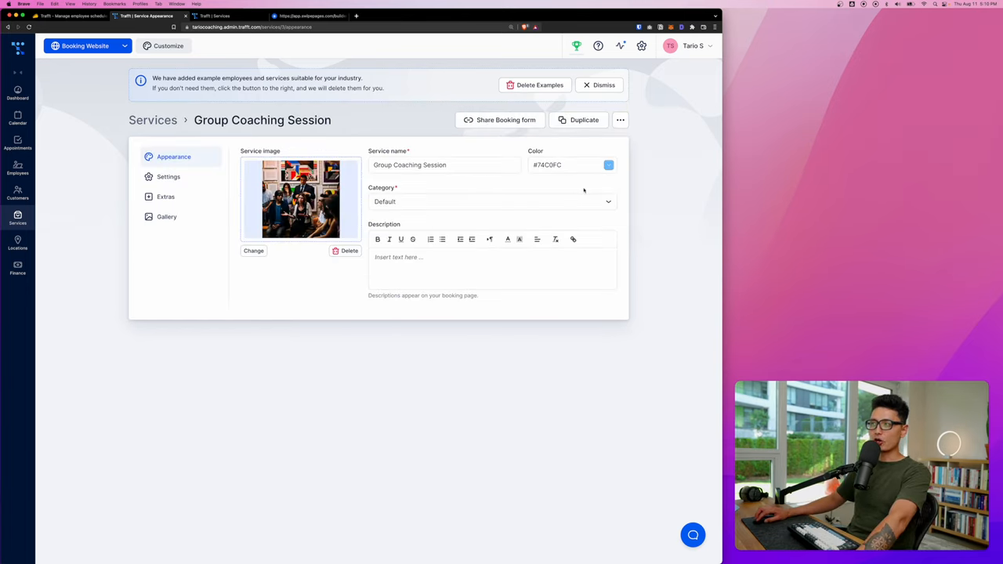
pyautogui.click(169, 176)
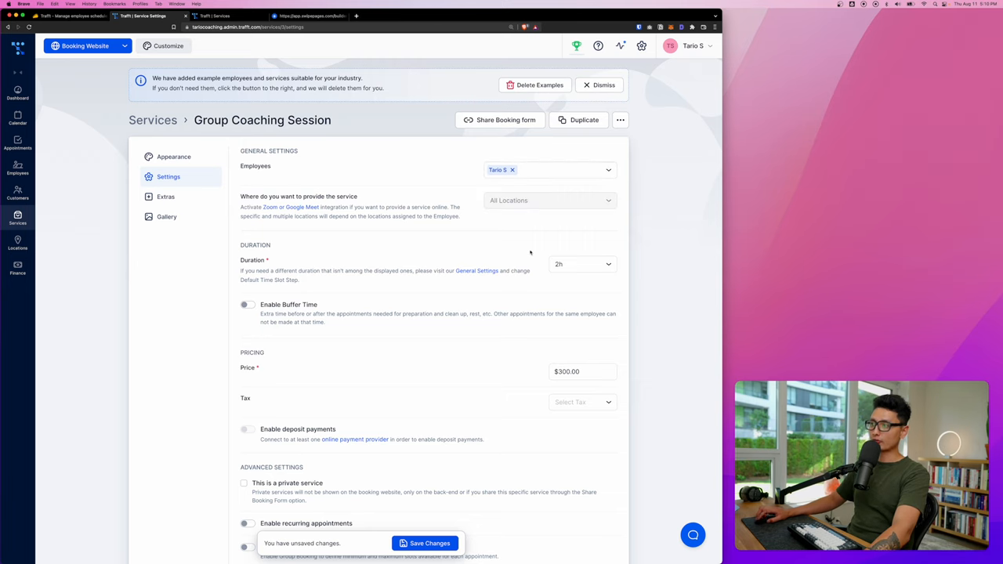
# - Set duration to 1h with buffer time enabled, save, and return to the services list
pyautogui.click(583, 263)
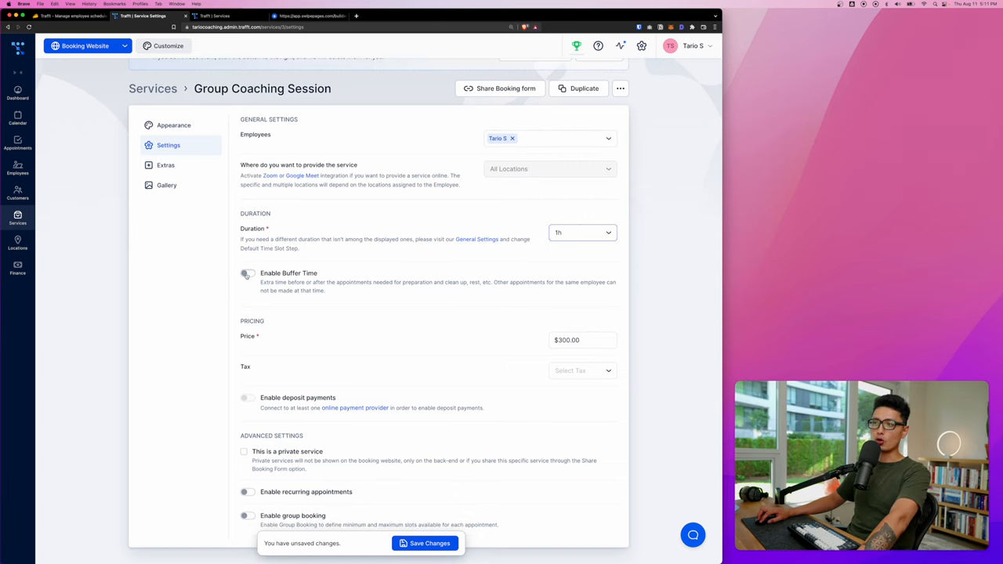
pyautogui.click(247, 273)
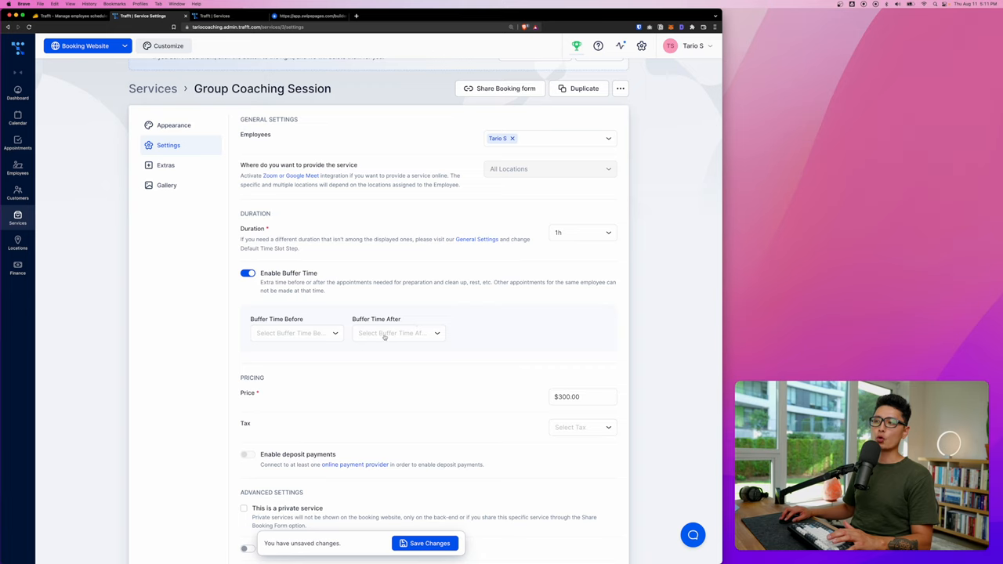
pyautogui.scroll(-3)
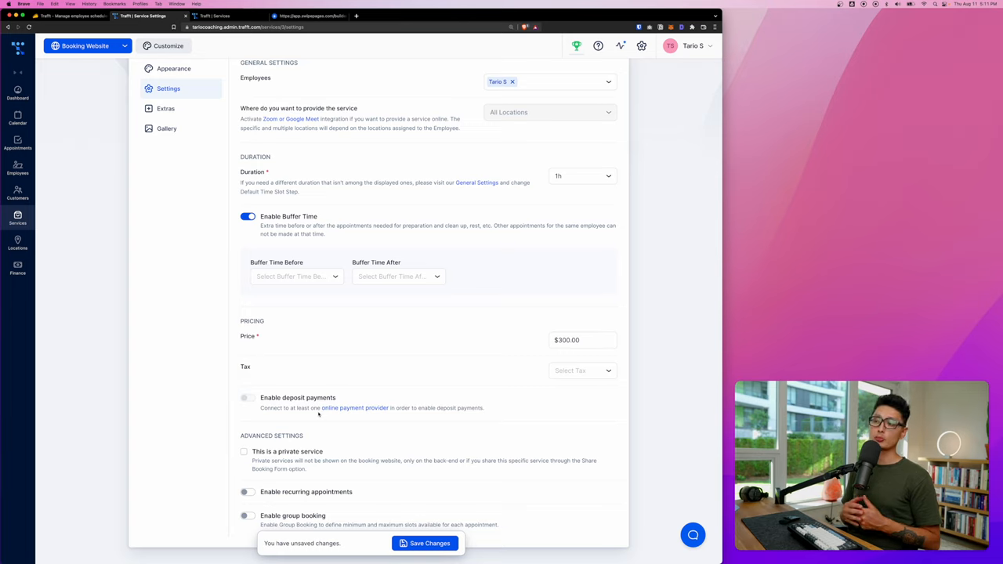
pyautogui.moveTo(321, 407)
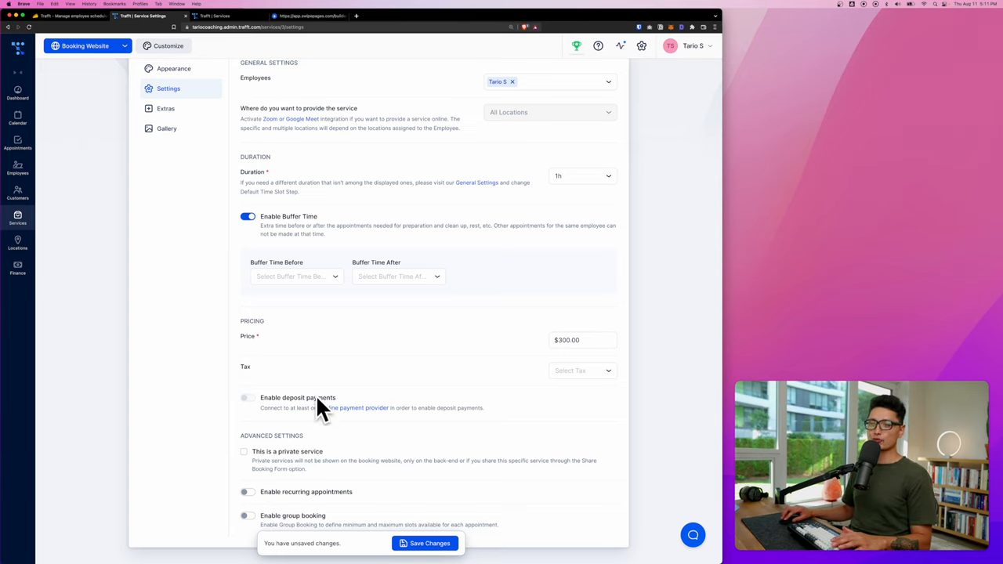
pyautogui.moveTo(264, 493)
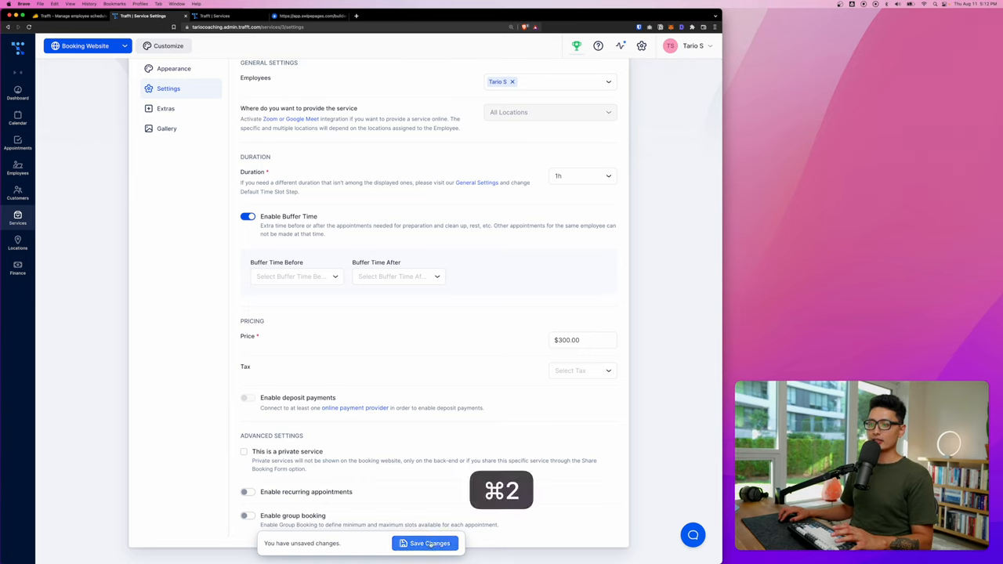
pyautogui.click(426, 542)
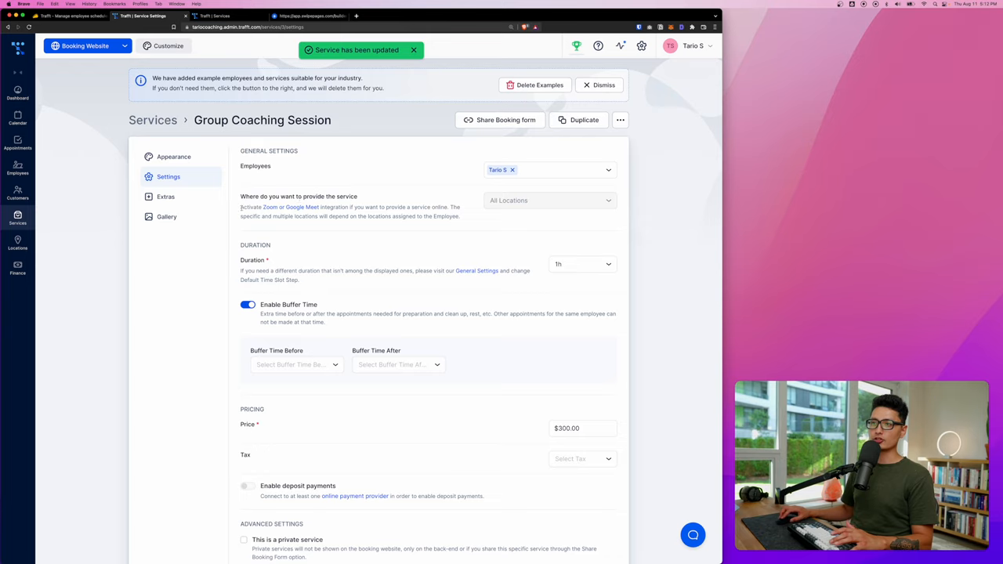
pyautogui.click(154, 119)
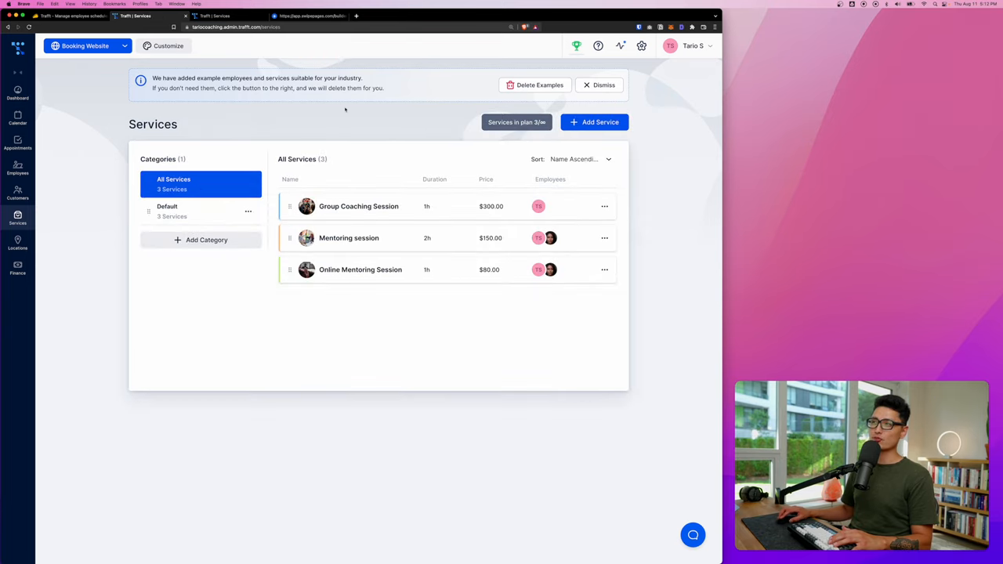
# - Set the next invoice number to 100001 in Finance invoice settings
pyautogui.click(18, 268)
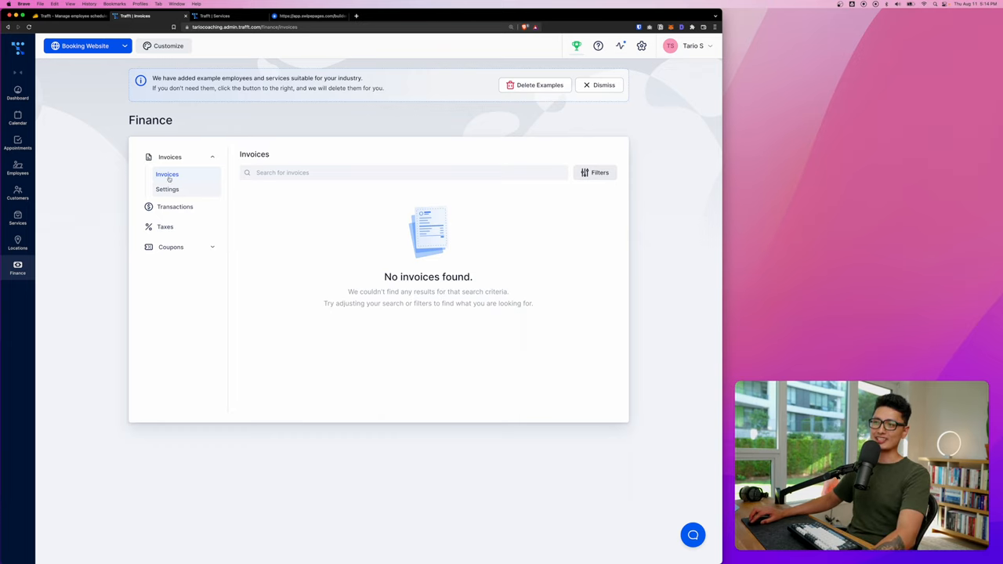
pyautogui.click(166, 189)
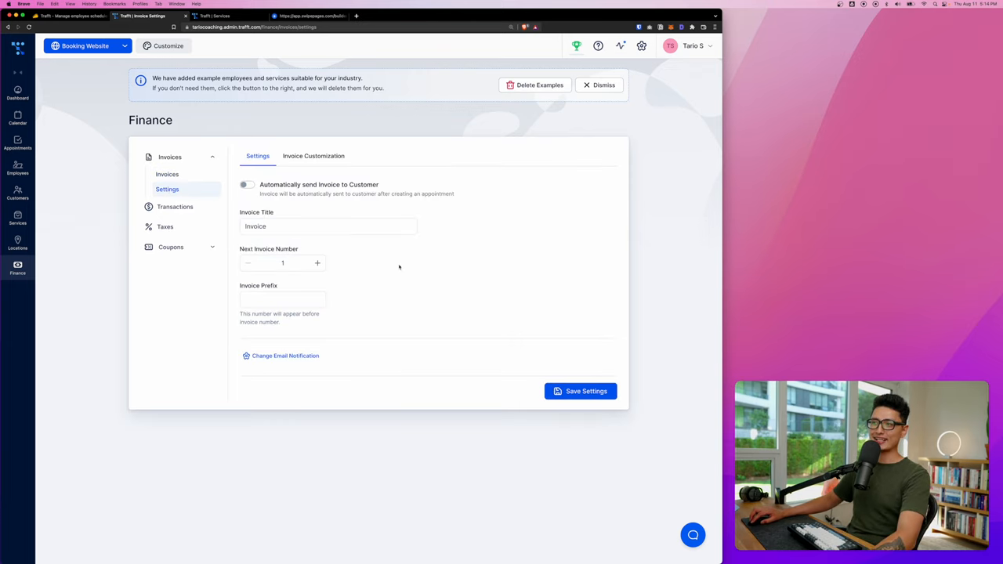
pyautogui.click(282, 263)
pyautogui.write('00001')
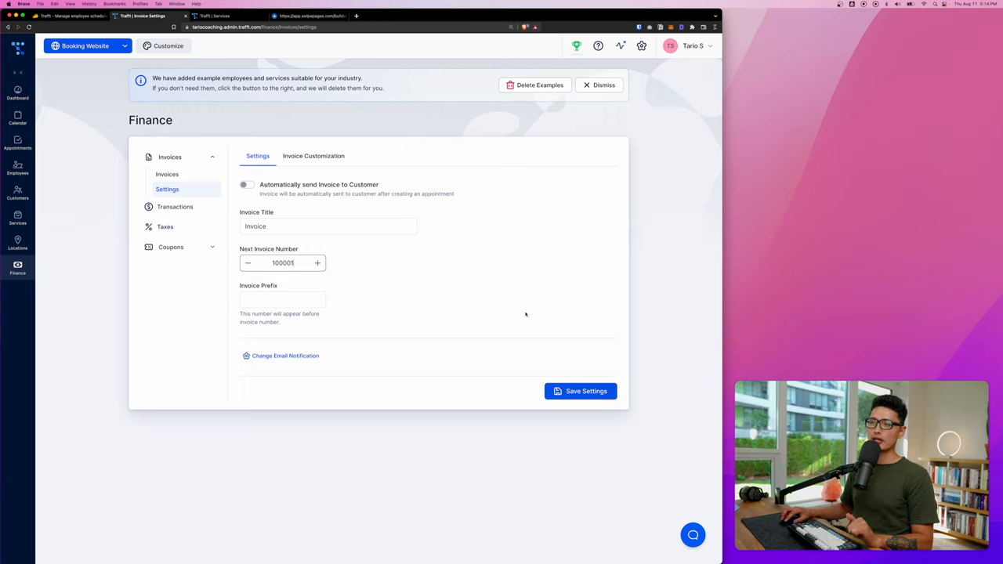
pyautogui.click(580, 392)
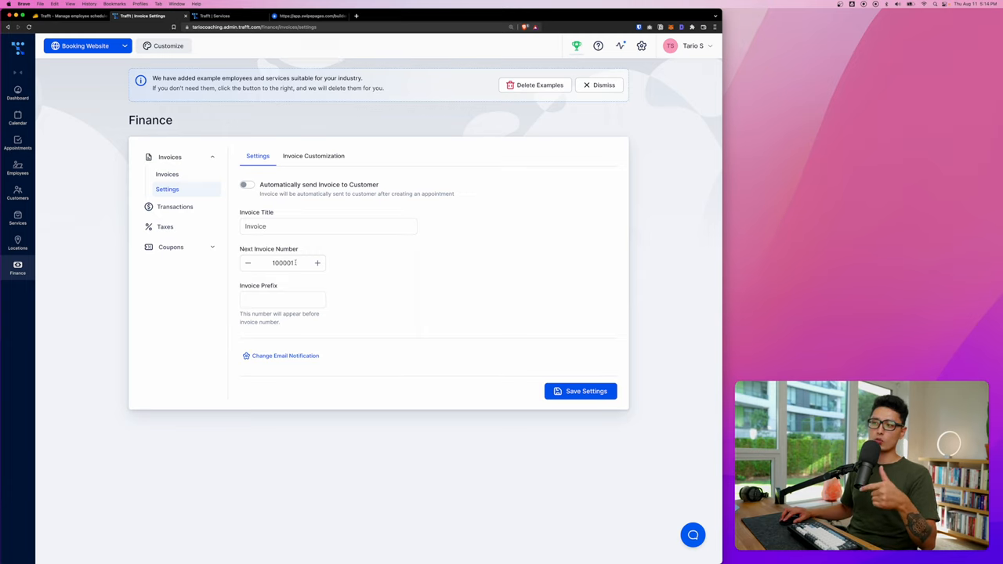
pyautogui.write('ID')
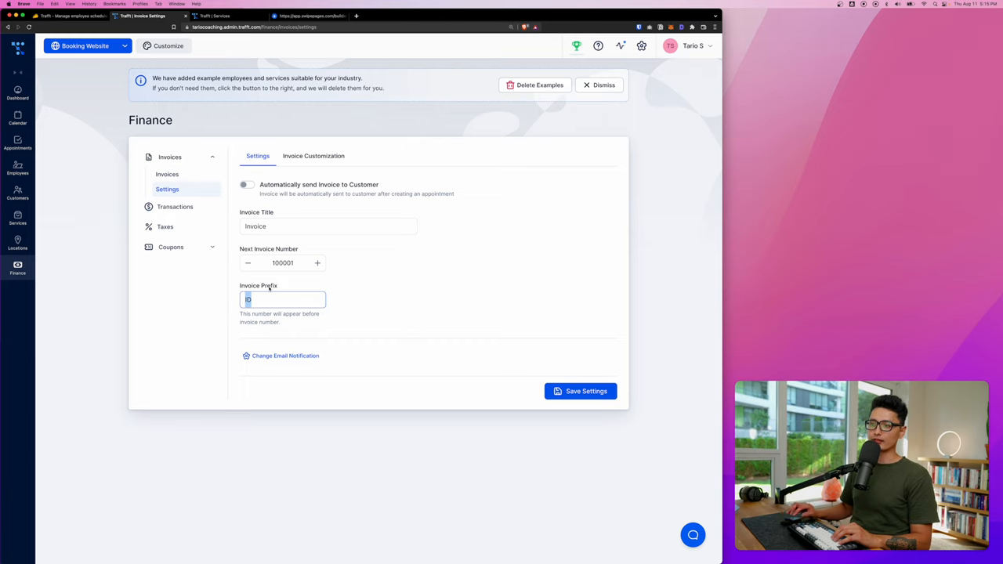
# - Turn on automatic invoice sending to customers and view Invoice Customization templates
pyautogui.click(248, 185)
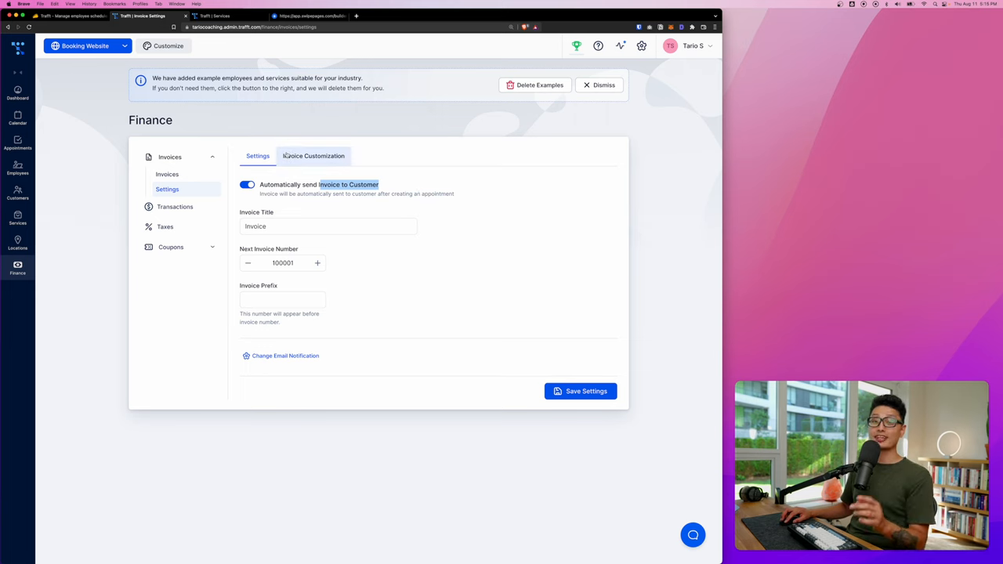
pyautogui.click(313, 155)
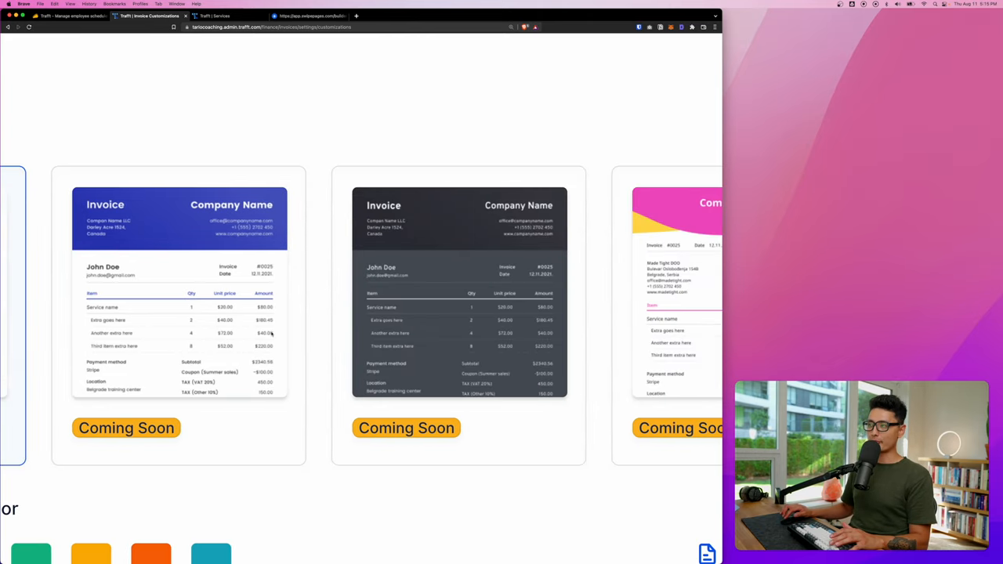
# - Add a default GST tax rate of 5.00%
pyautogui.click(165, 226)
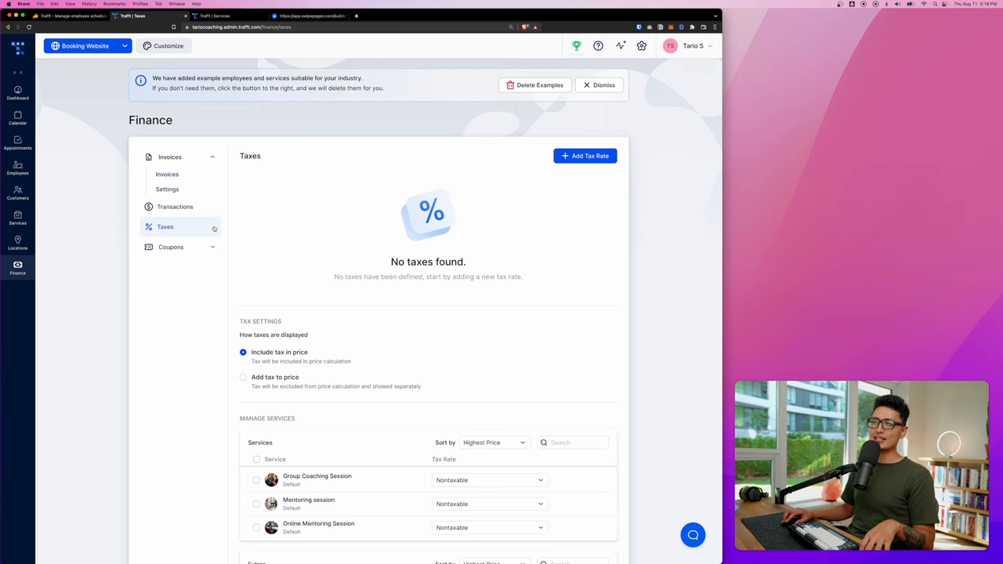
pyautogui.click(585, 155)
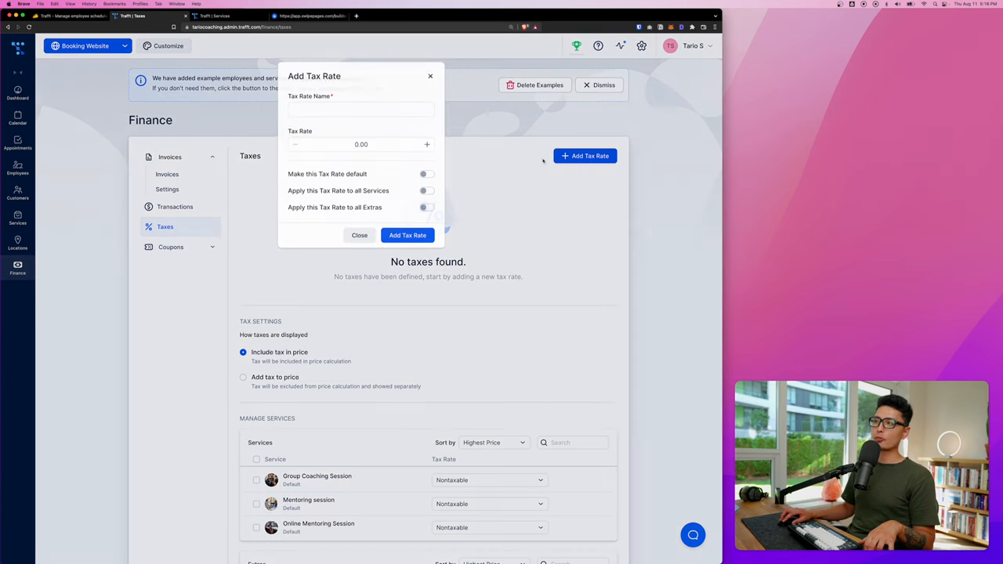
pyautogui.click(361, 109)
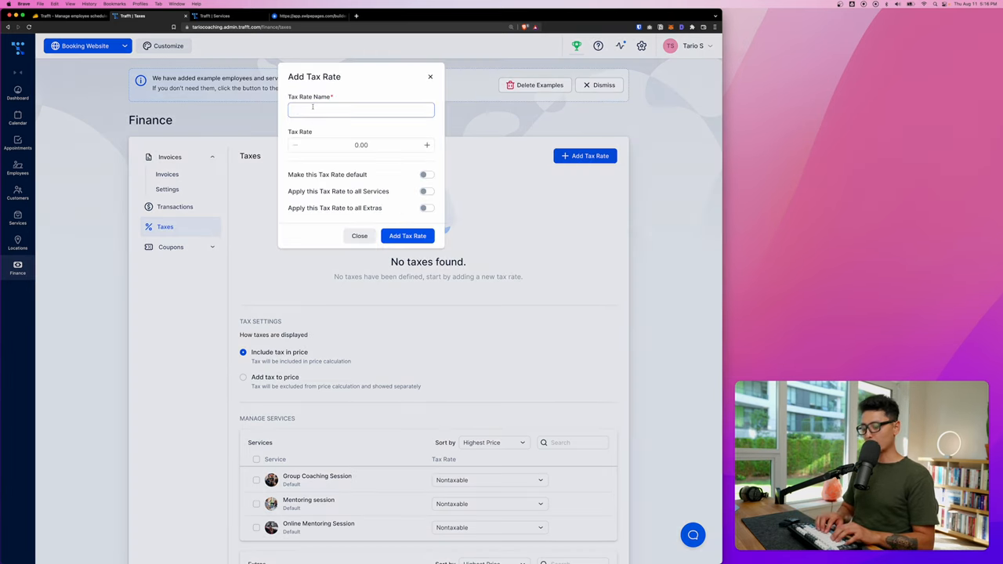
pyautogui.write('GST')
pyautogui.click(361, 144)
pyautogui.write('5')
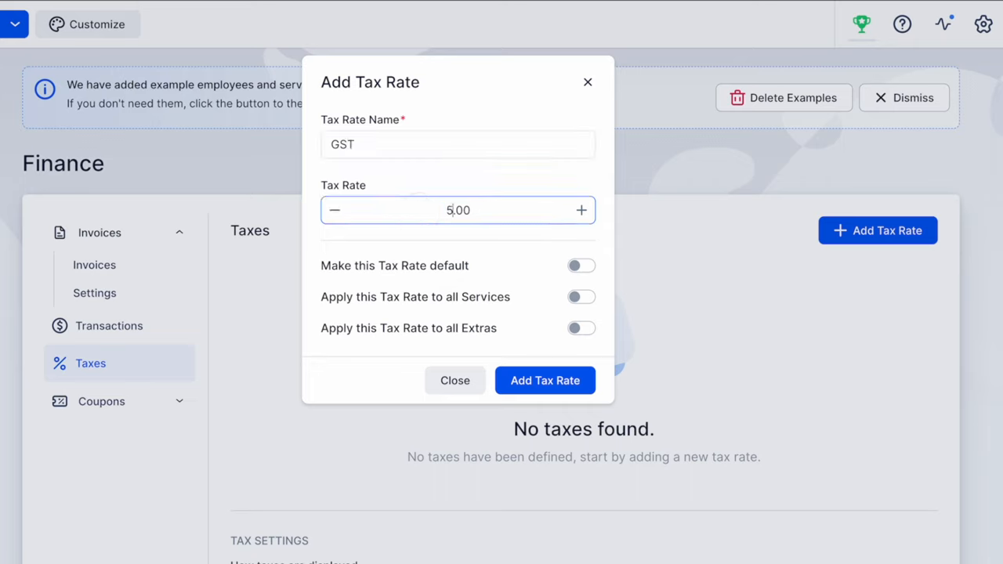
pyautogui.click(582, 265)
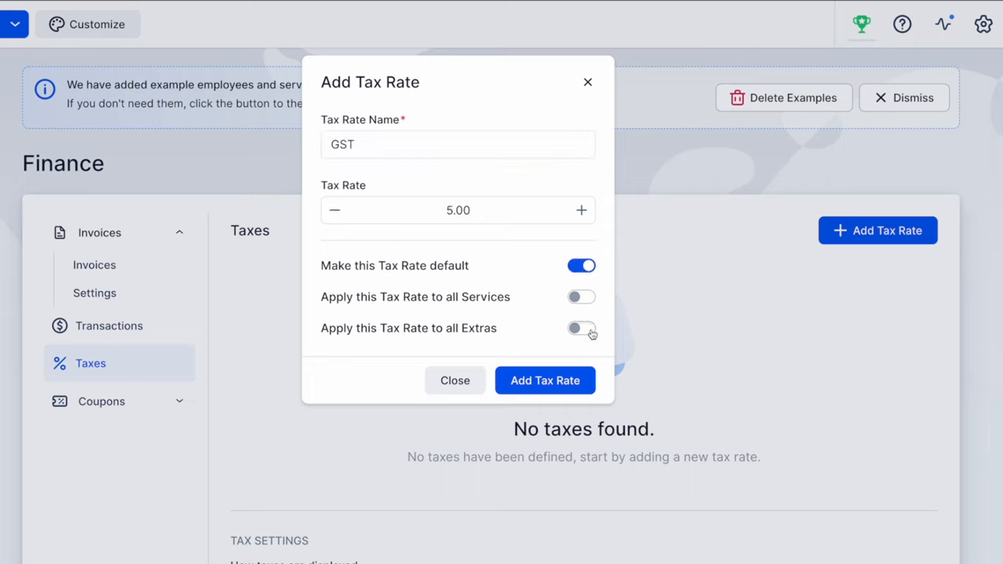
pyautogui.click(546, 381)
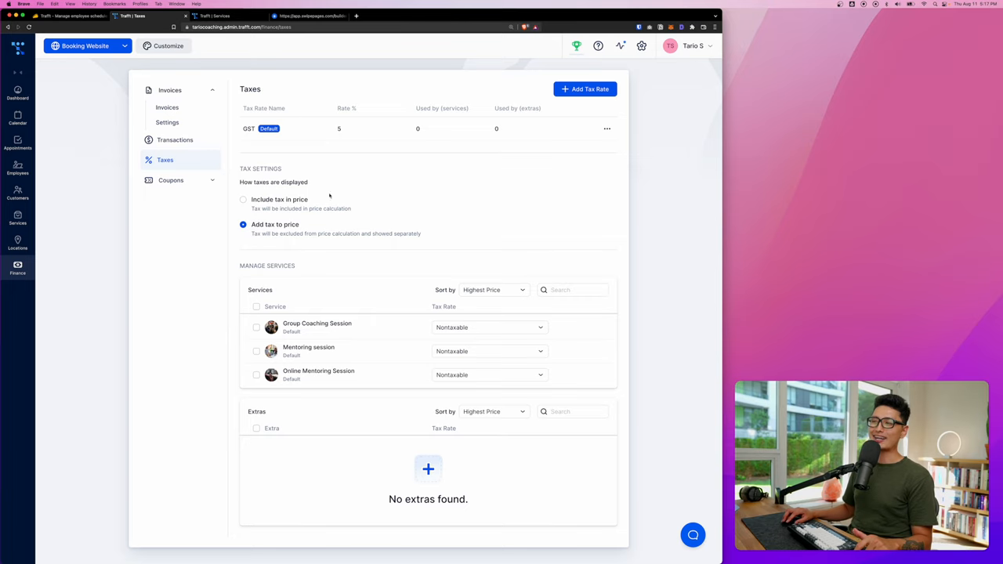
# - Apply the GST tax rate to the Mentoring session service
pyautogui.click(489, 351)
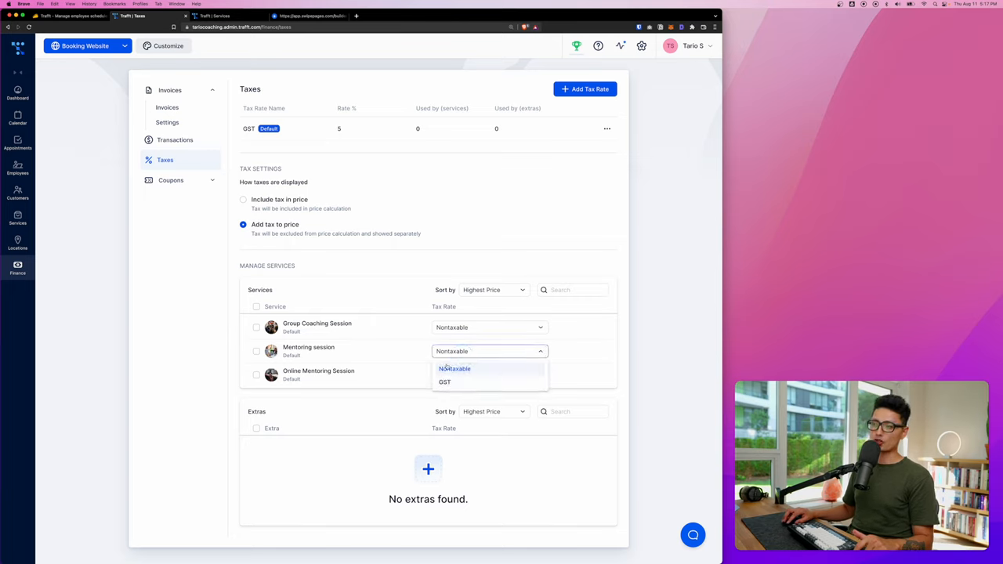
pyautogui.click(445, 382)
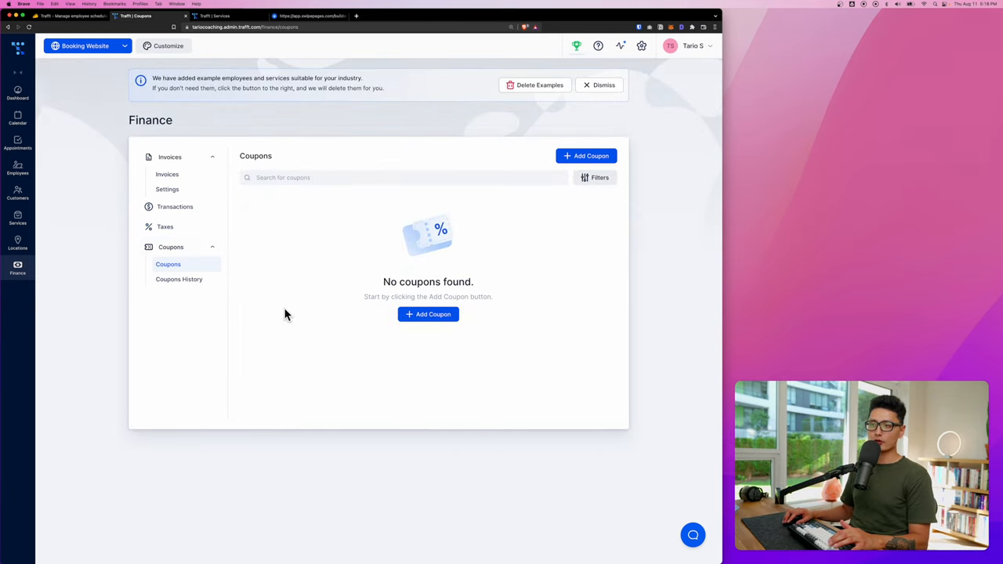
pyautogui.moveTo(483, 382)
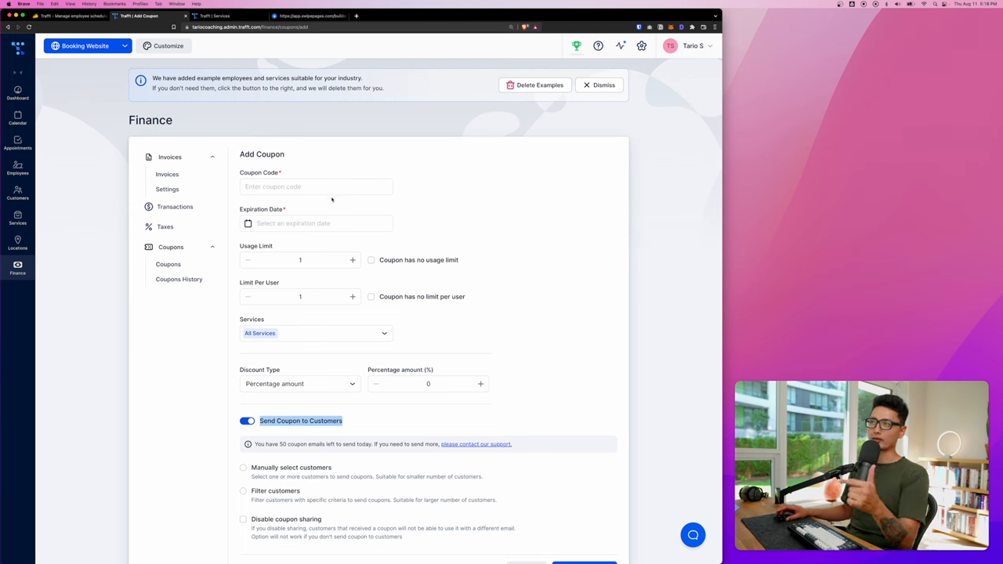
# - Open the Features & Integrations page showing Coupons and Custom Fields active
pyautogui.click(641, 46)
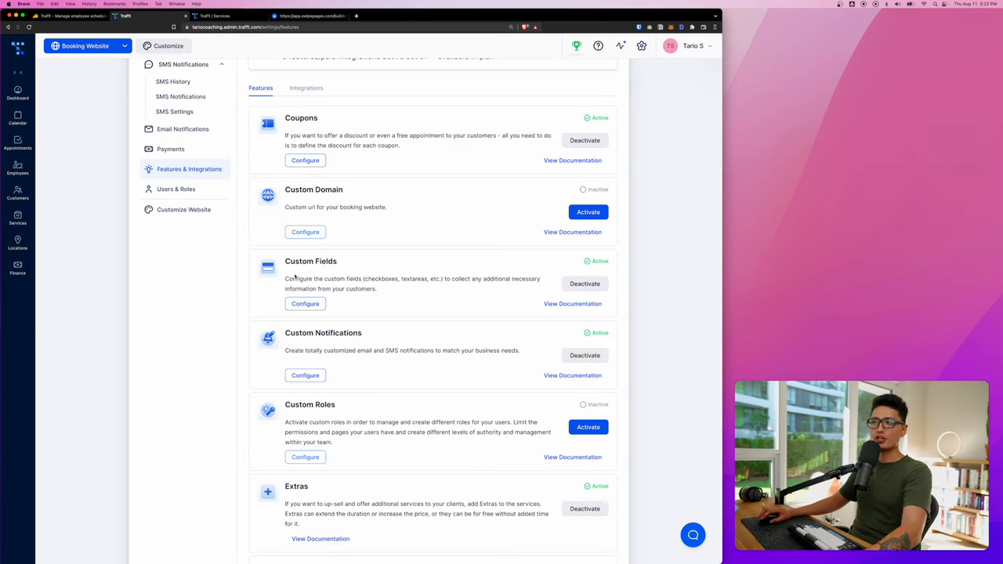
# - In Online Payments settings, keep On-site as the primary payment option
pyautogui.scroll(-3)
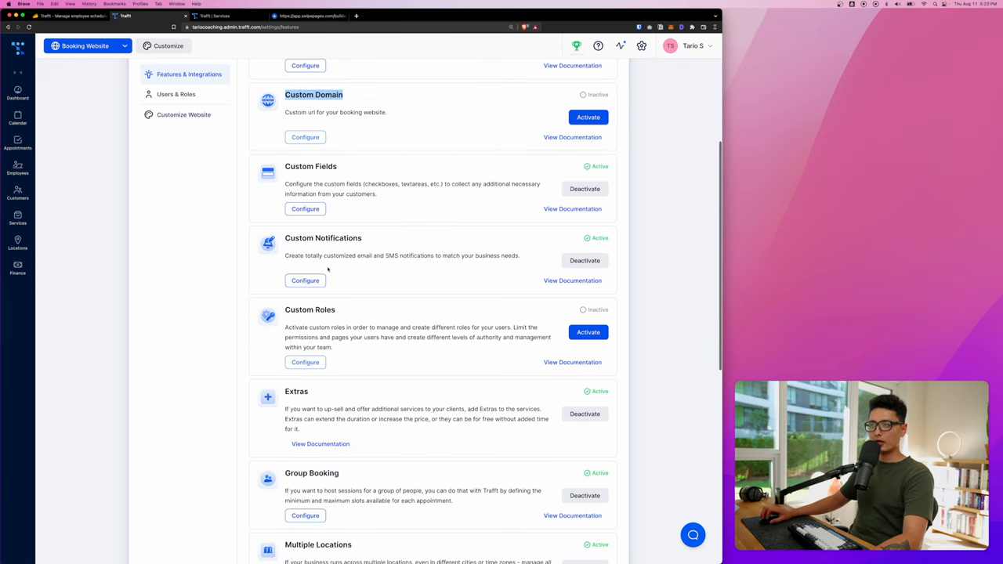
pyautogui.scroll(-3)
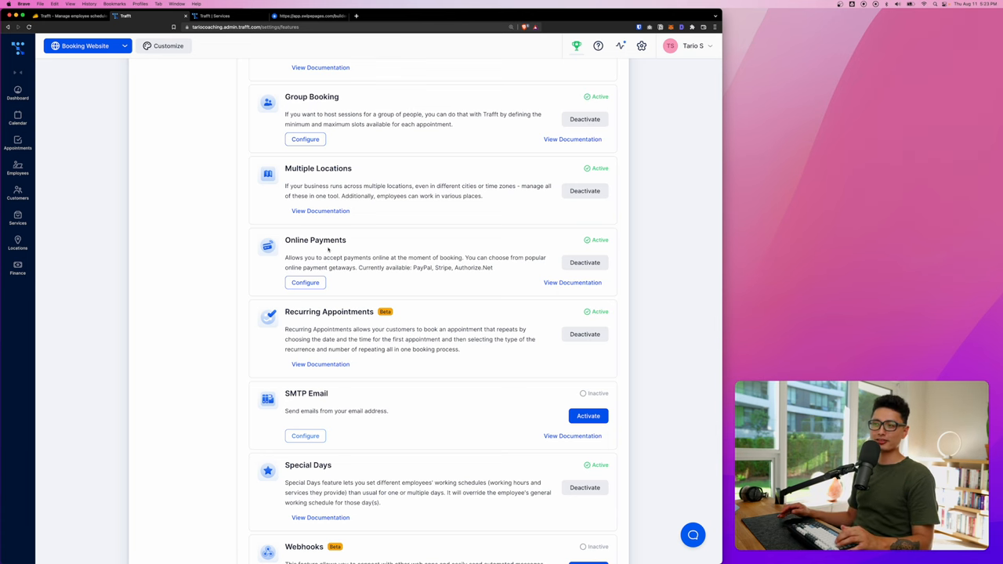
pyautogui.click(304, 282)
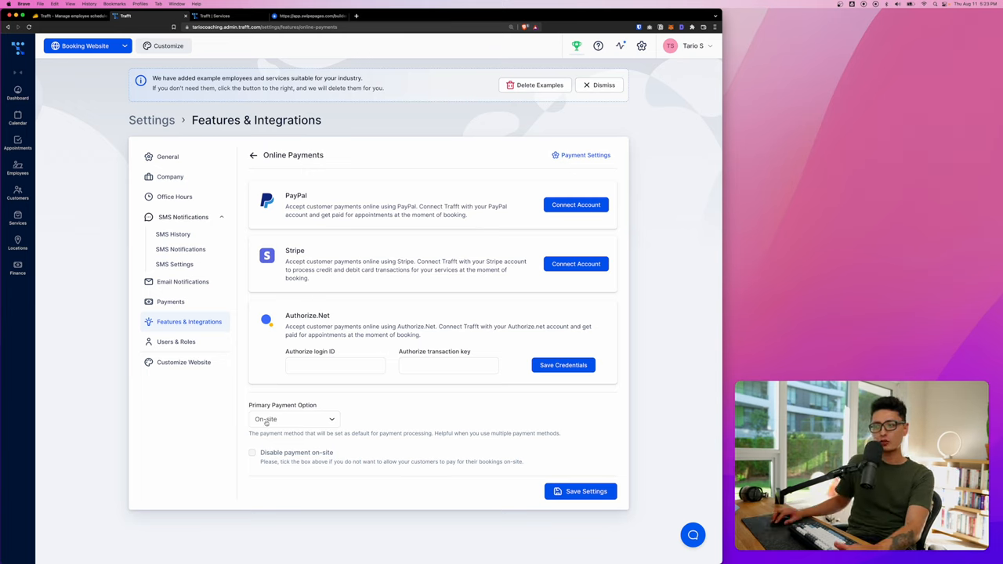
pyautogui.click(295, 418)
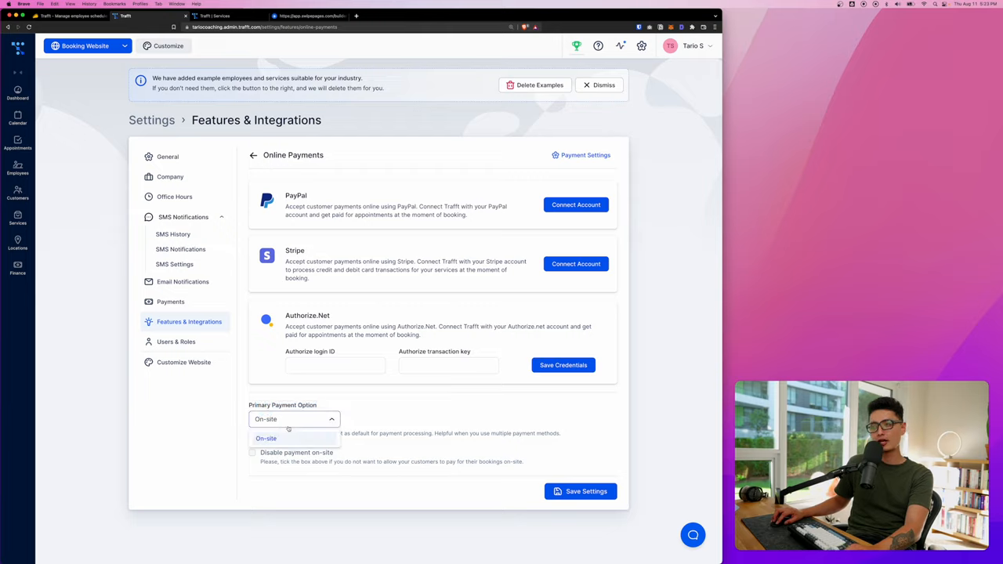
pyautogui.click(266, 439)
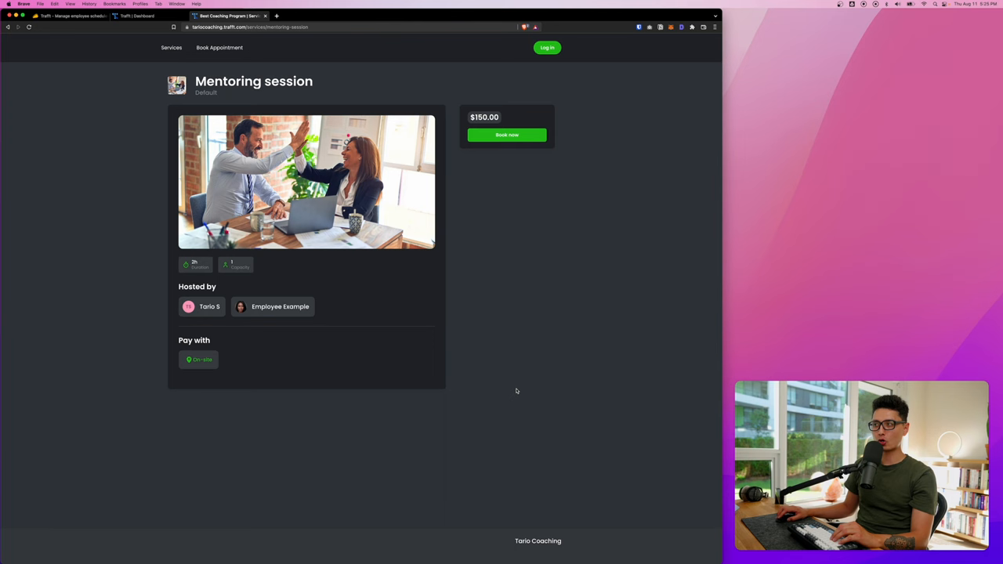
pyautogui.moveTo(386, 151)
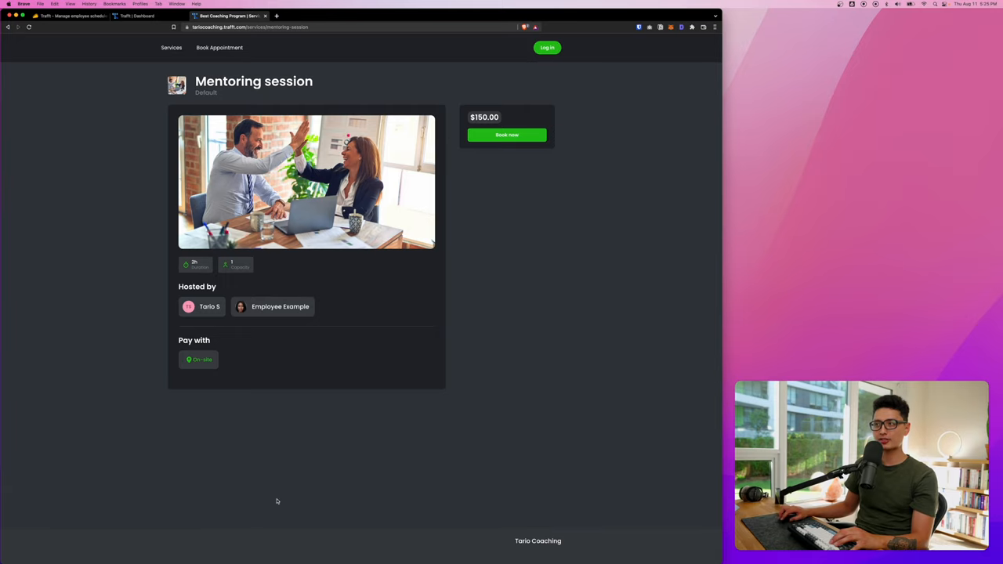
pyautogui.click(508, 134)
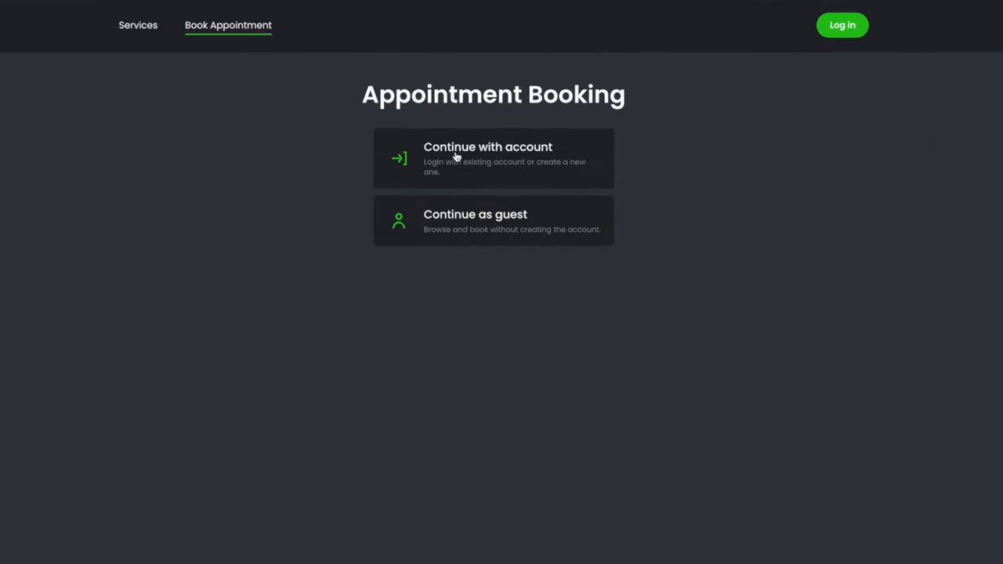
pyautogui.click(493, 220)
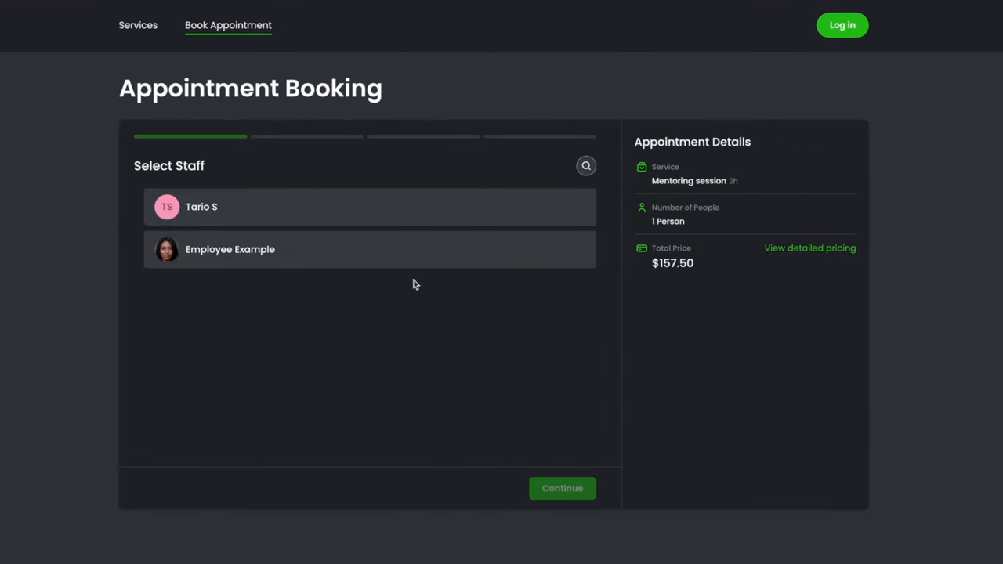
pyautogui.click(369, 207)
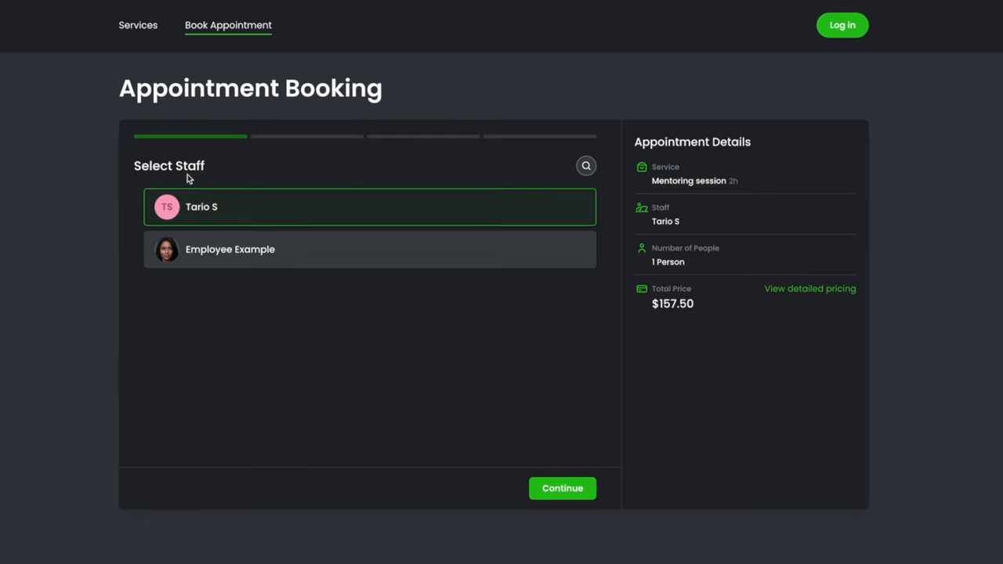
pyautogui.click(561, 489)
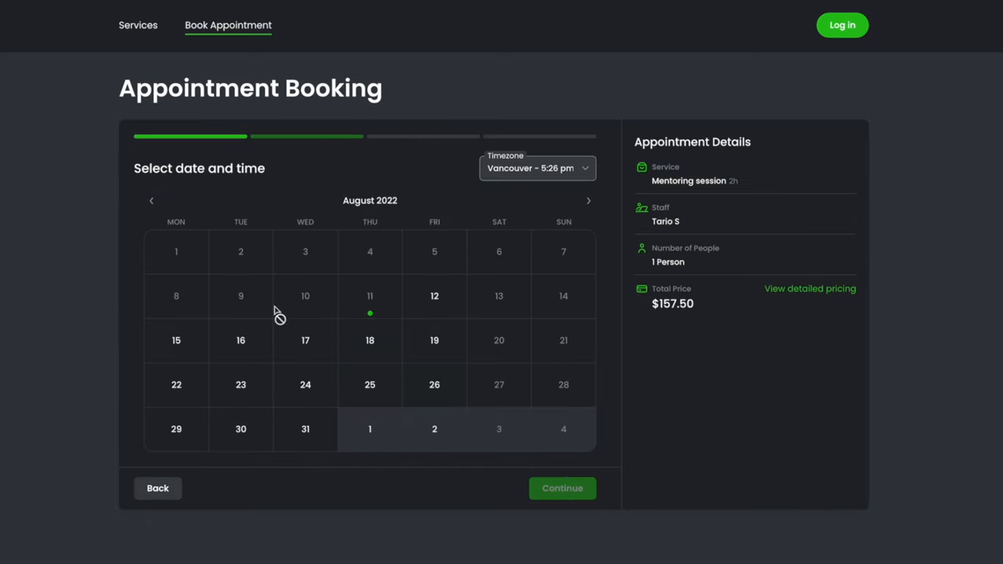
# - Choose August 19 at 10:30 am and fill the birthday in General Information
pyautogui.click(434, 340)
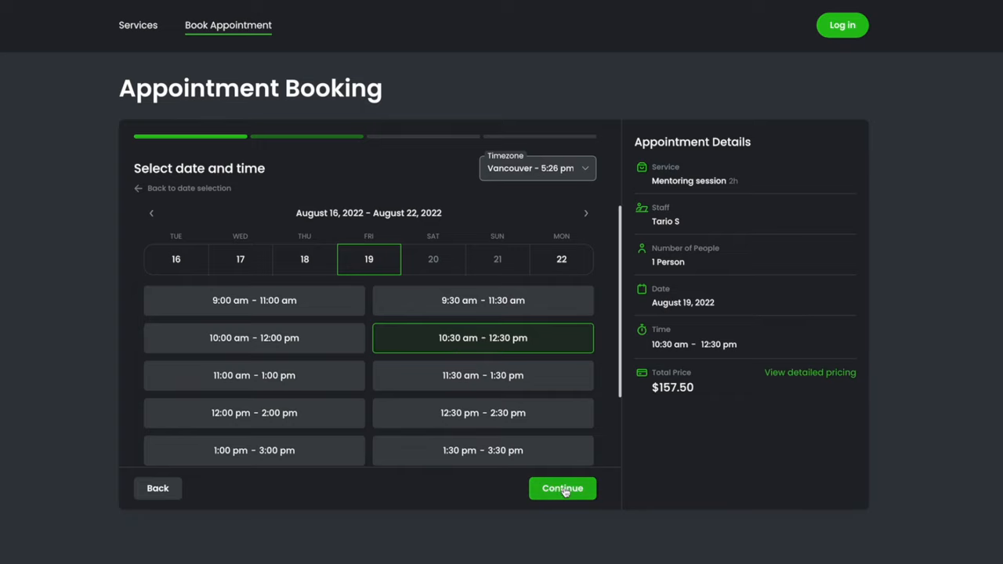
pyautogui.click(561, 489)
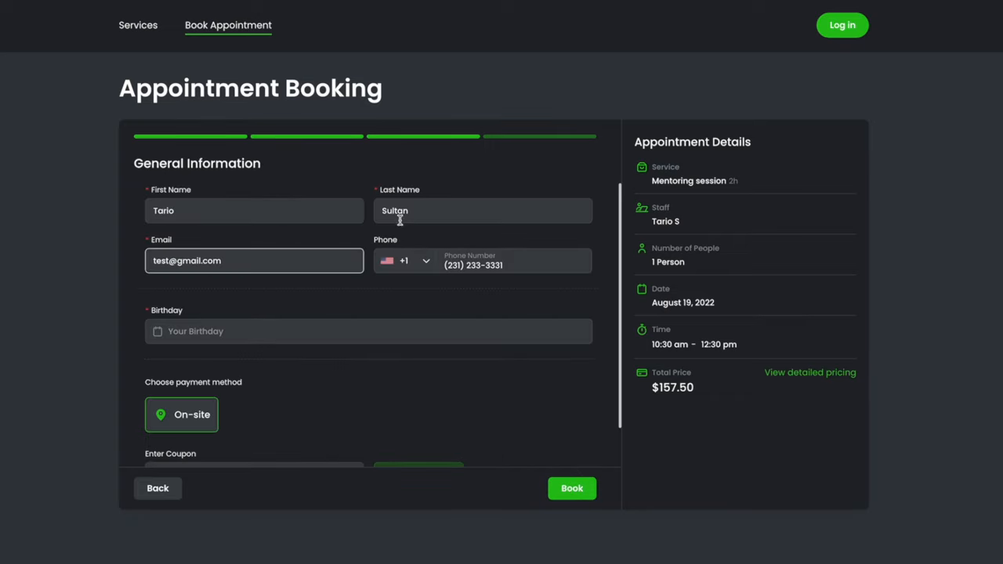
pyautogui.click(368, 331)
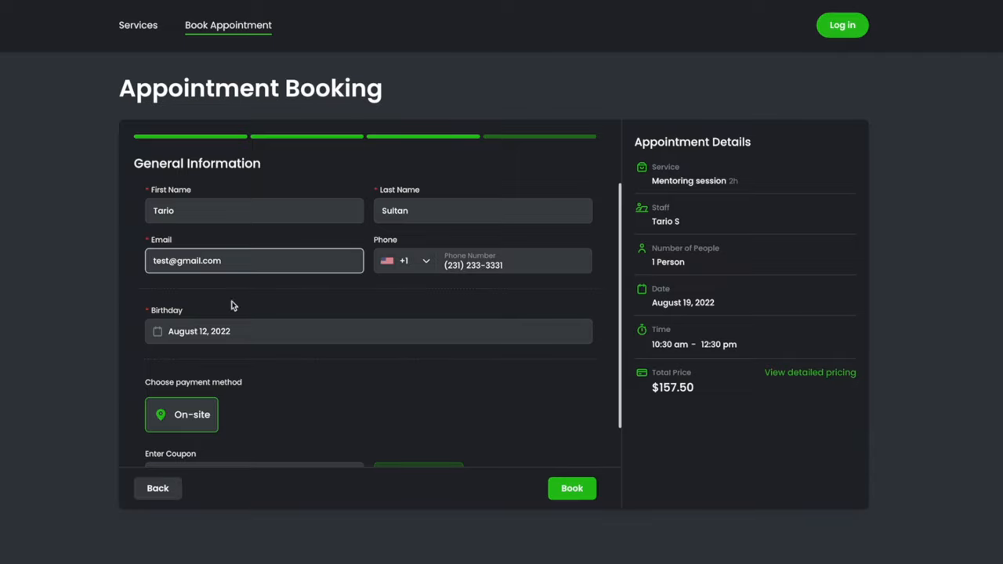
pyautogui.moveTo(266, 359)
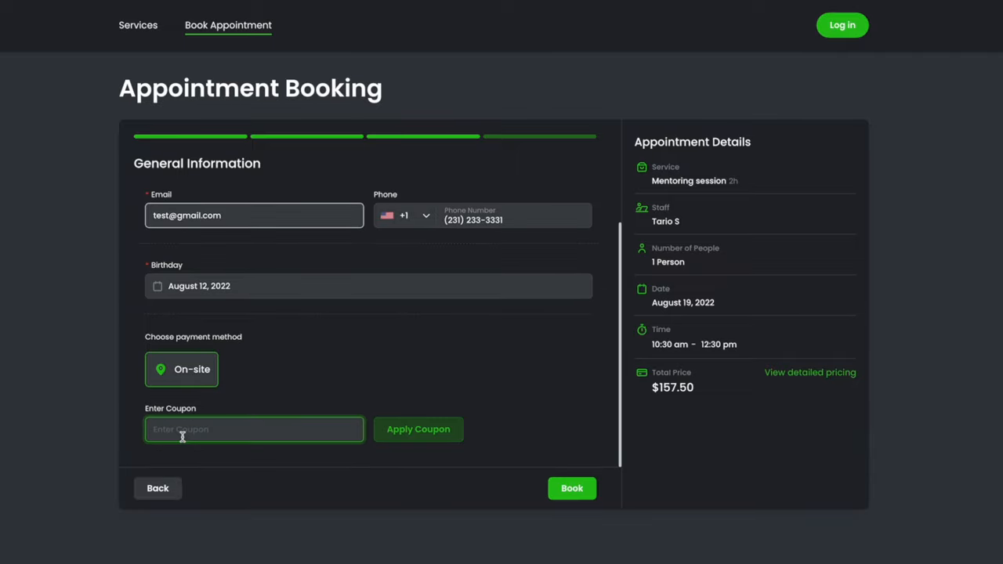
pyautogui.moveTo(608, 494)
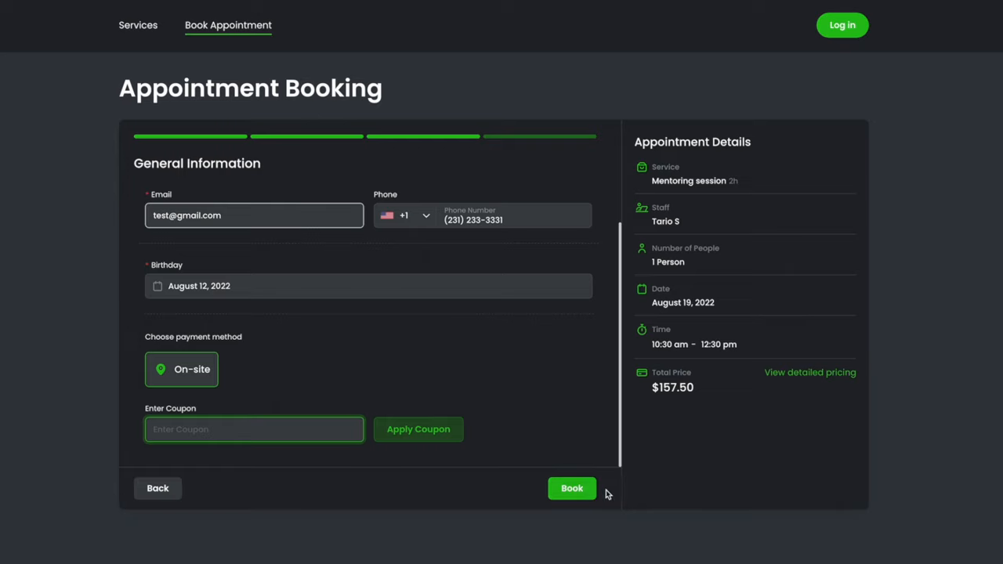
# - Submit the booking with Google Calendar kept, confirming the $157.50 total price
pyautogui.click(572, 489)
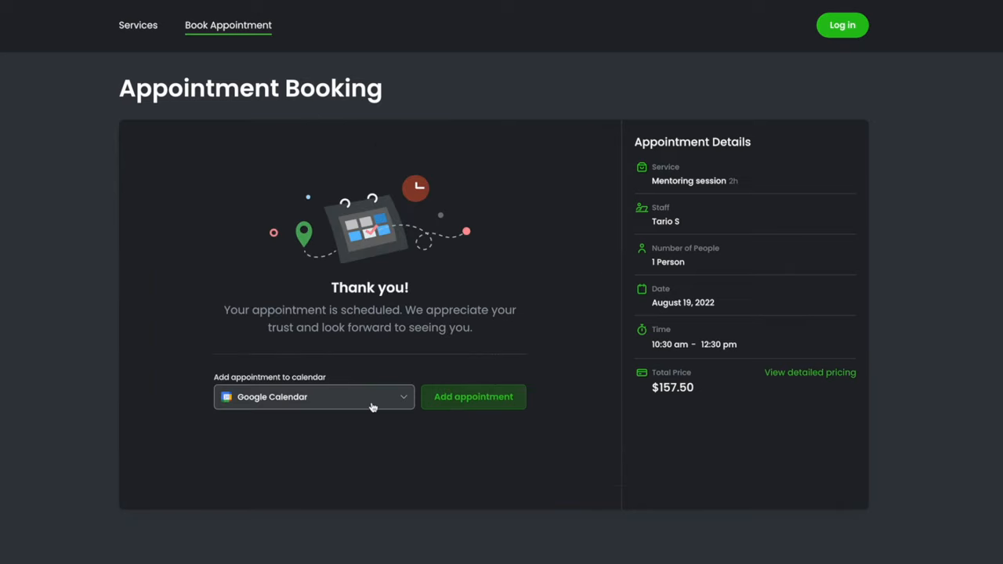
pyautogui.click(313, 396)
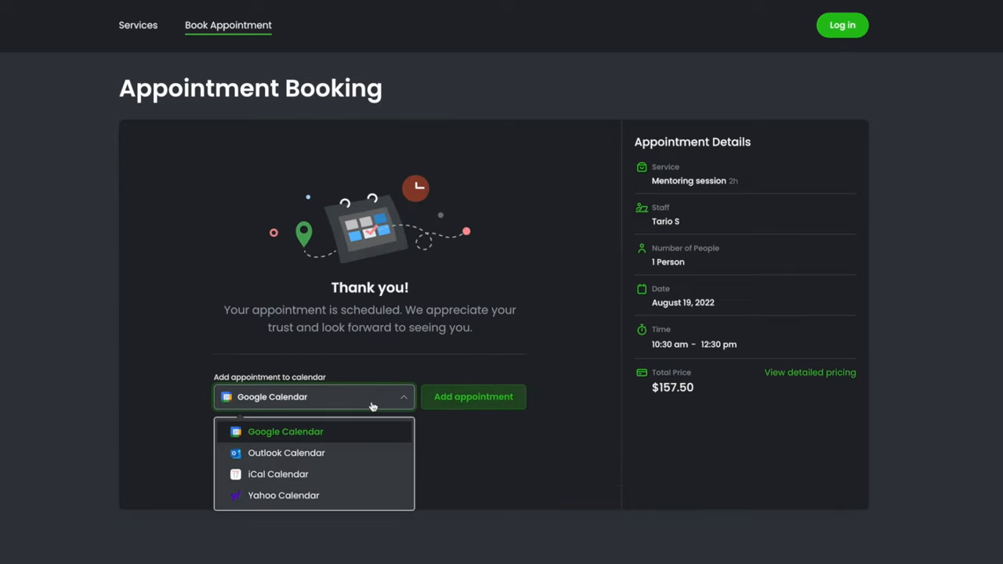
pyautogui.click(285, 433)
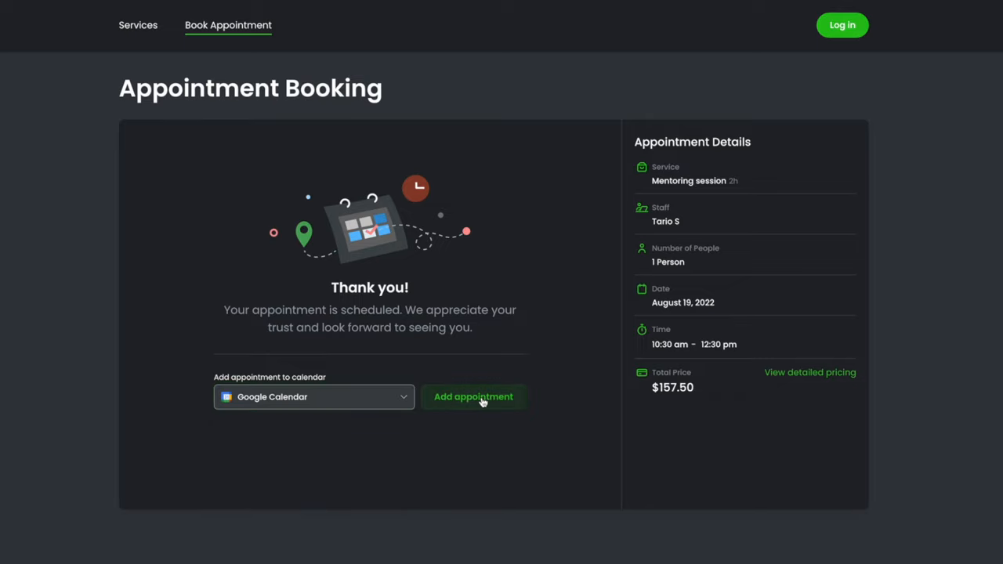
pyautogui.moveTo(717, 404)
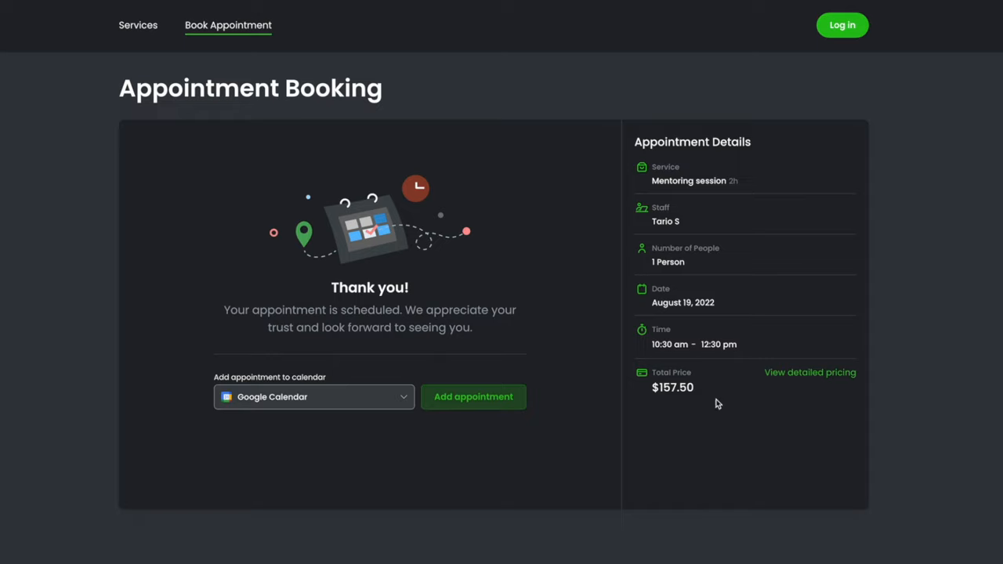
pyautogui.moveTo(667, 387)
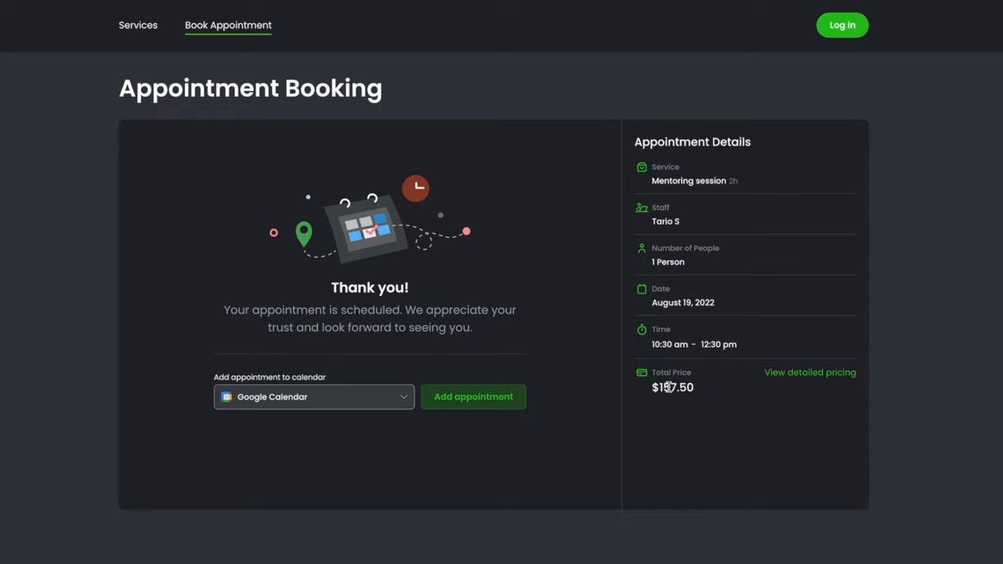
pyautogui.doubleClick(670, 387)
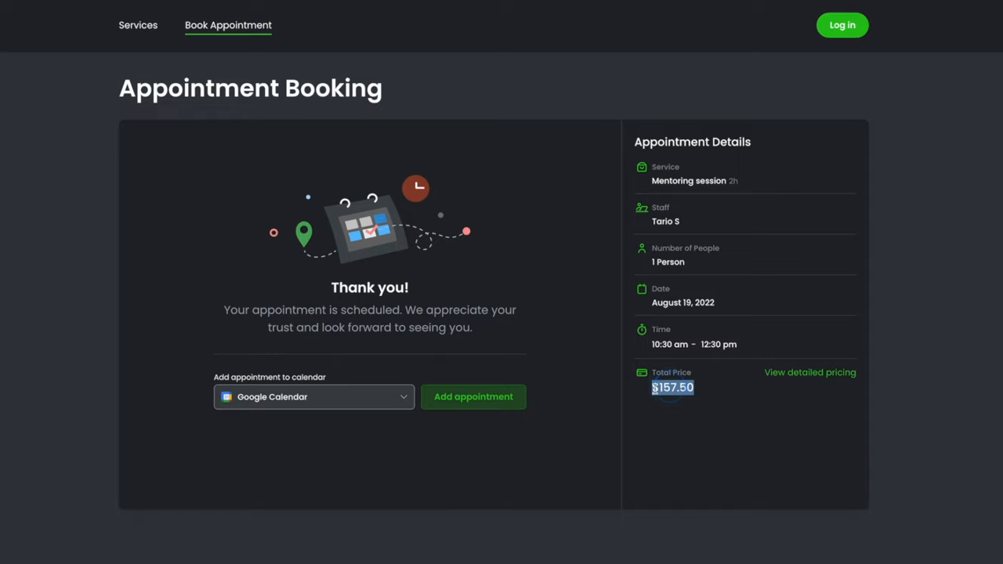
pyautogui.moveTo(809, 373)
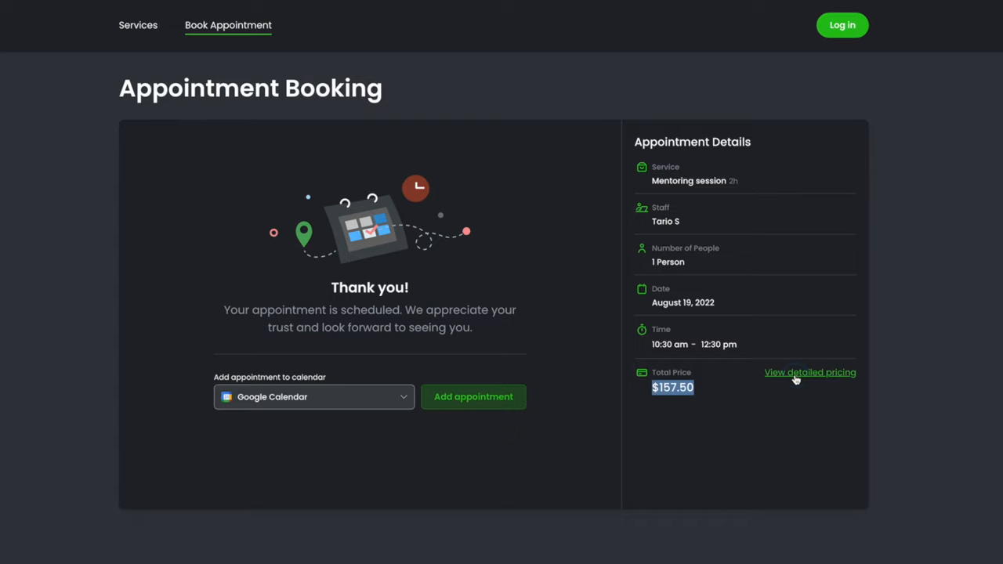
pyautogui.click(808, 373)
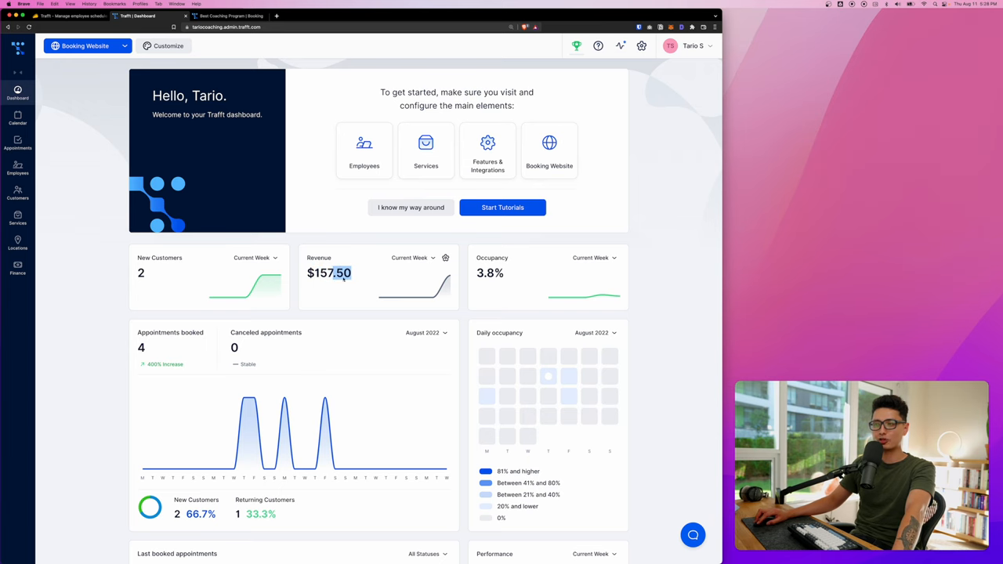
# - Review the new August 19 appointment's details from the dashboard, then close its panel
pyautogui.scroll(-3)
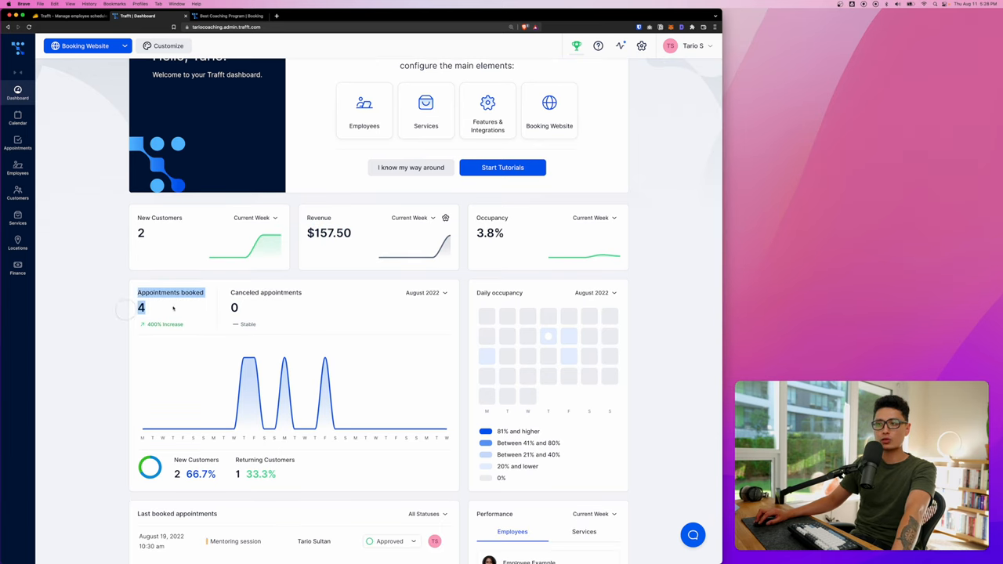
pyautogui.scroll(-3)
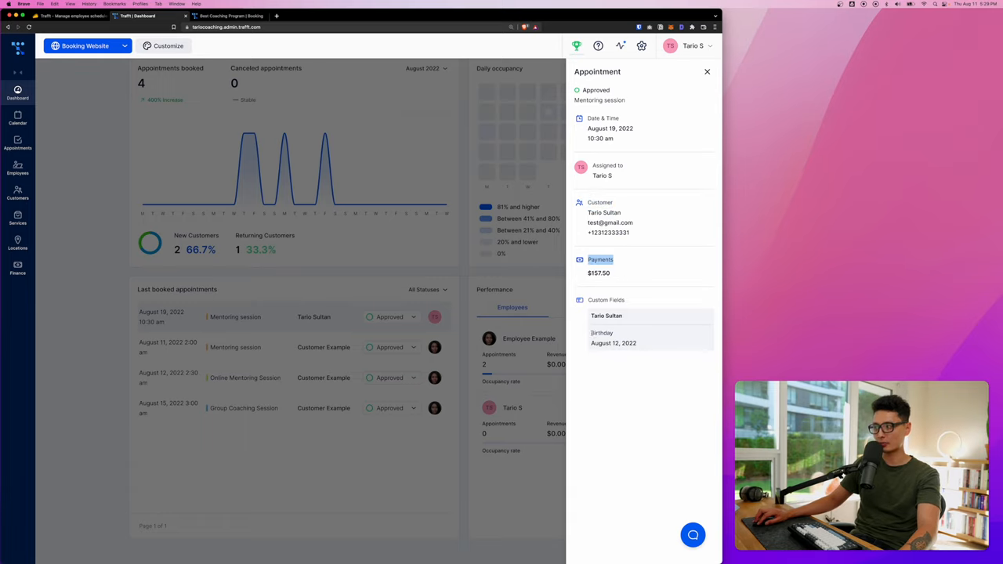
pyautogui.click(706, 72)
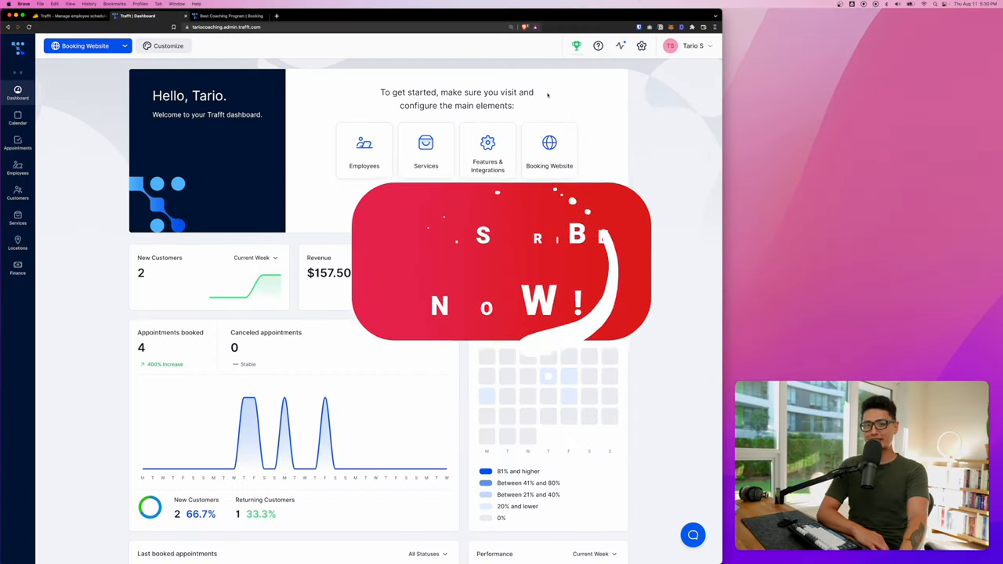
pyautogui.scroll(-3)
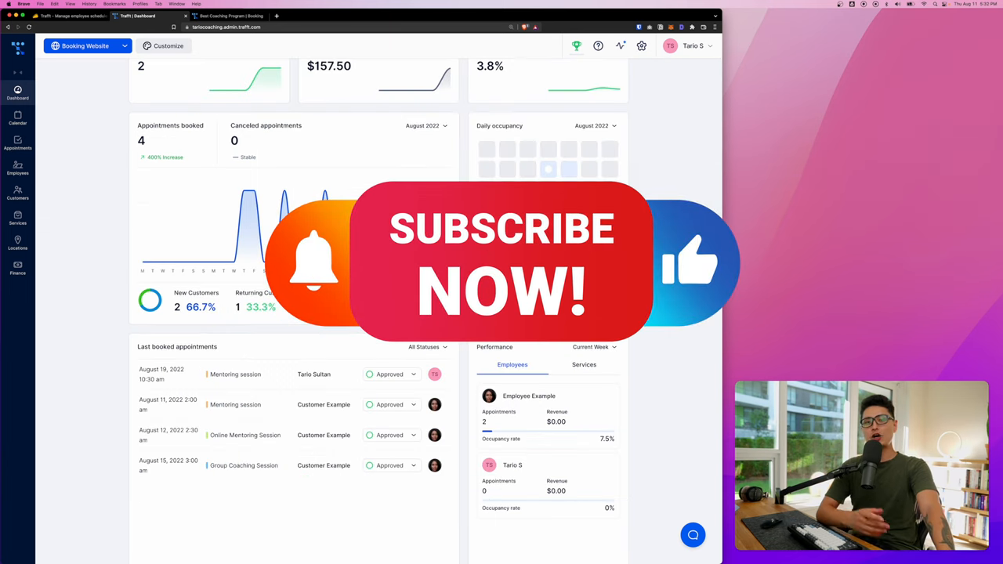